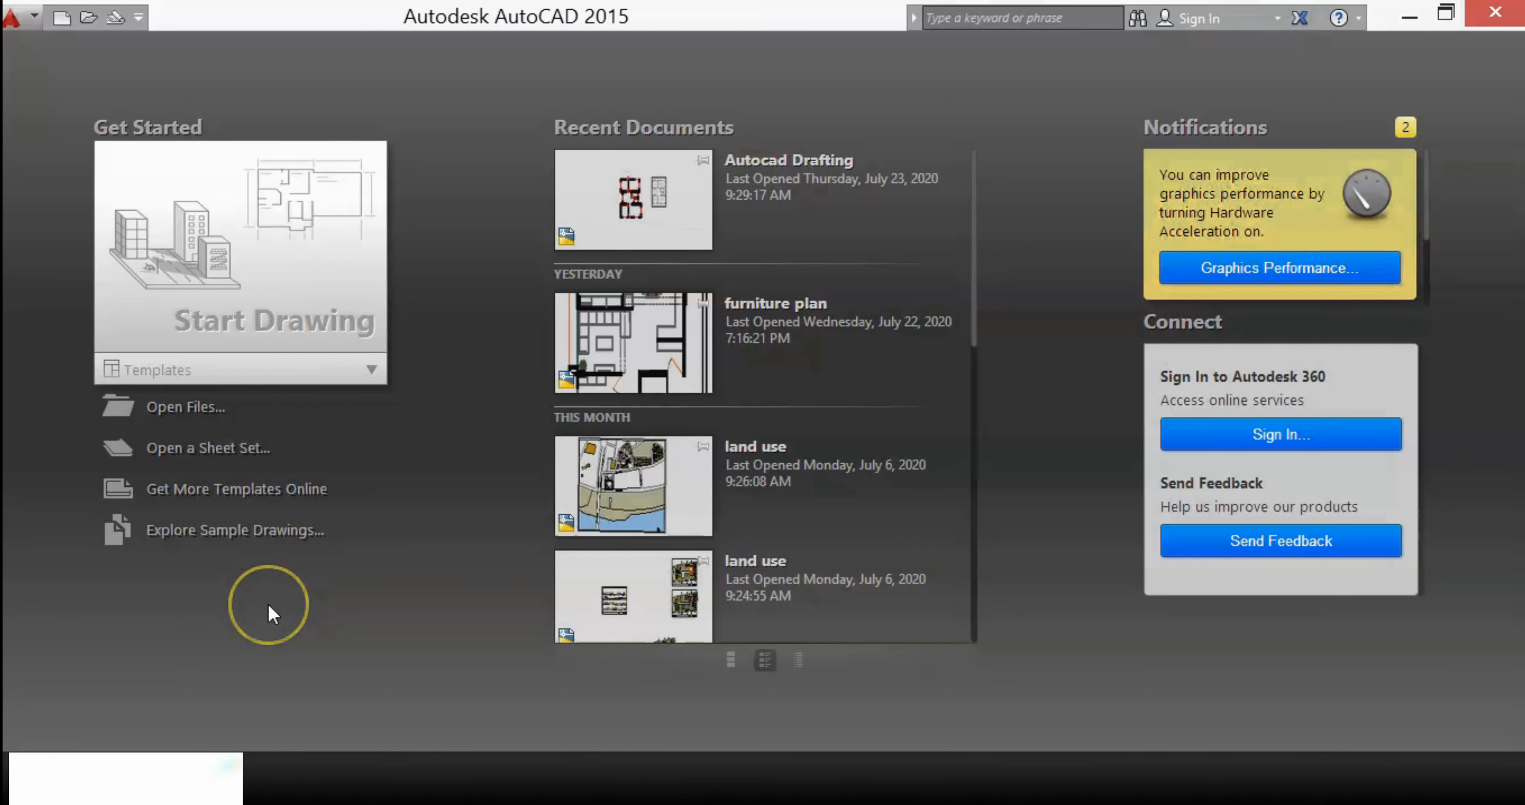
mouse_move(282, 533)
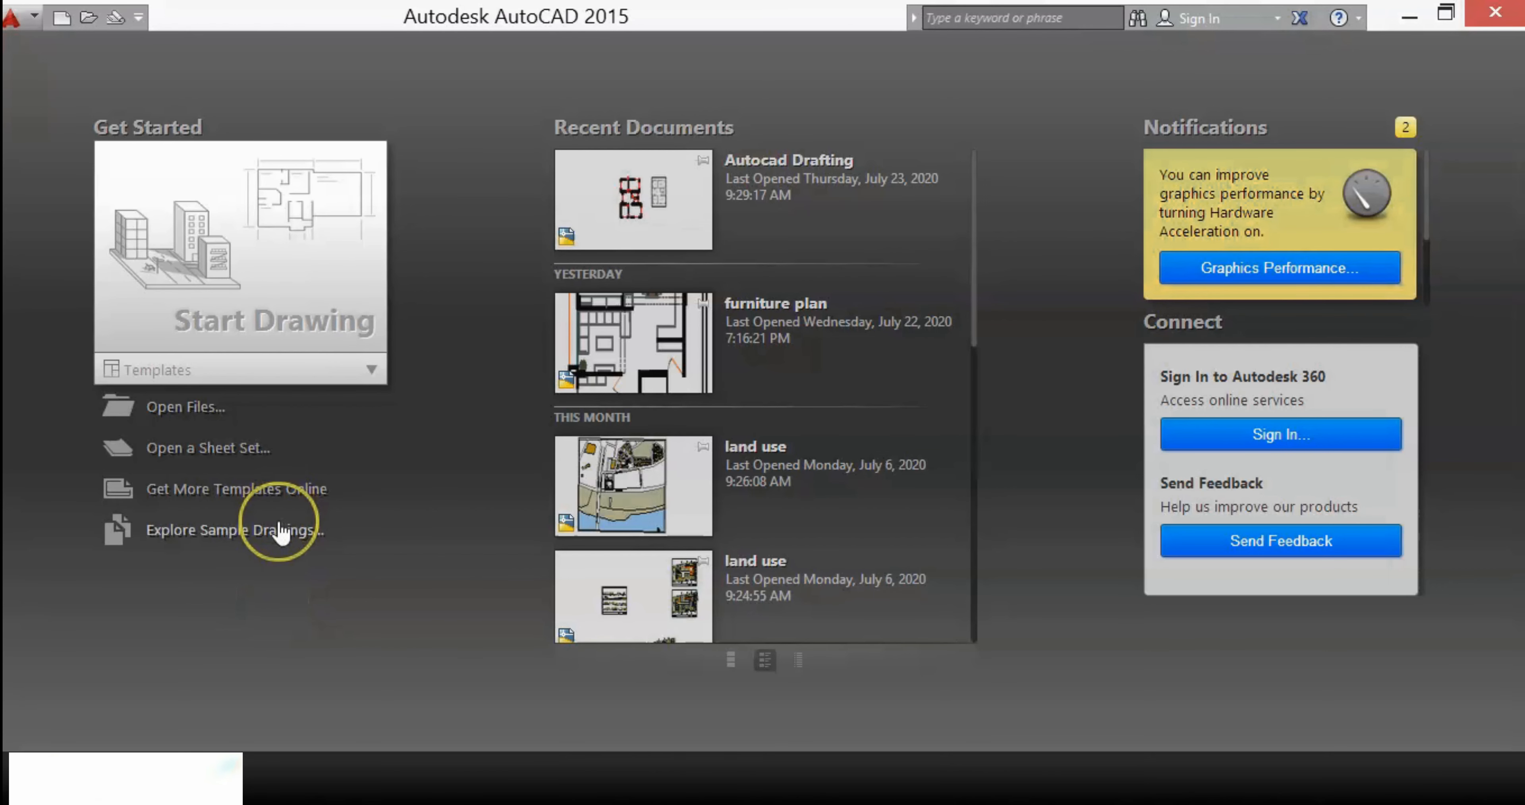
mouse_move(1127, 644)
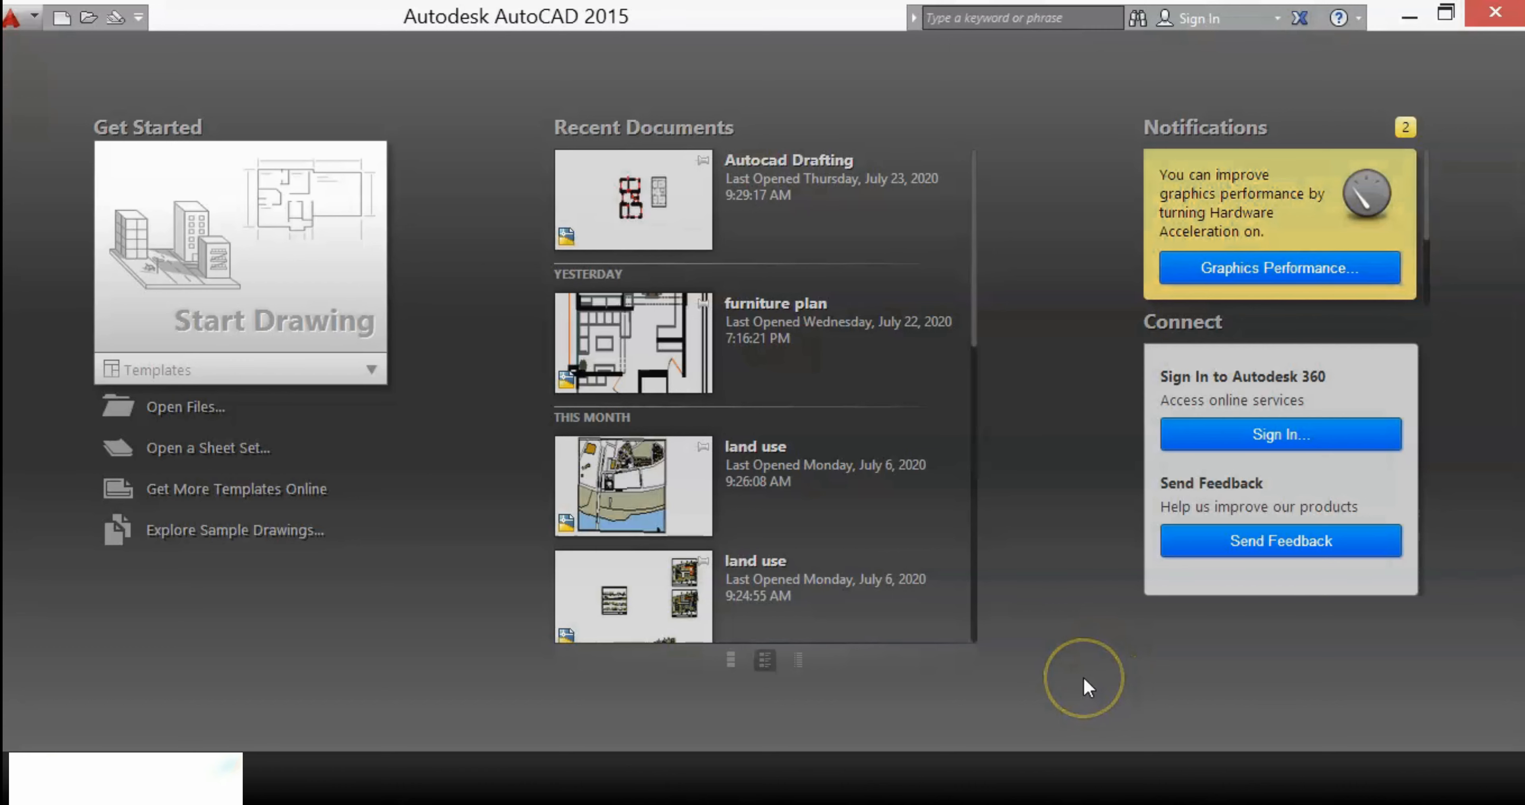
mouse_move(1087, 688)
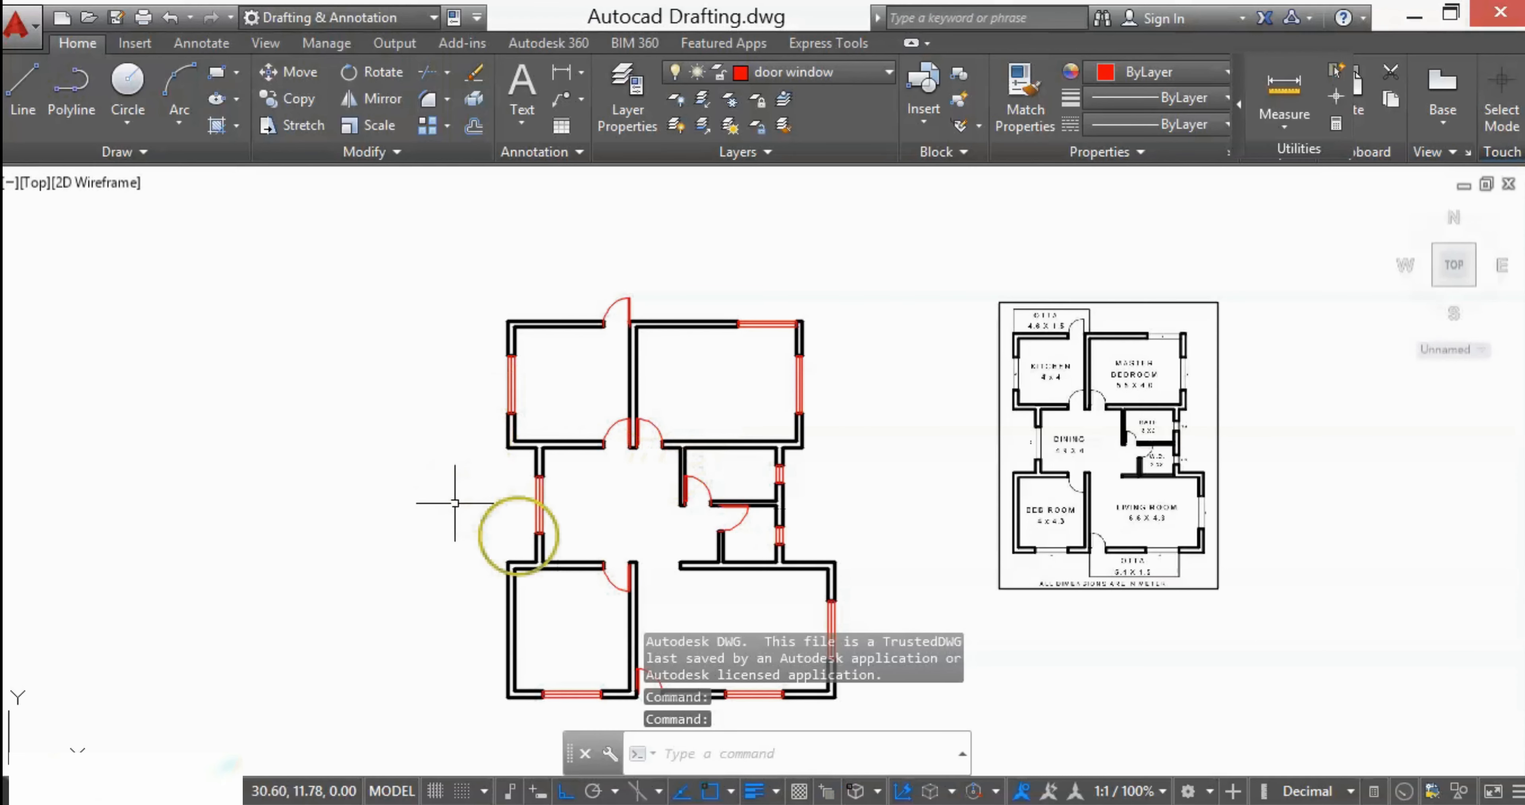
mouse_move(846, 381)
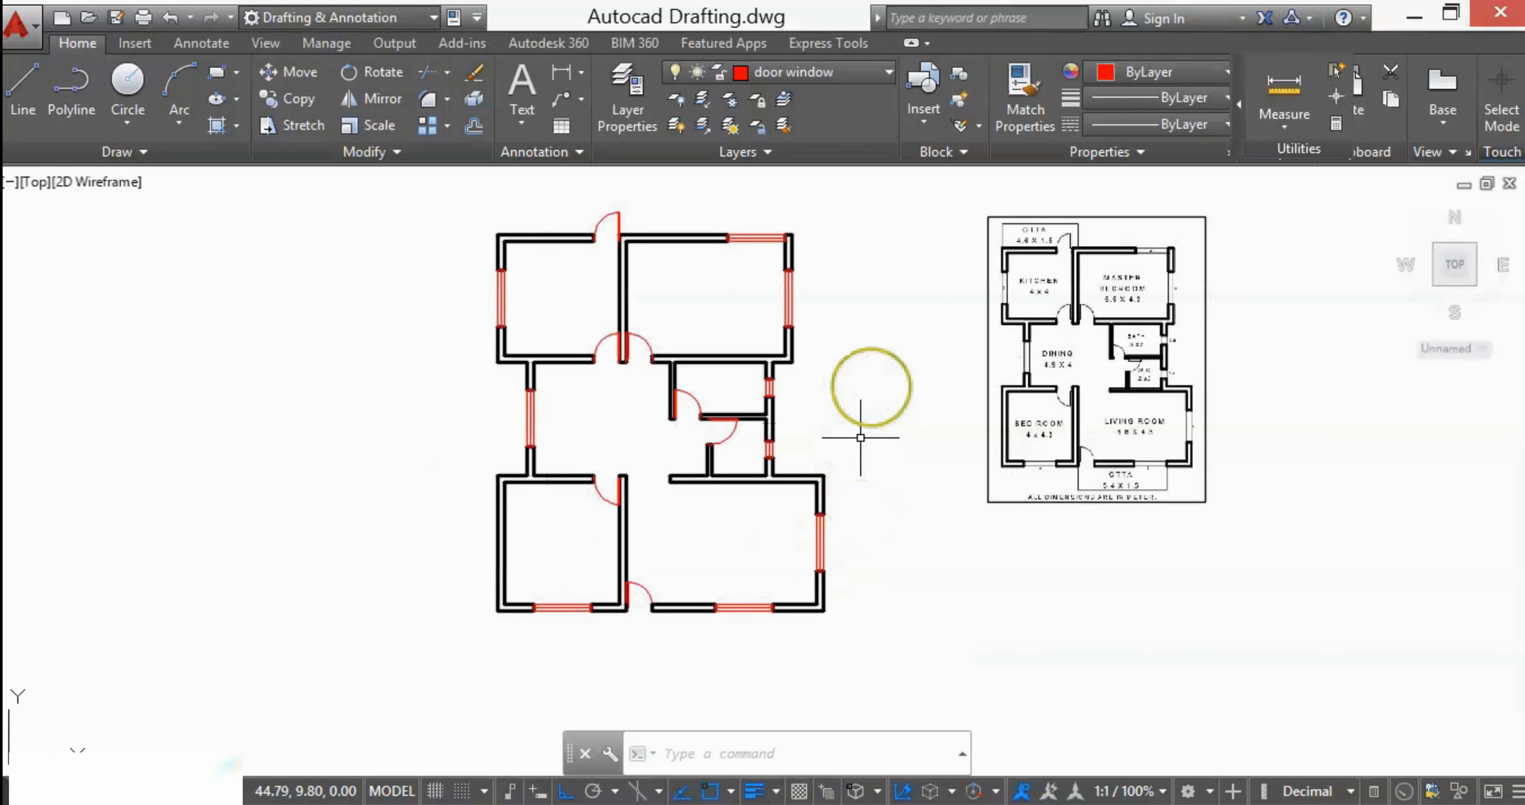
mouse_move(372, 282)
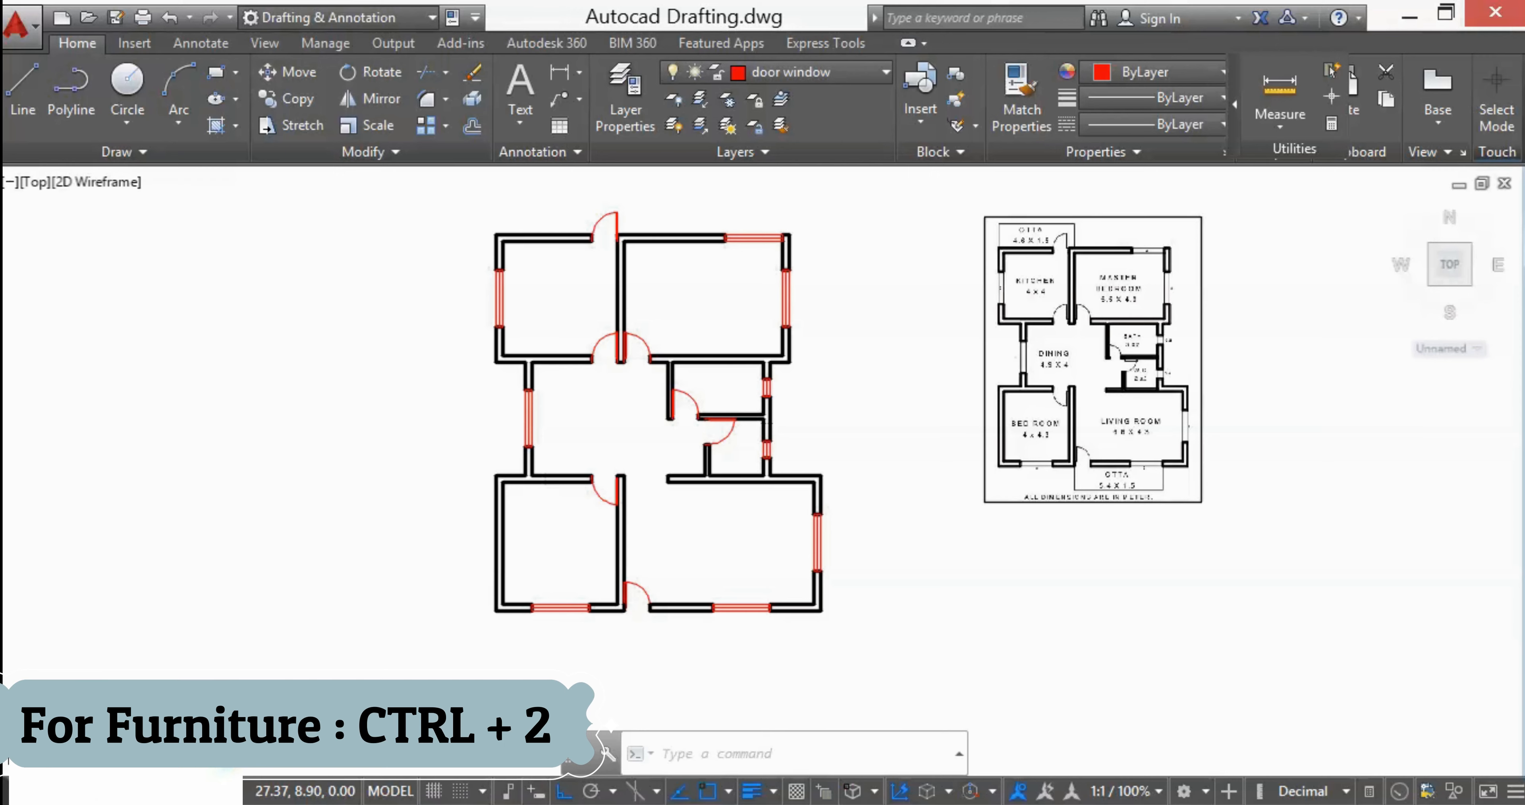
In DesignCenter, browse Sample > en-us > DesignCenter and load Home - Space Planner.dwg.
key(ctrl+2)
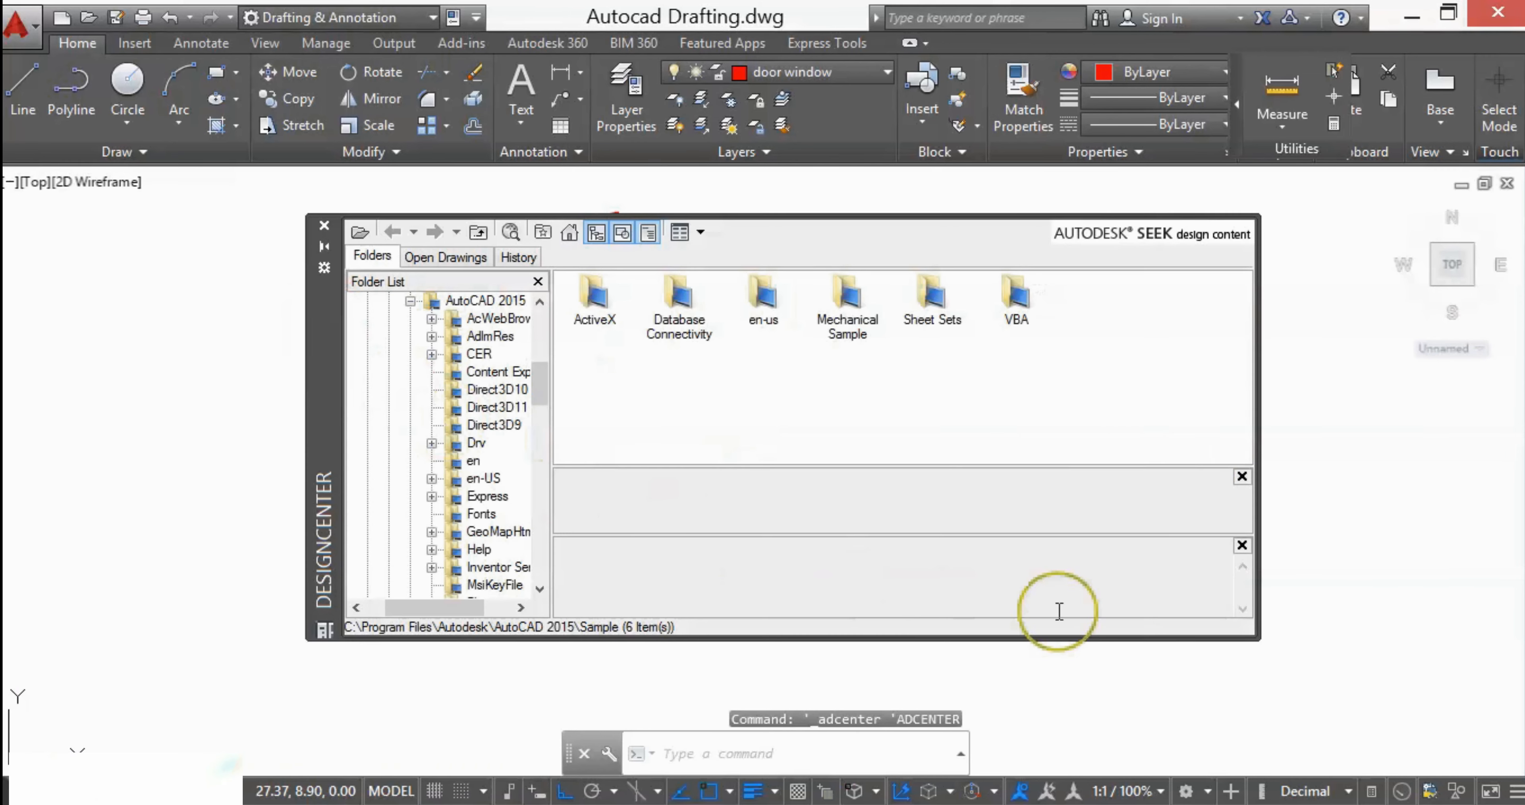
mouse_move(885, 609)
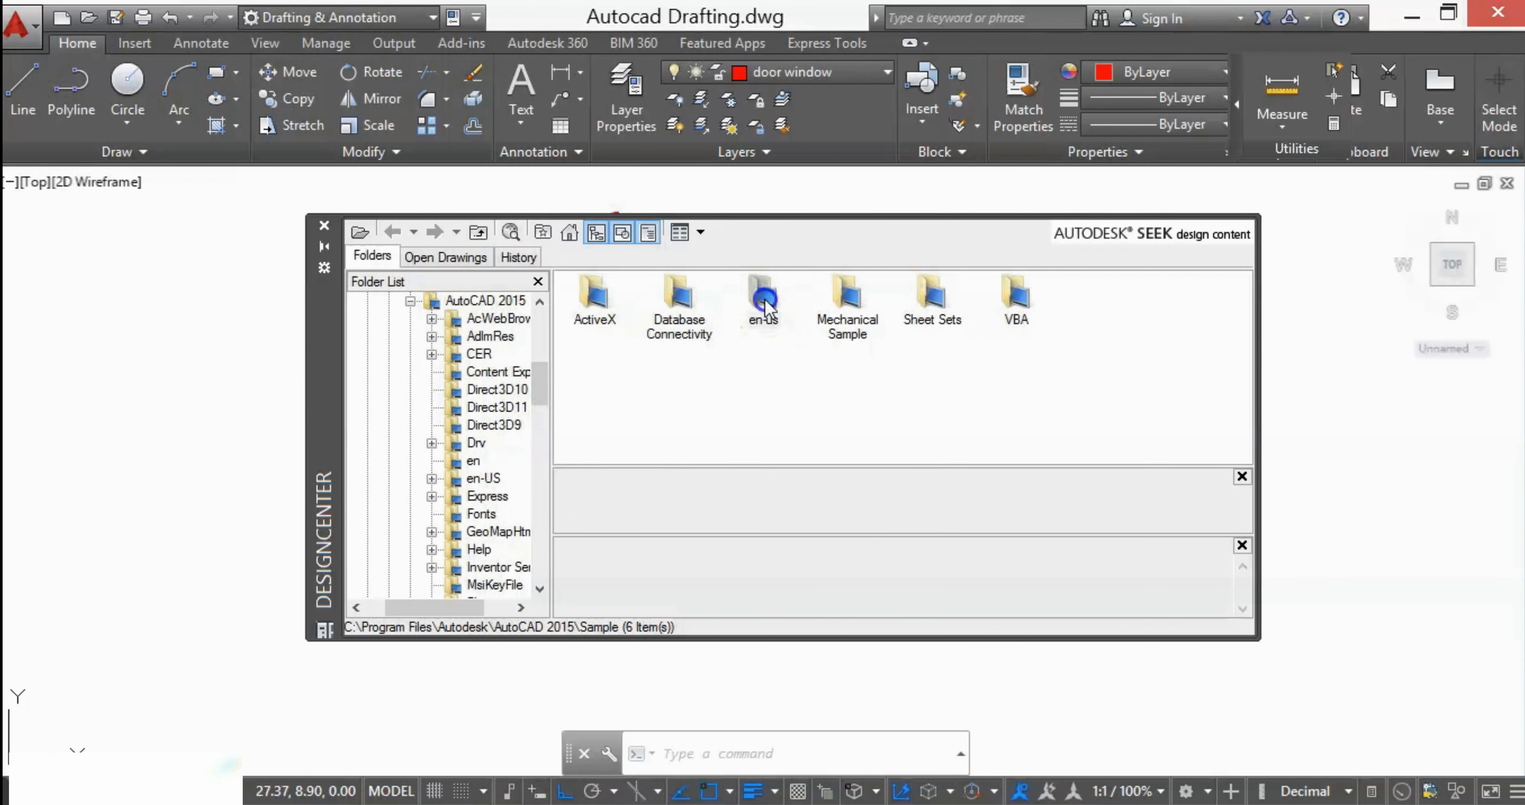
double_click(762, 302)
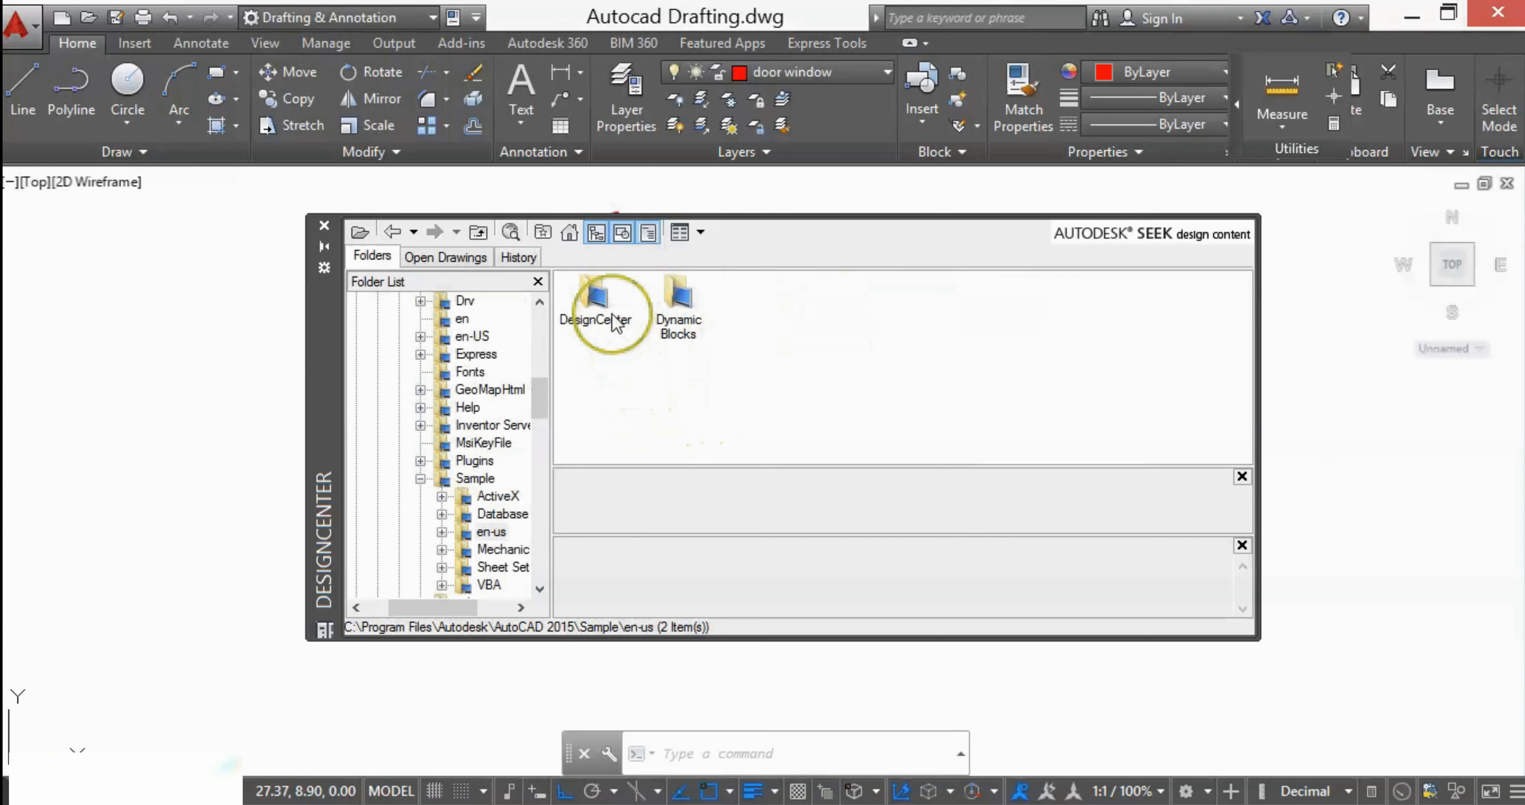
double_click(595, 319)
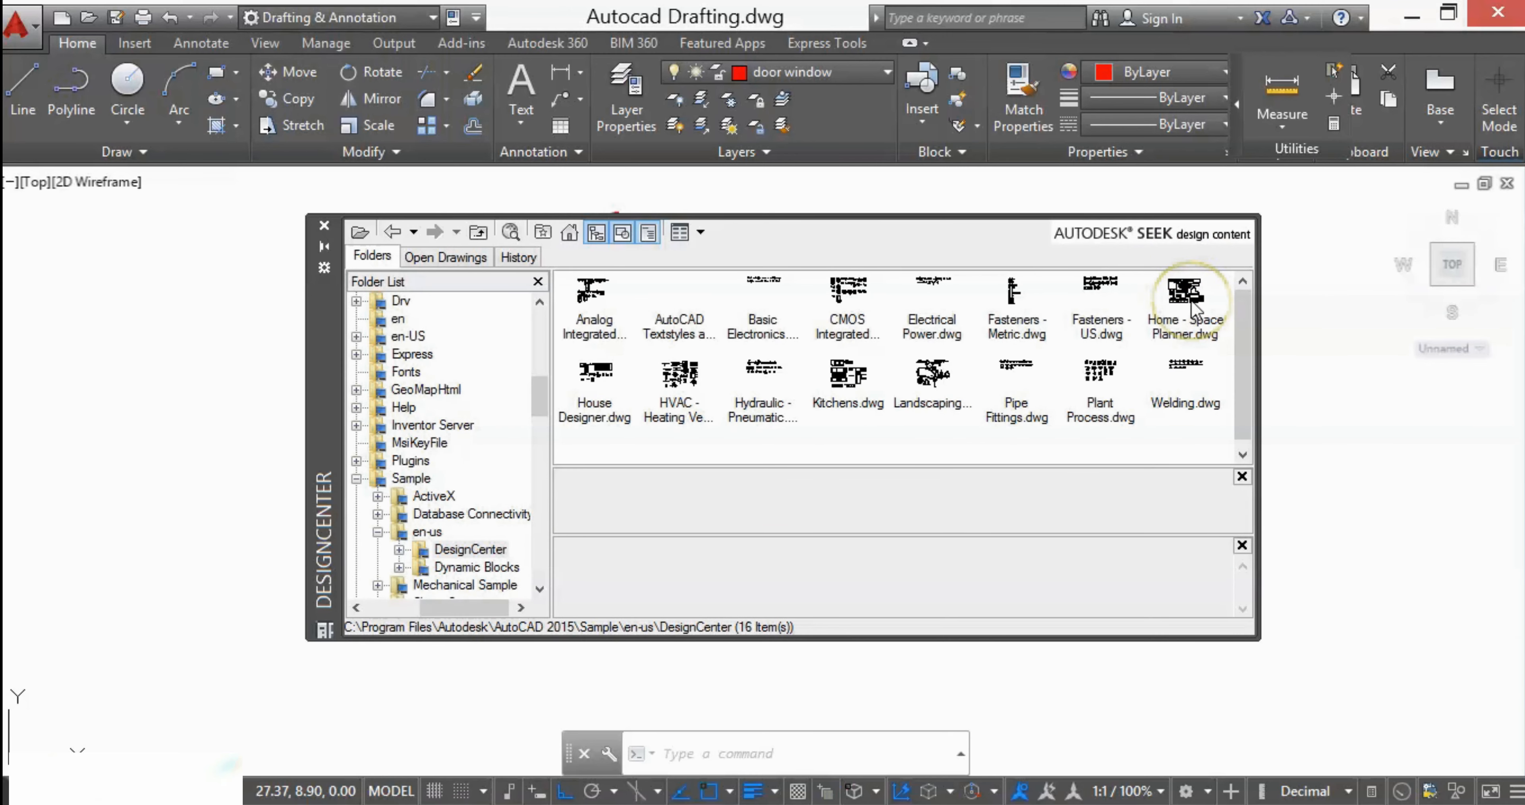
click(1184, 312)
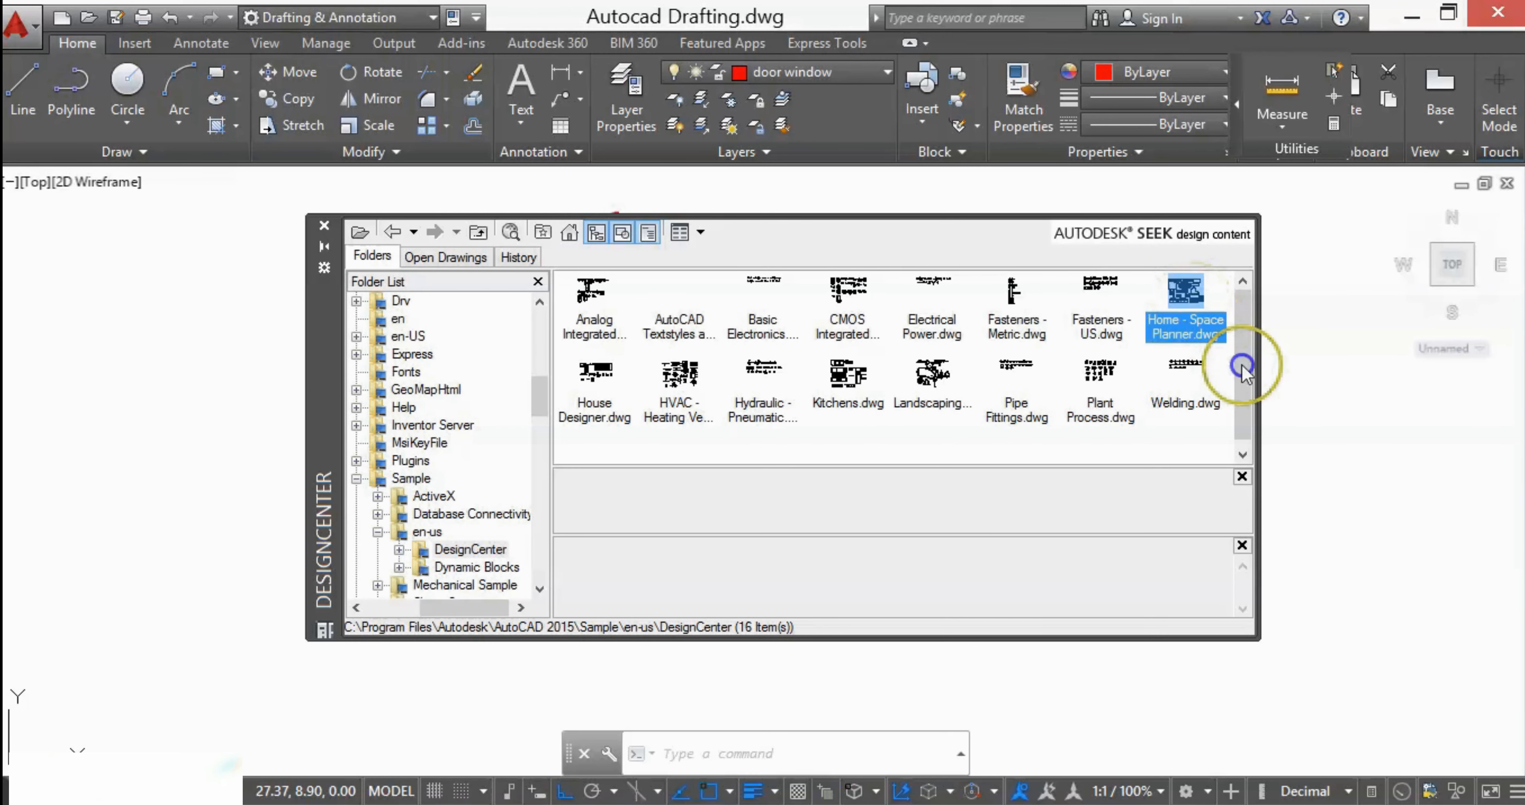
double_click(1185, 307)
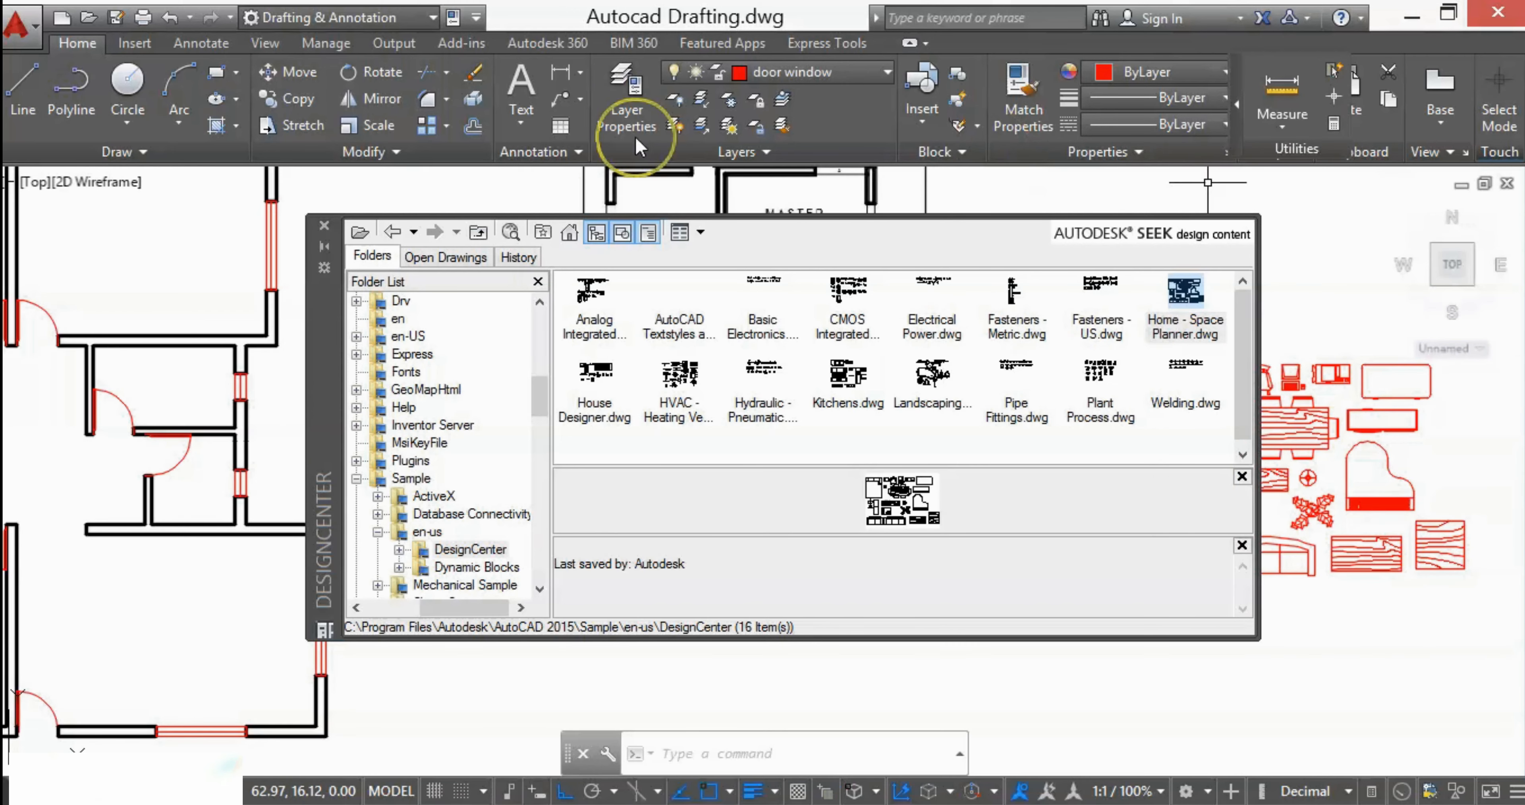
Insert the Home - Space Planner furniture blocks beside the floor plan and close DesignCenter.
click(324, 225)
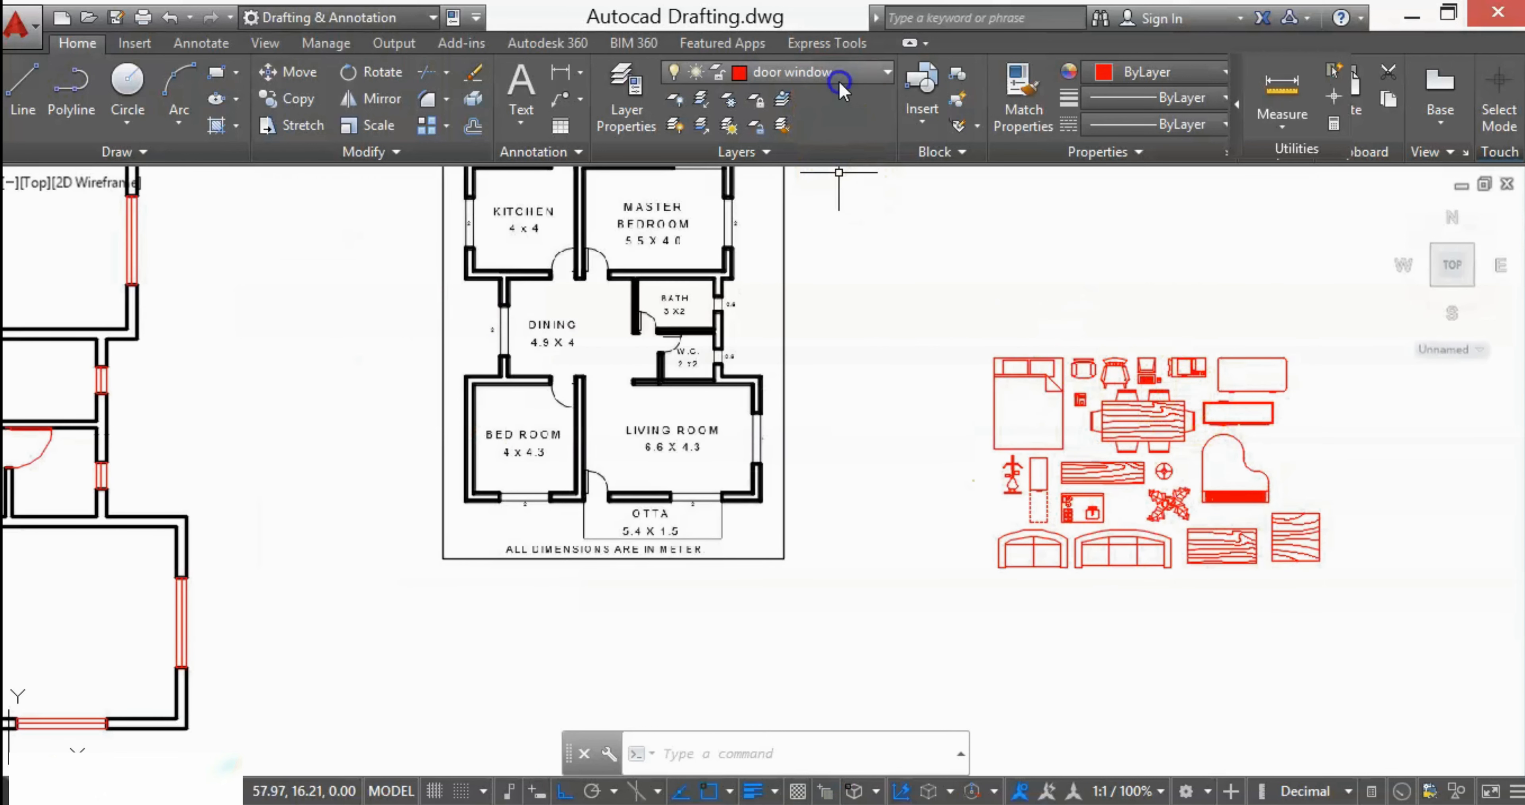
click(883, 70)
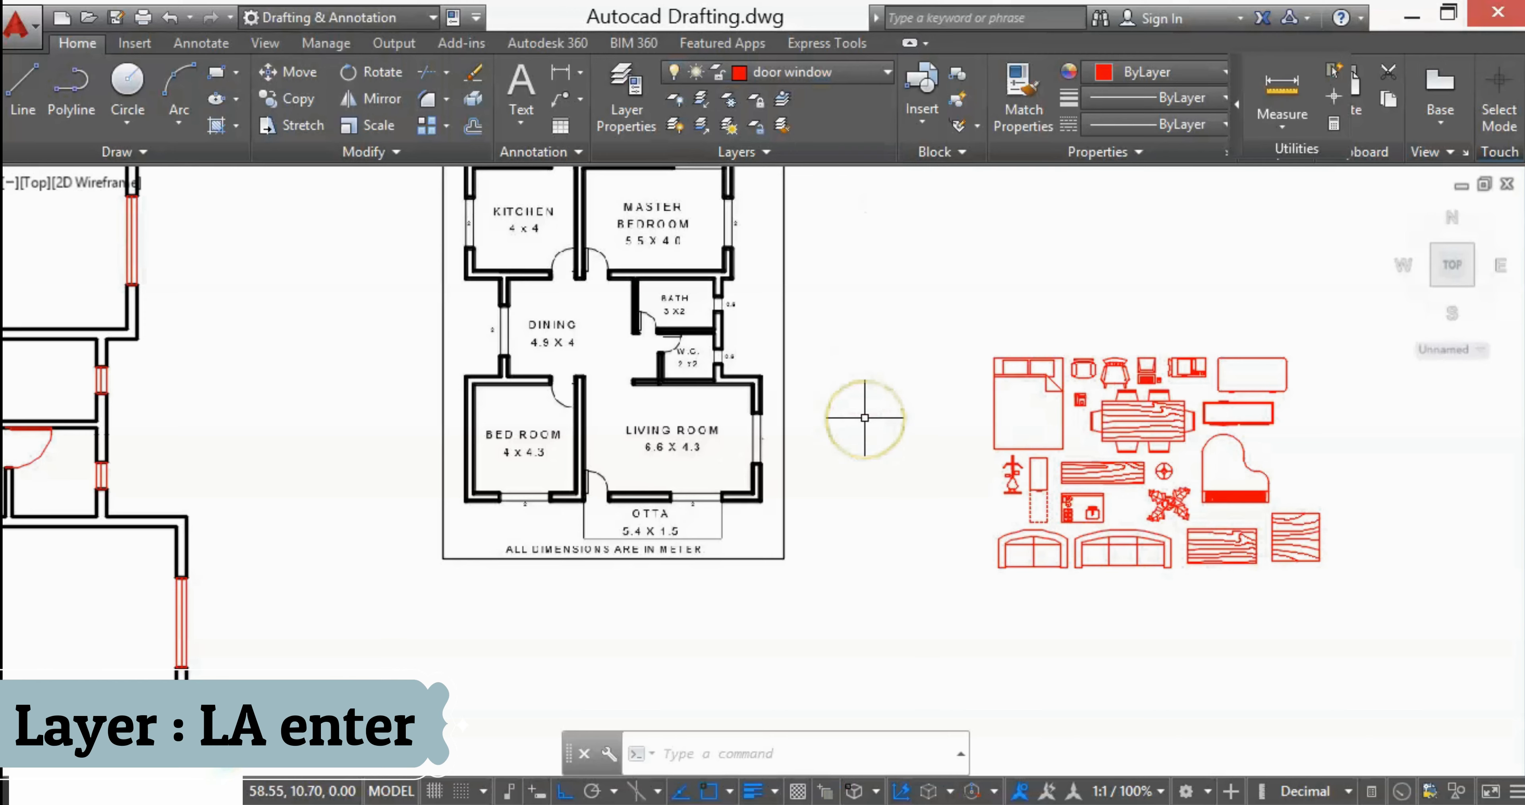
Create a Furniture layer with colour 43 and 0.18 mm lineweight via LA and make it current.
text(la)
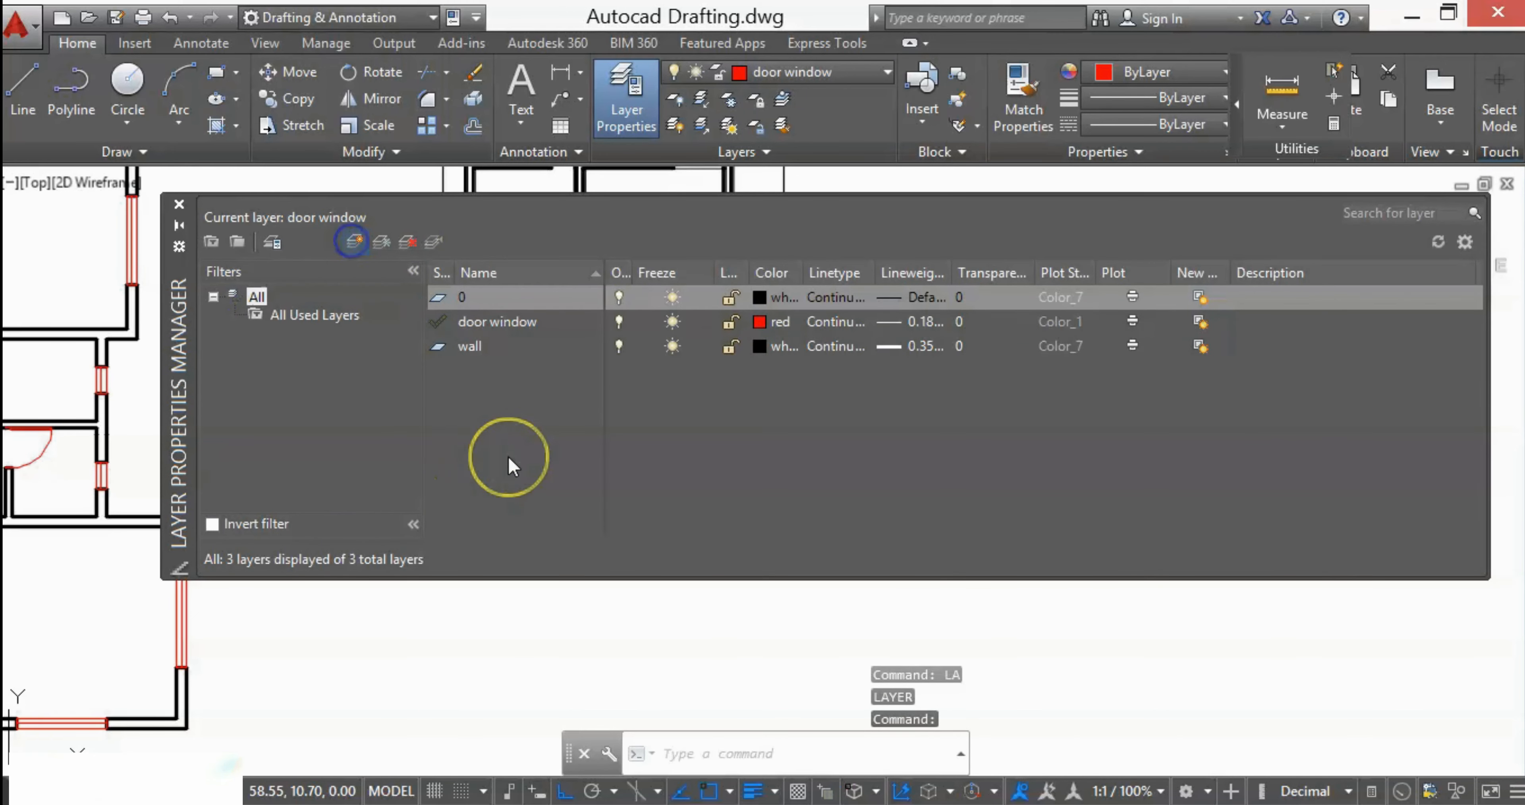
click(352, 242)
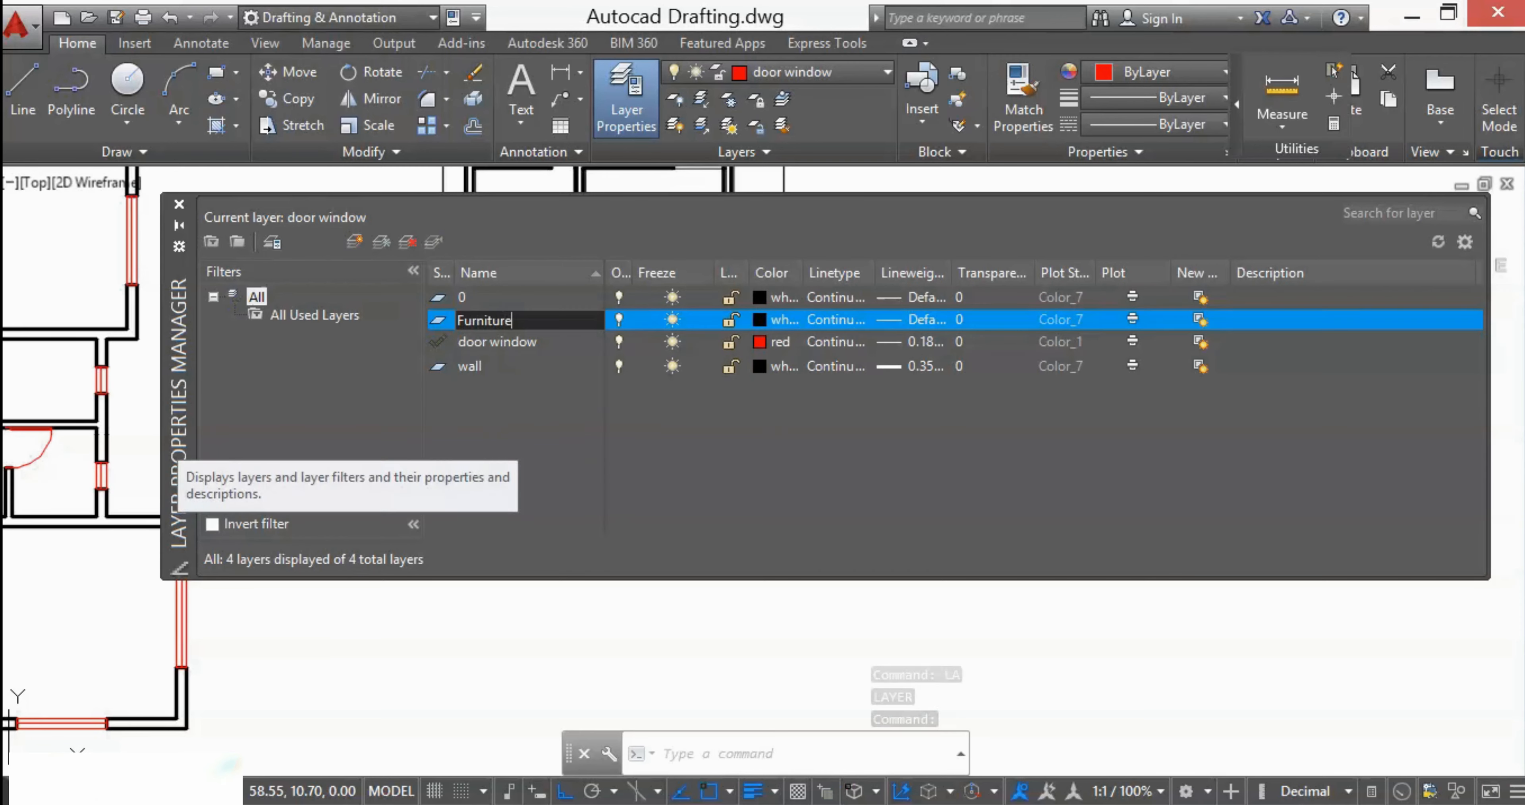
click(784, 319)
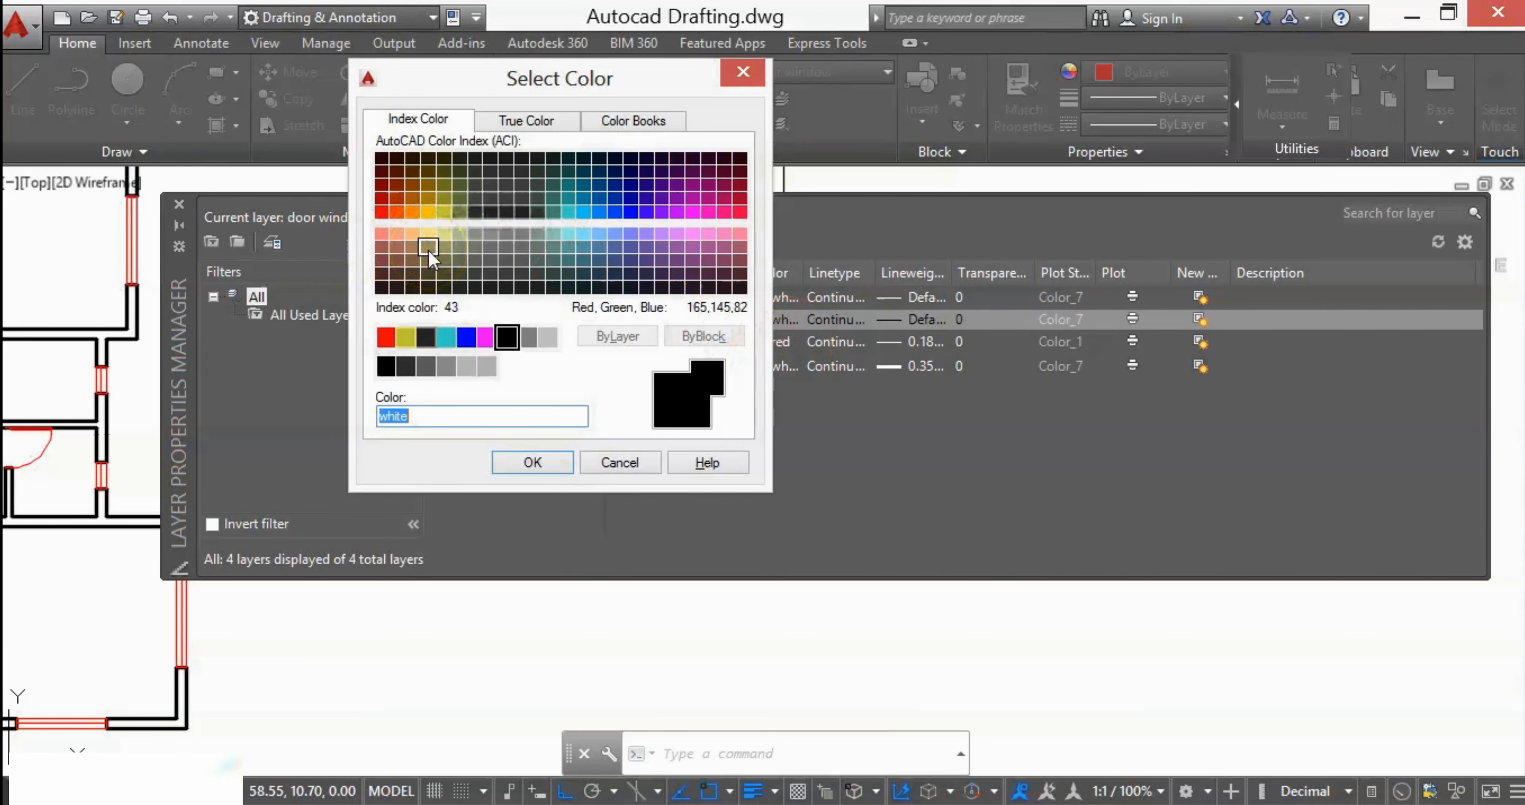
click(532, 462)
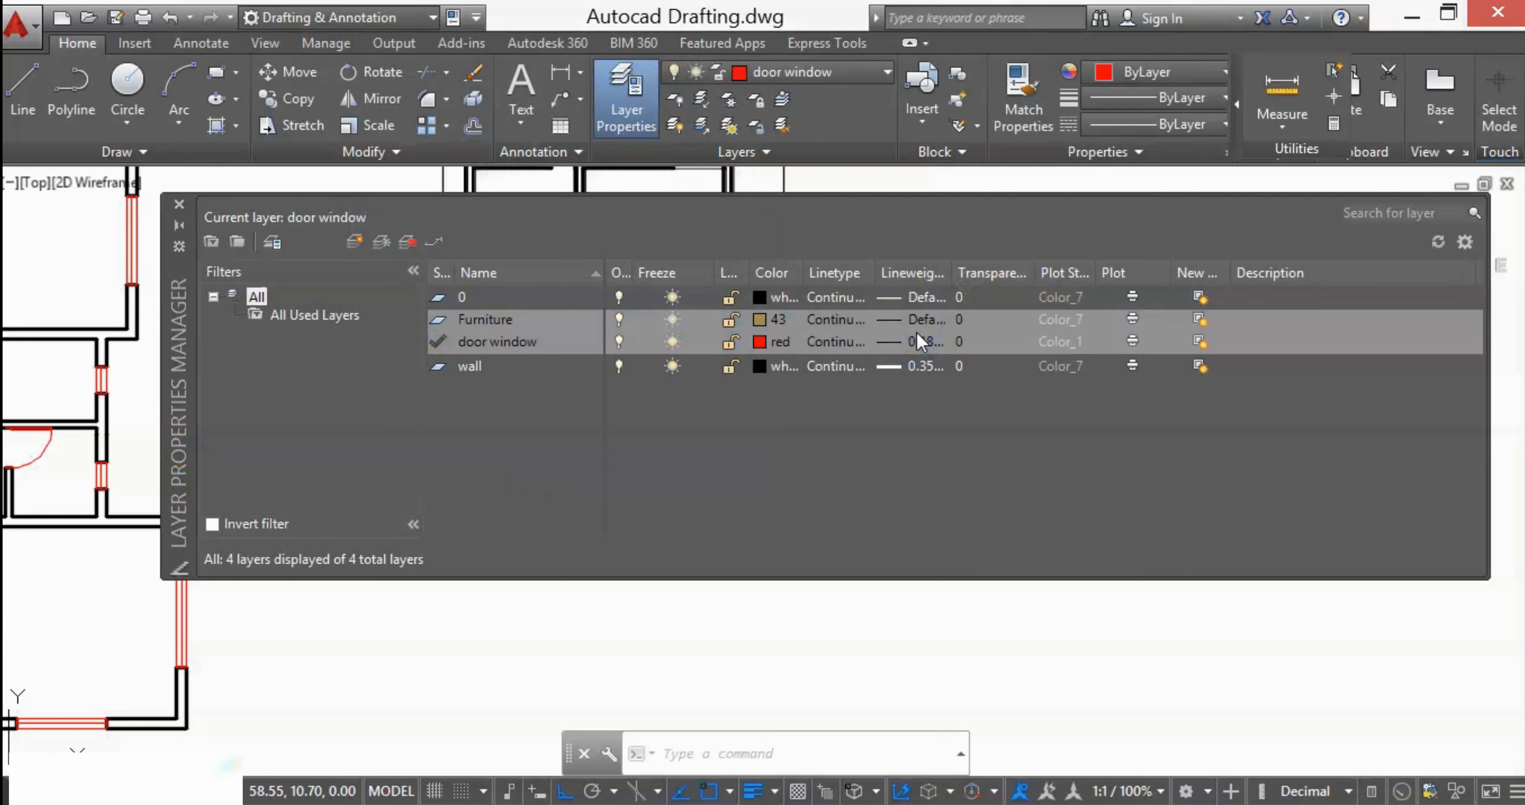
click(485, 319)
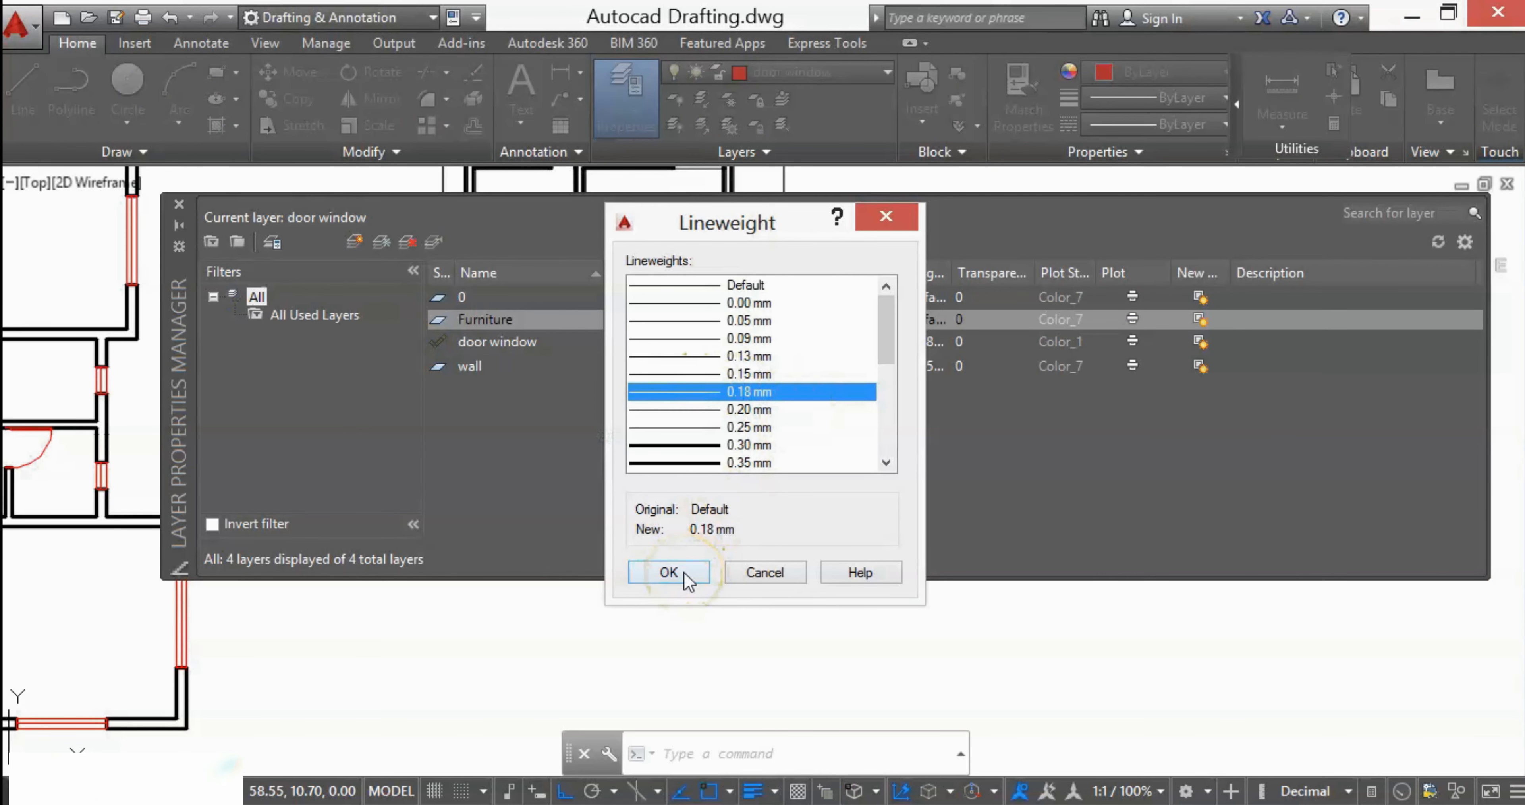
click(668, 572)
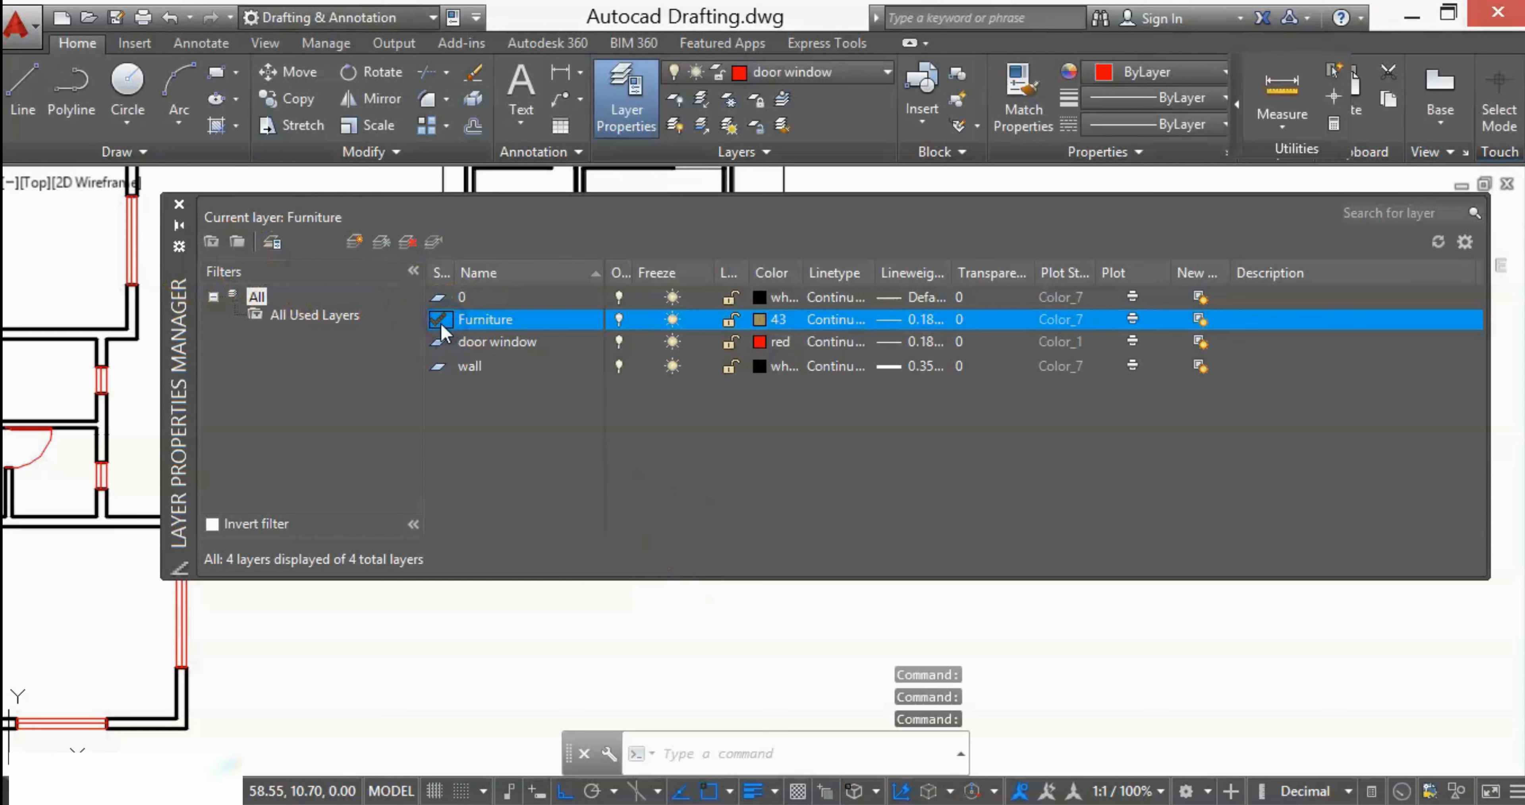
click(441, 319)
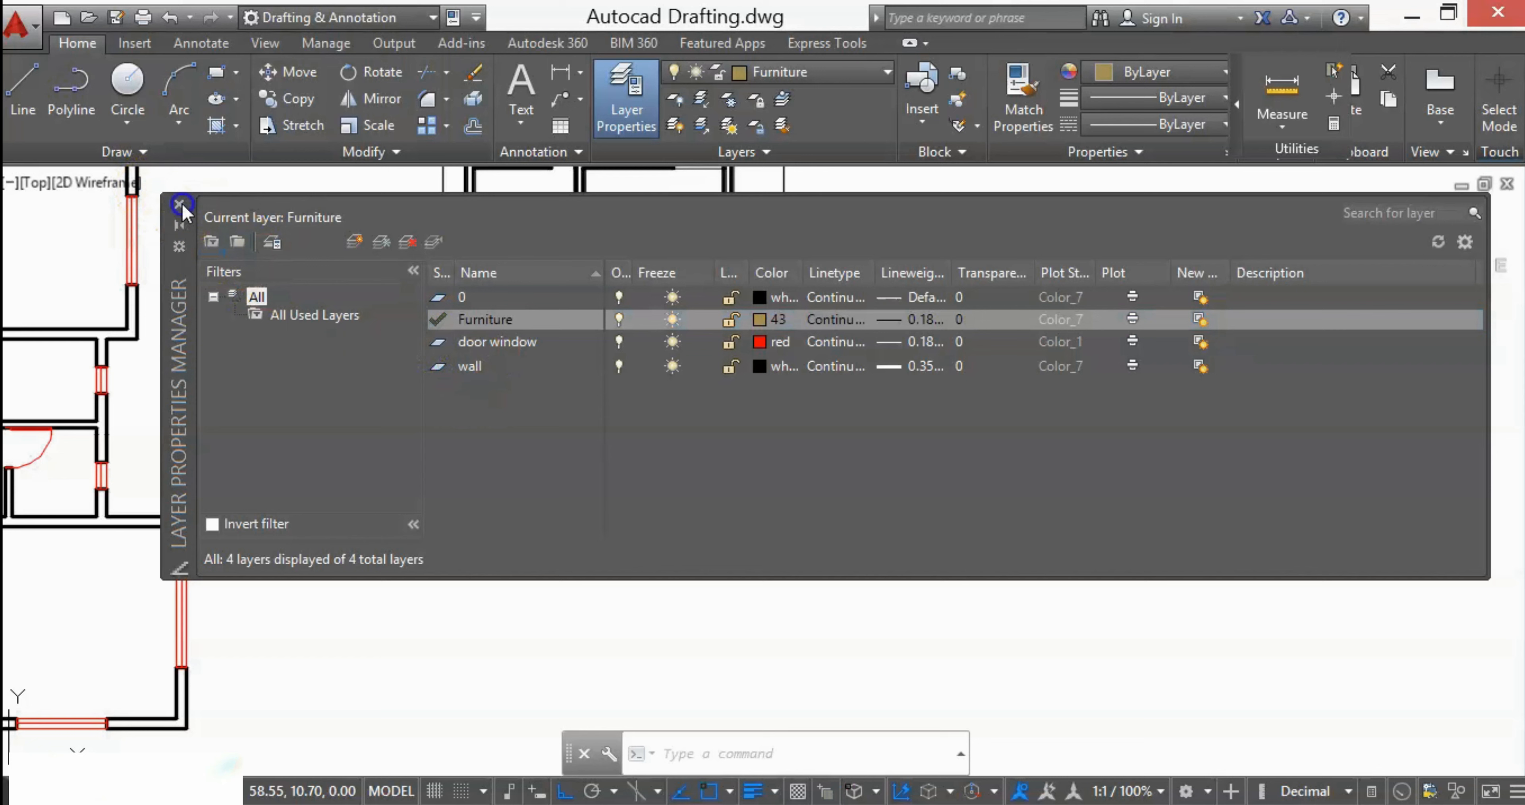
click(181, 208)
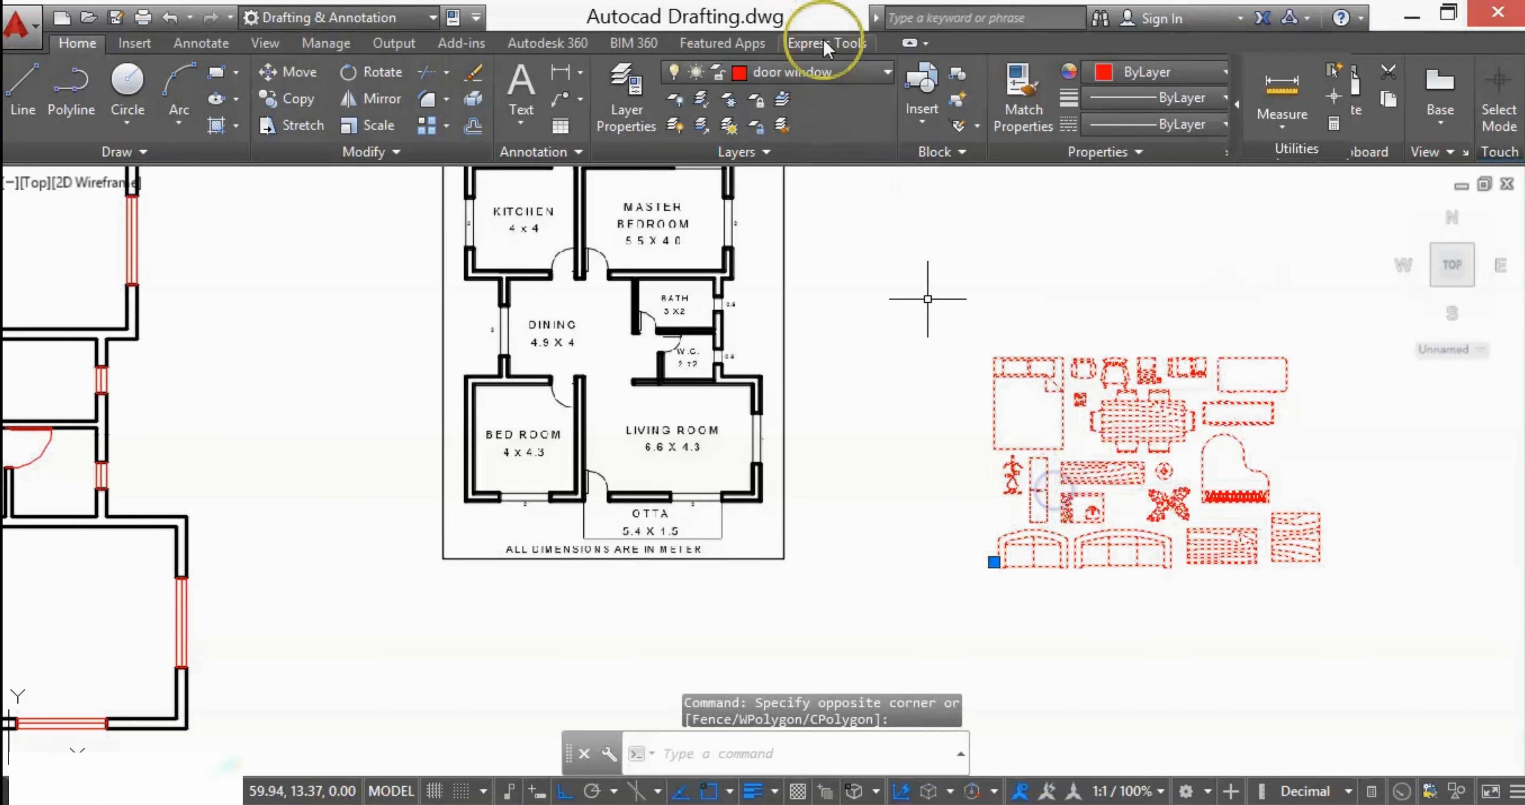
Explode the inserted furniture blocks and move them all onto the Furniture layer.
click(884, 72)
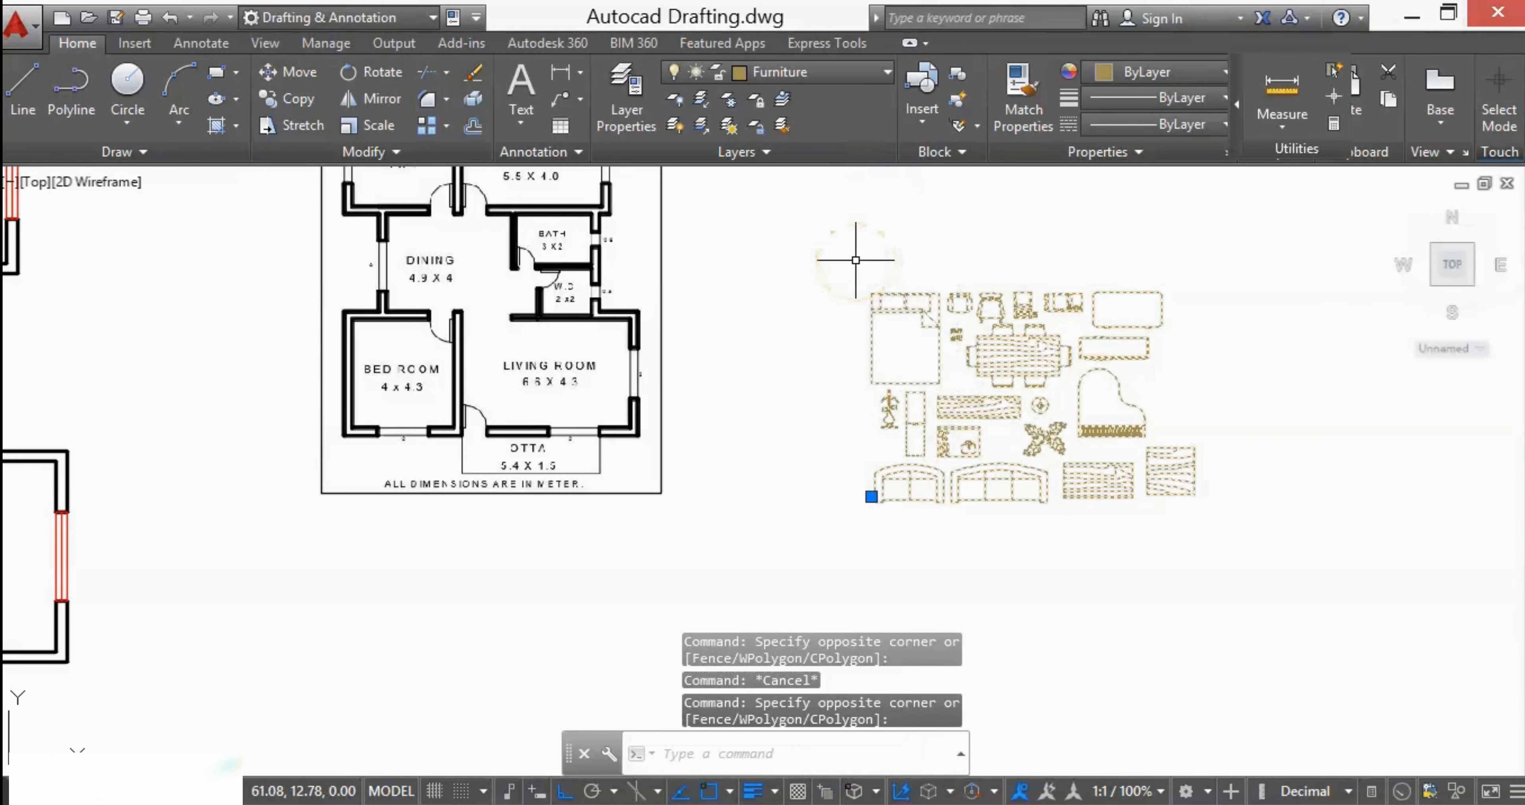
mouse_move(762, 260)
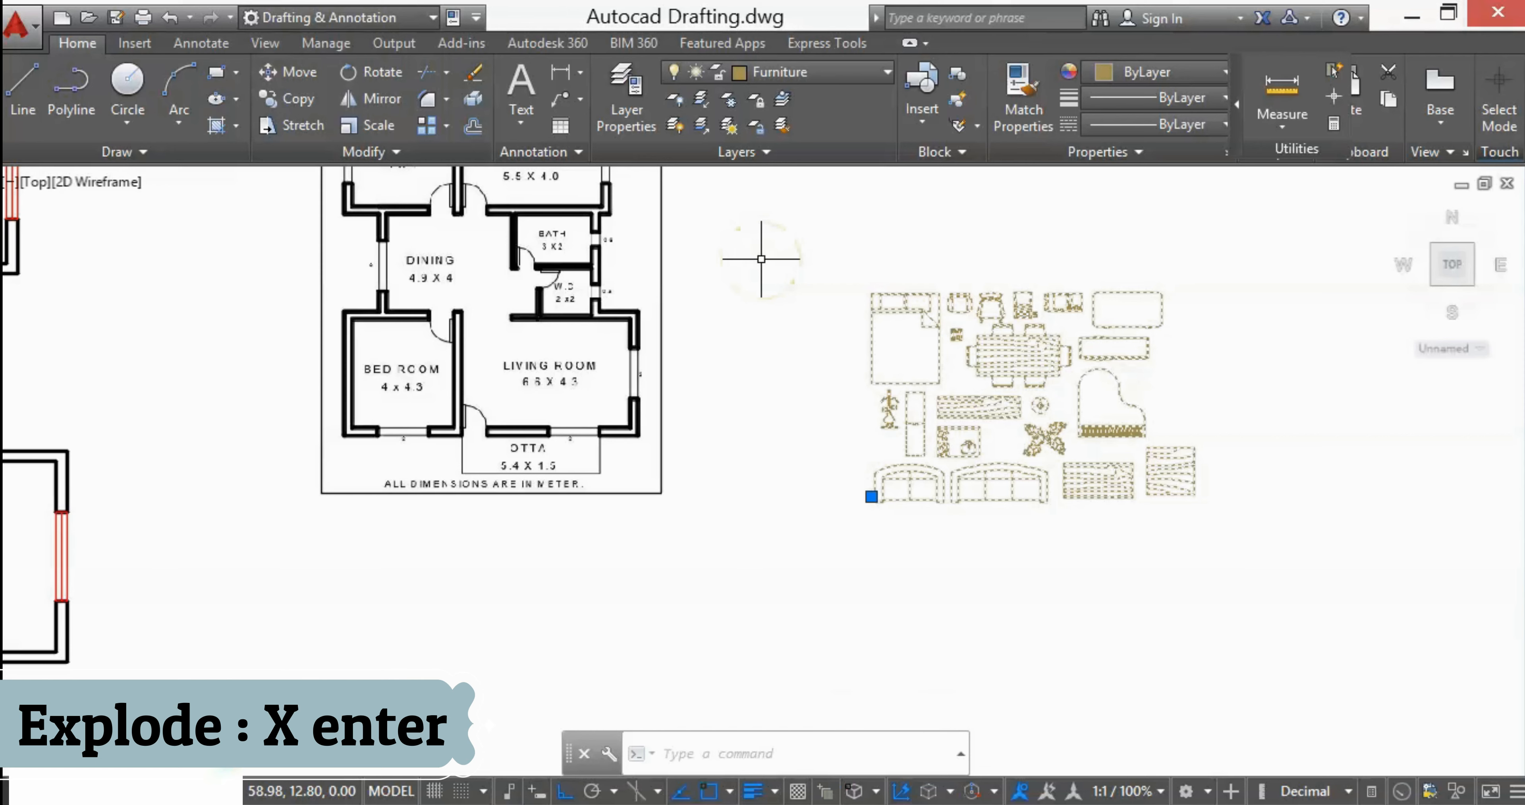
text(x)
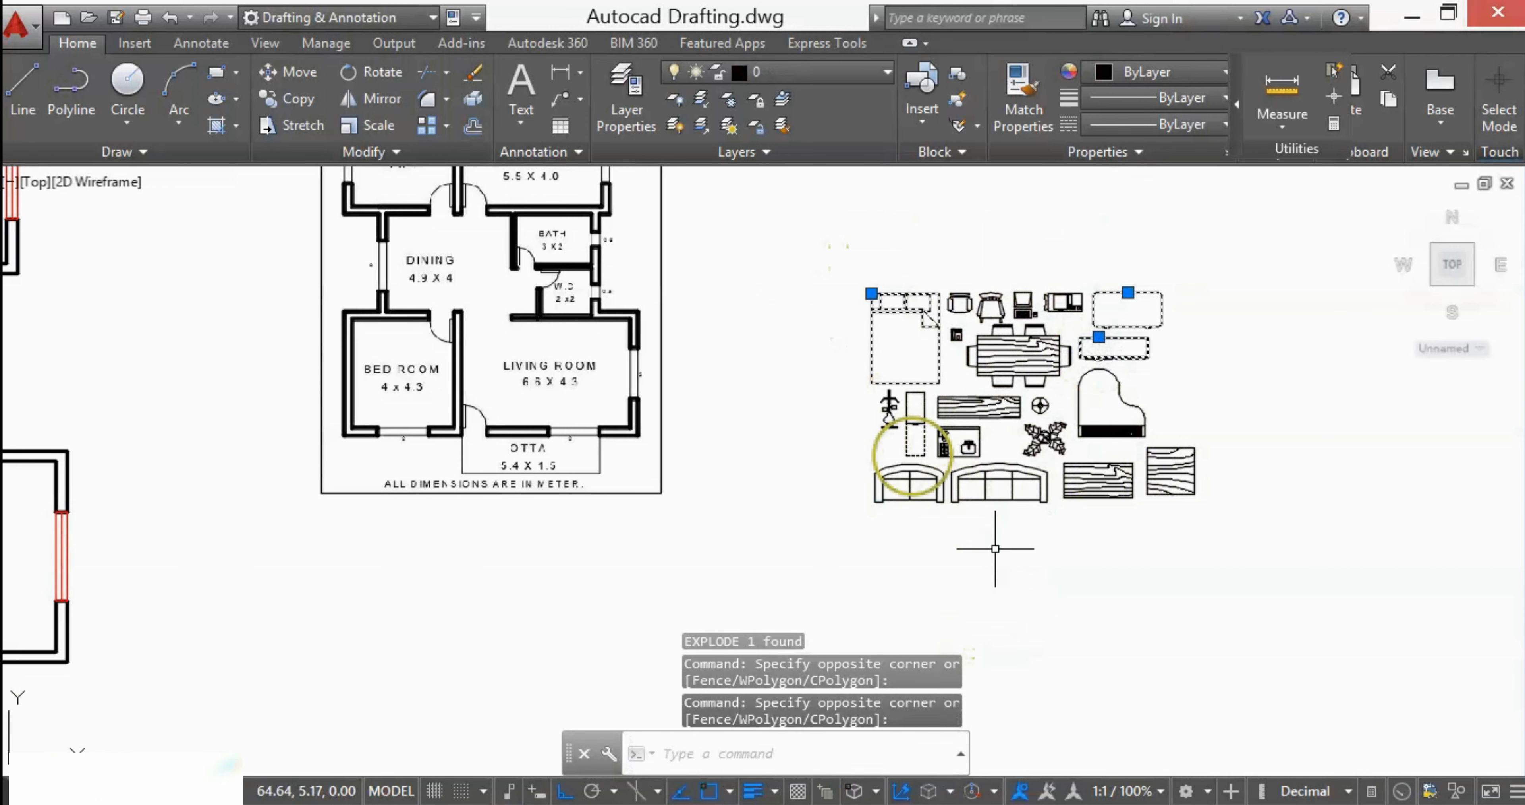
click(1255, 529)
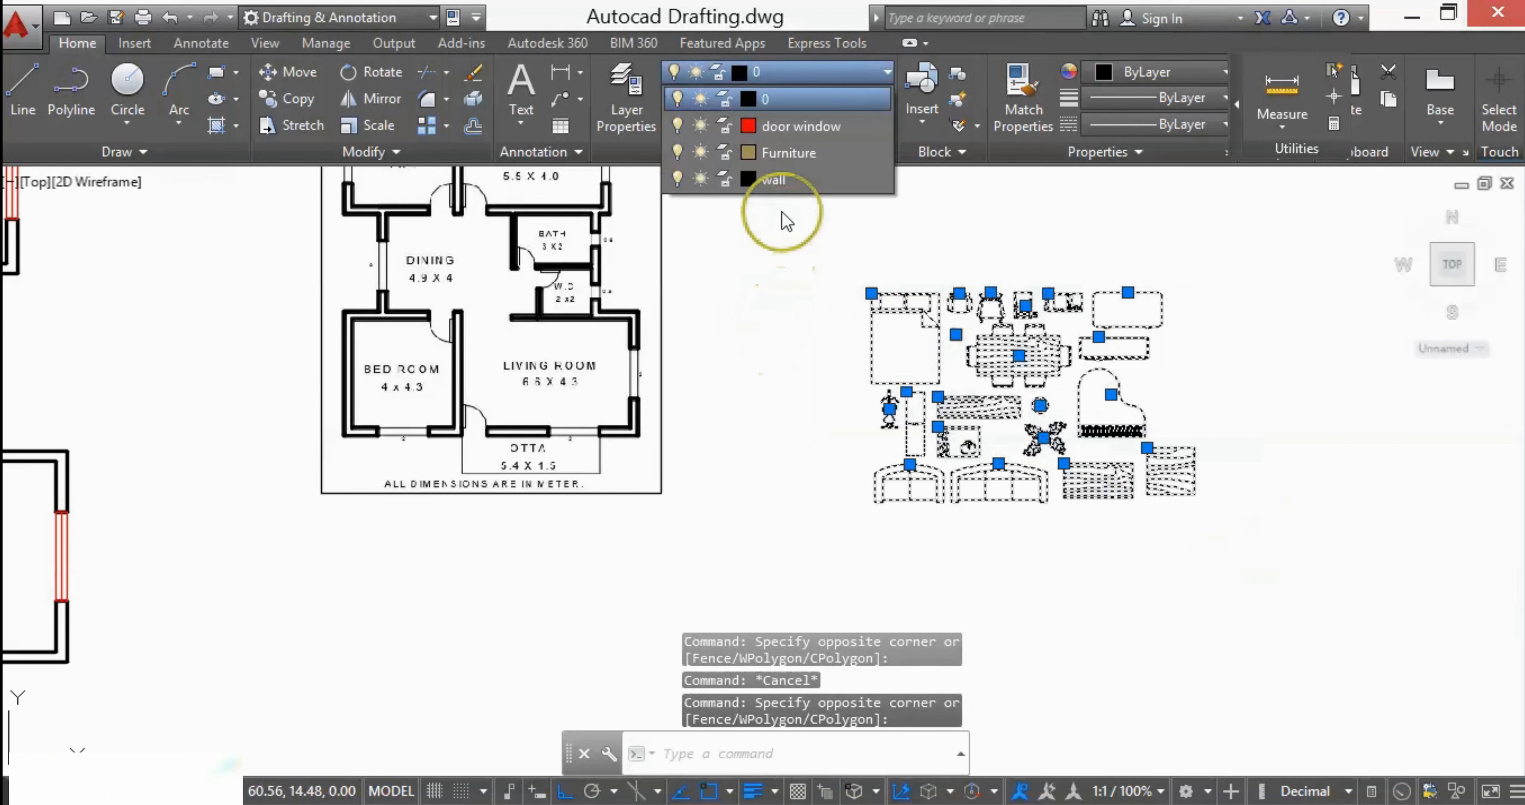
click(788, 152)
text(CO)
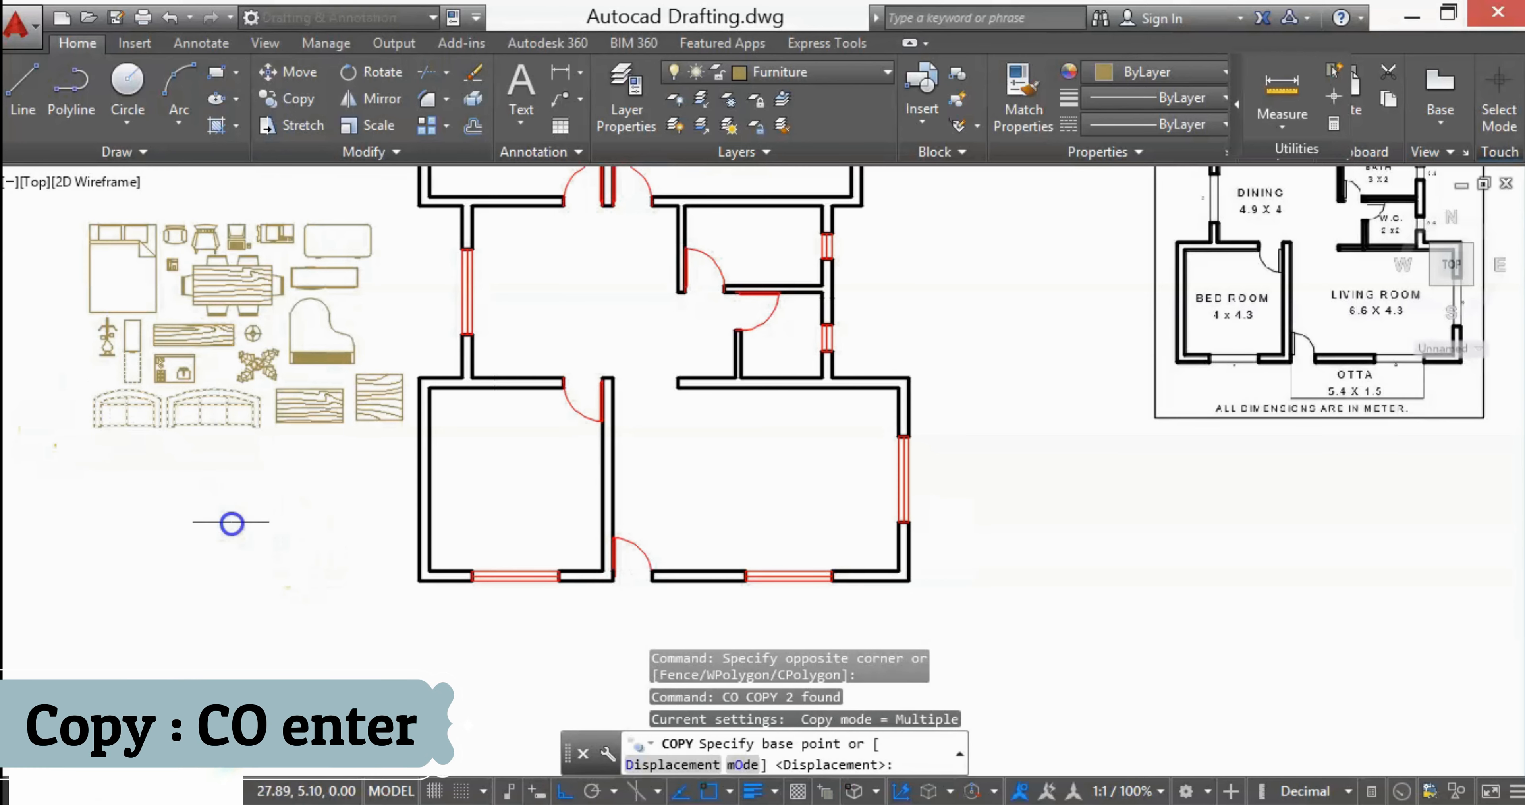
Mirror and rotate a sofa copy to stand against the living room's right-side window.
text(mi)
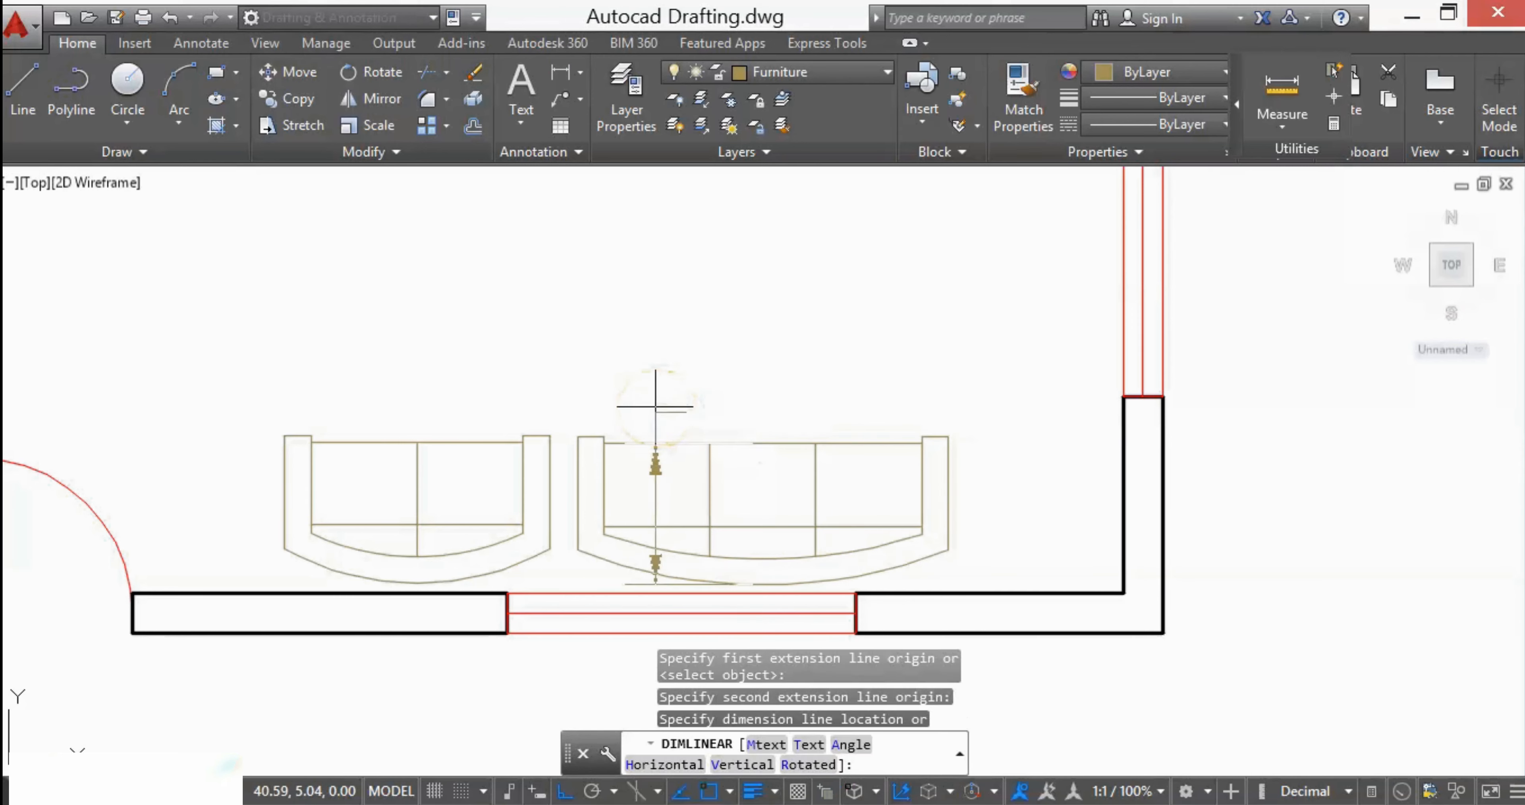
mouse_move(642, 345)
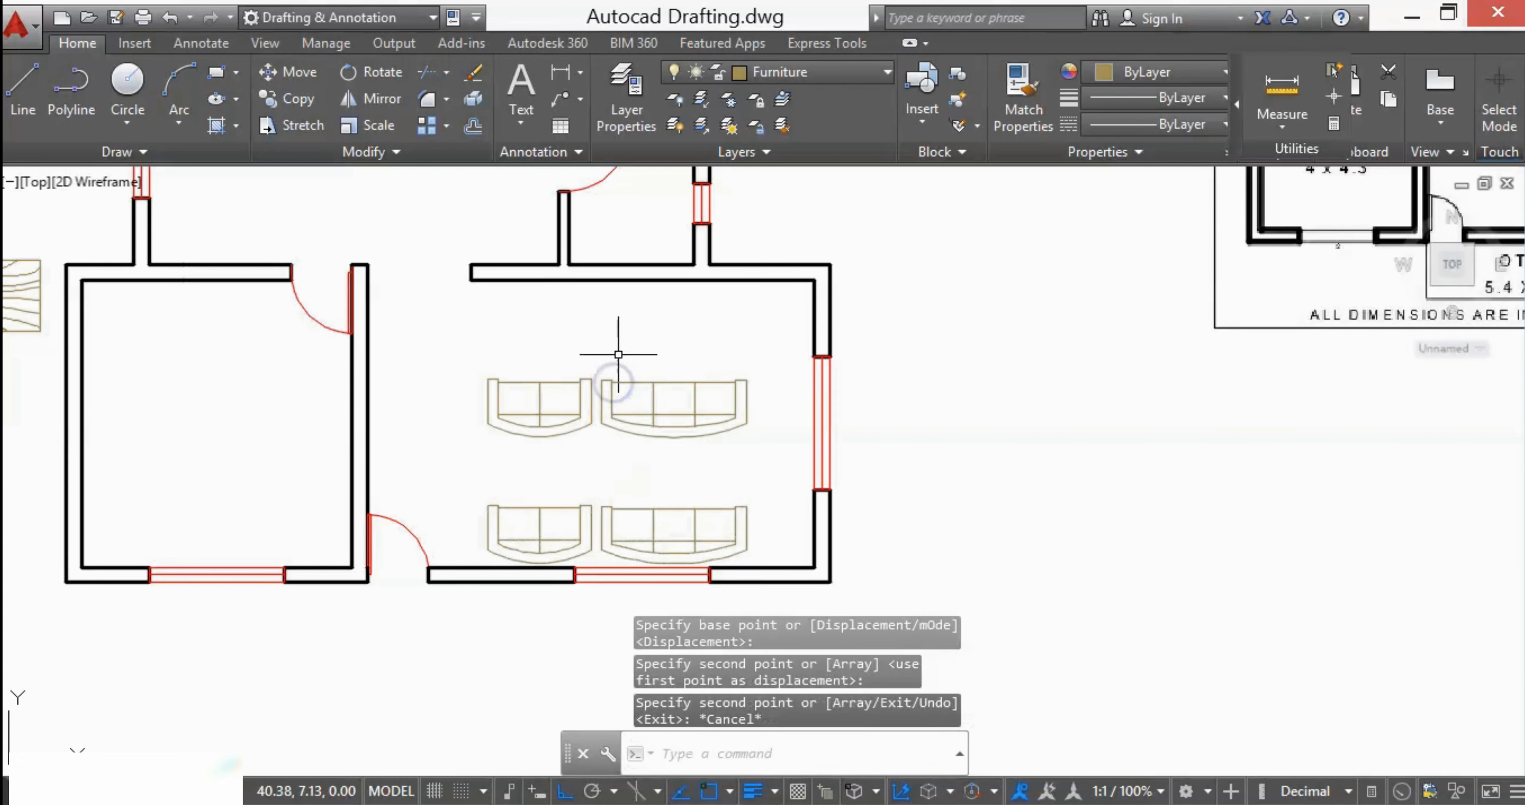
text(r)
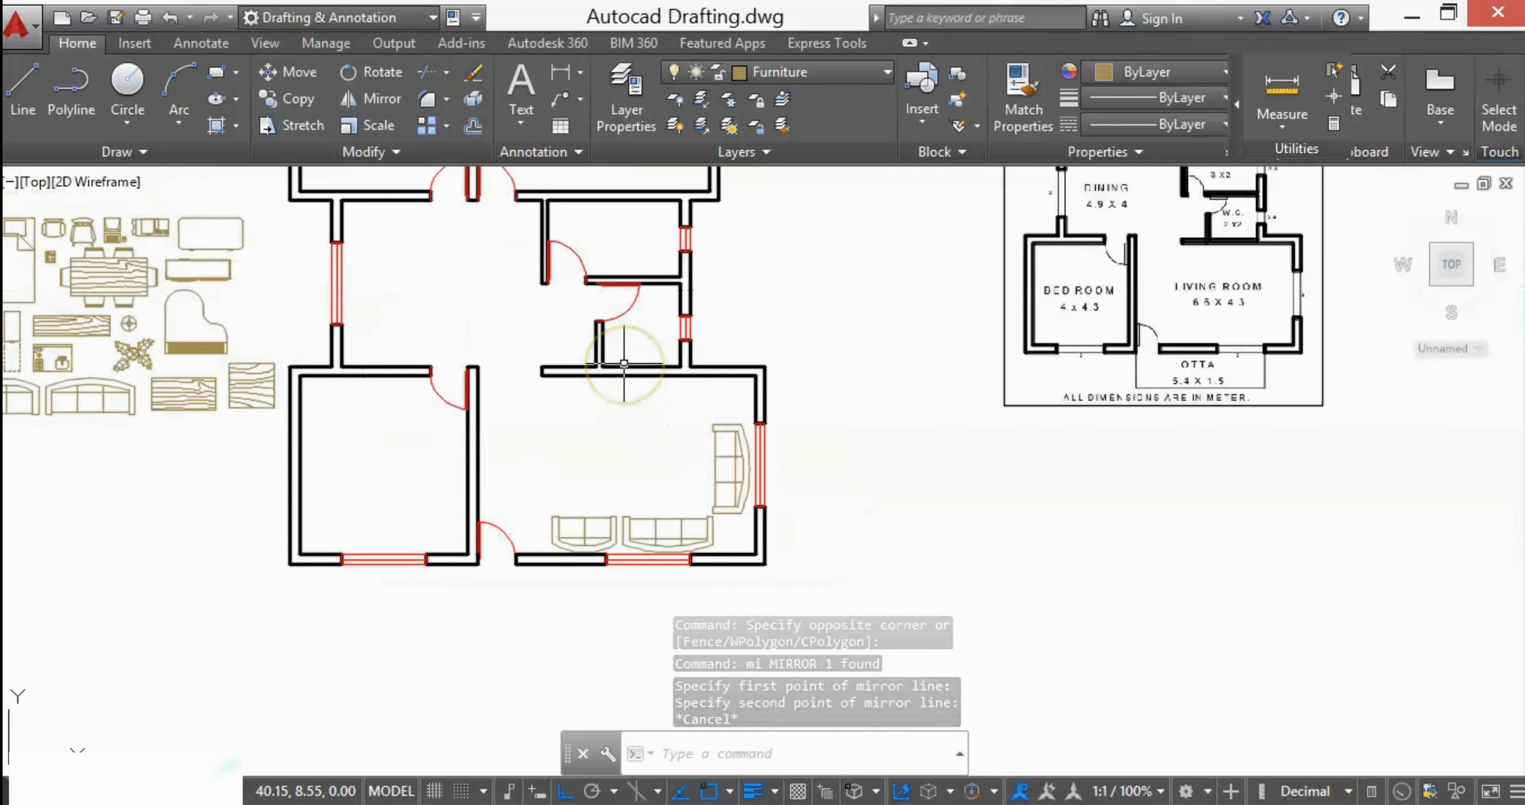
Draw a rectangular TV unit with a polyline and copy it along the living room's top wall.
text(REC)
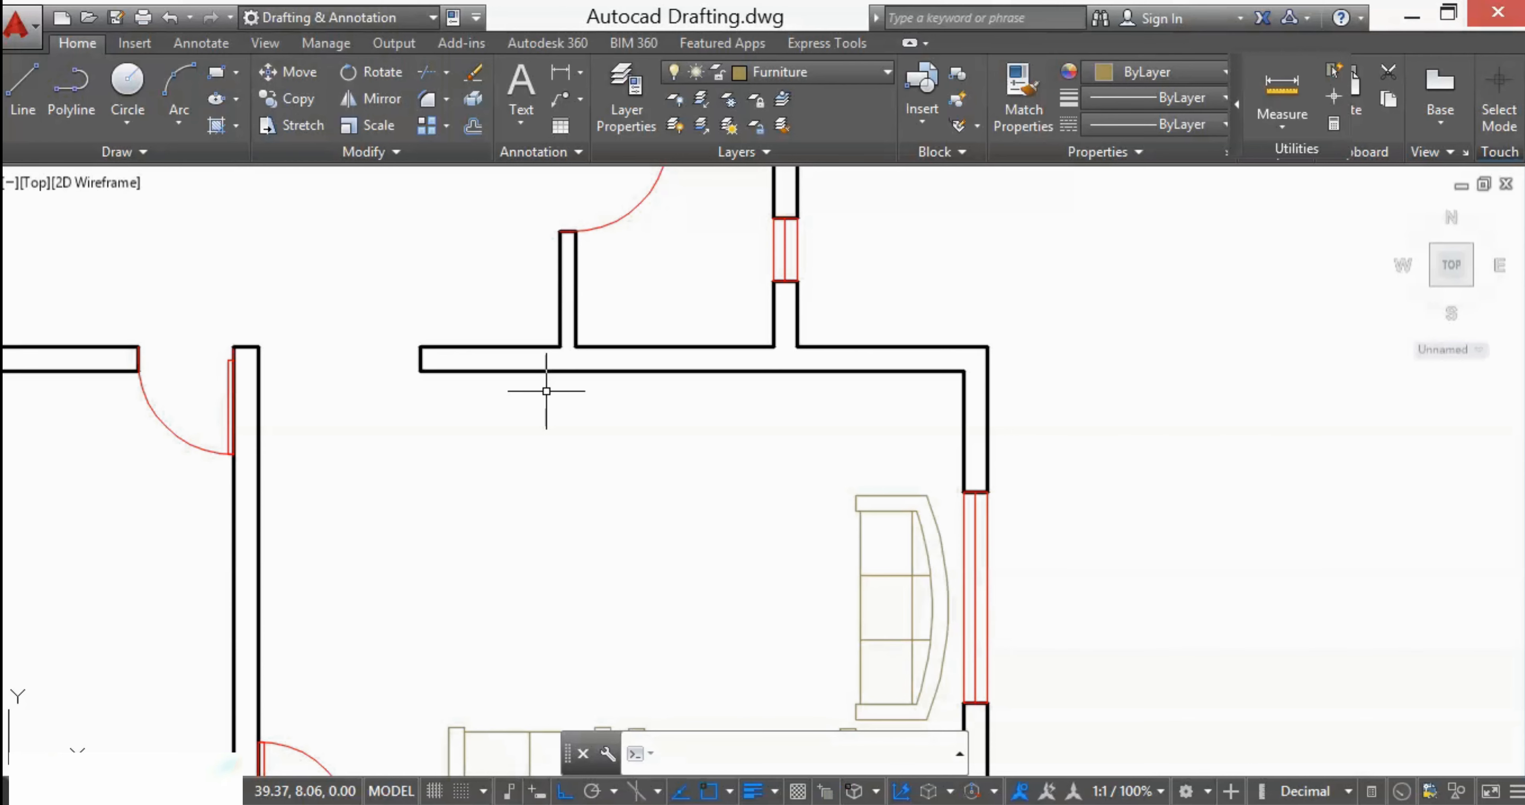
text(PL)
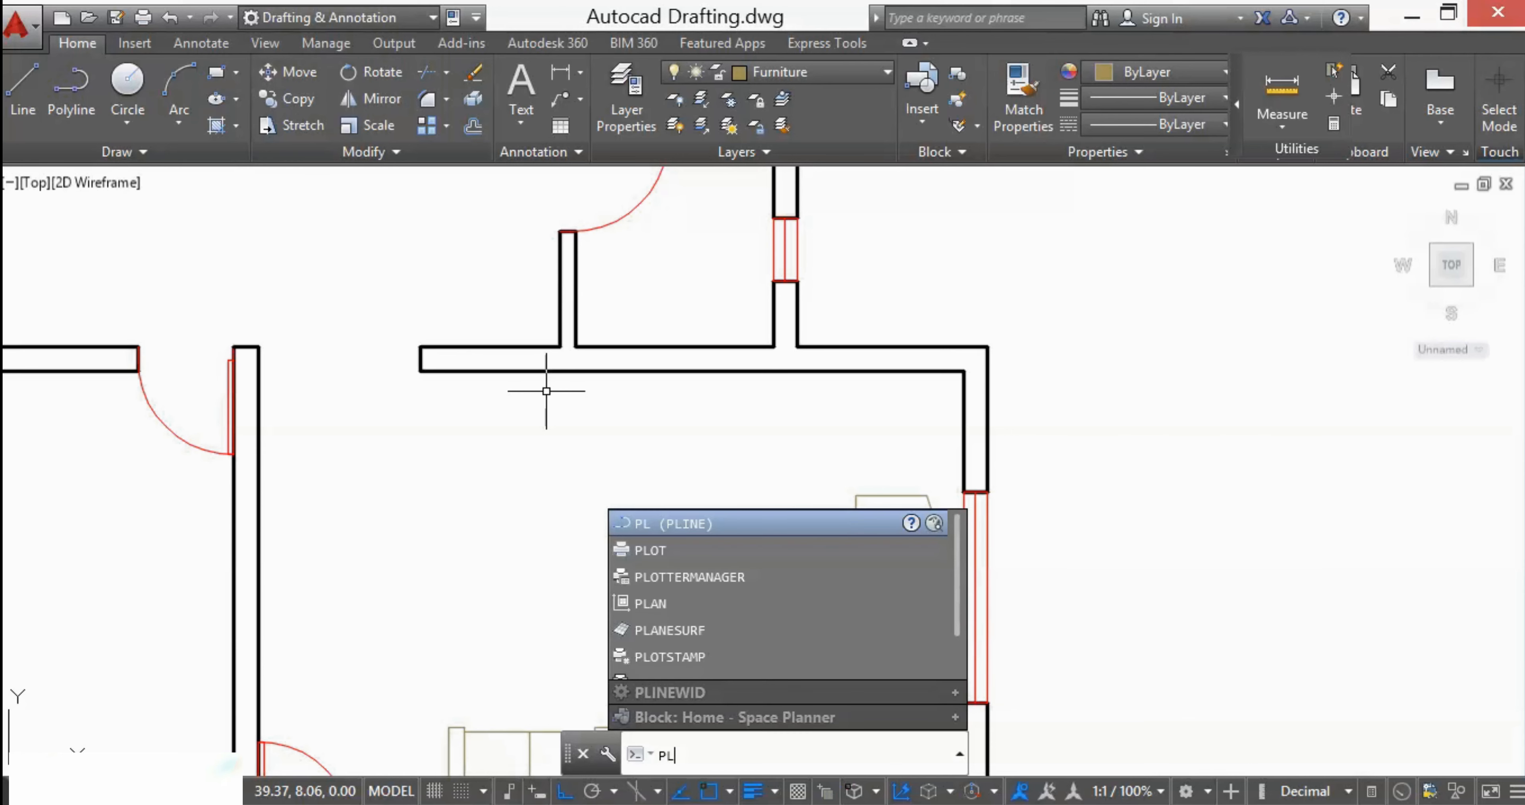
mouse_move(550, 402)
text(c)
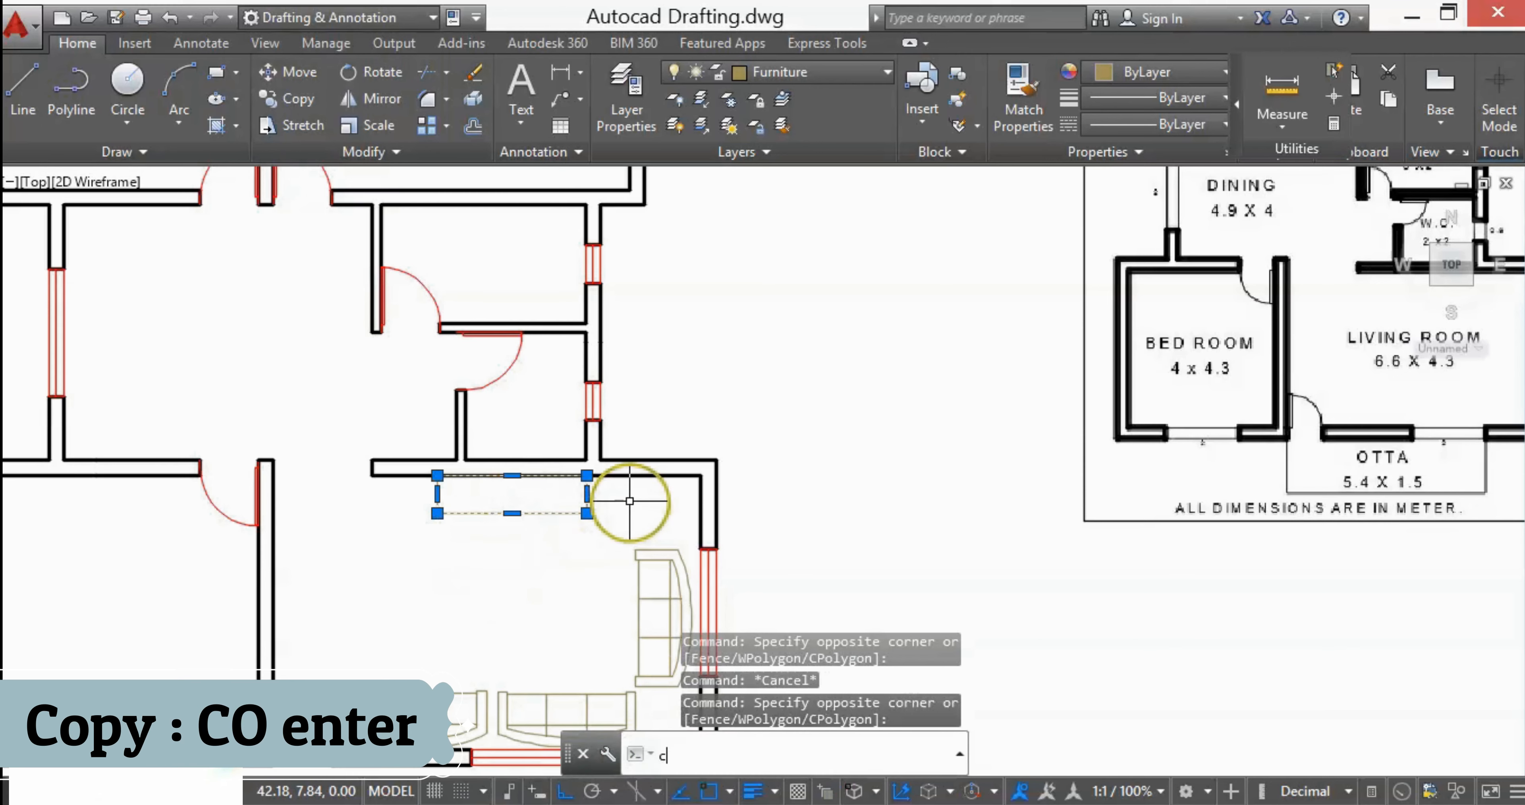
key(enter)
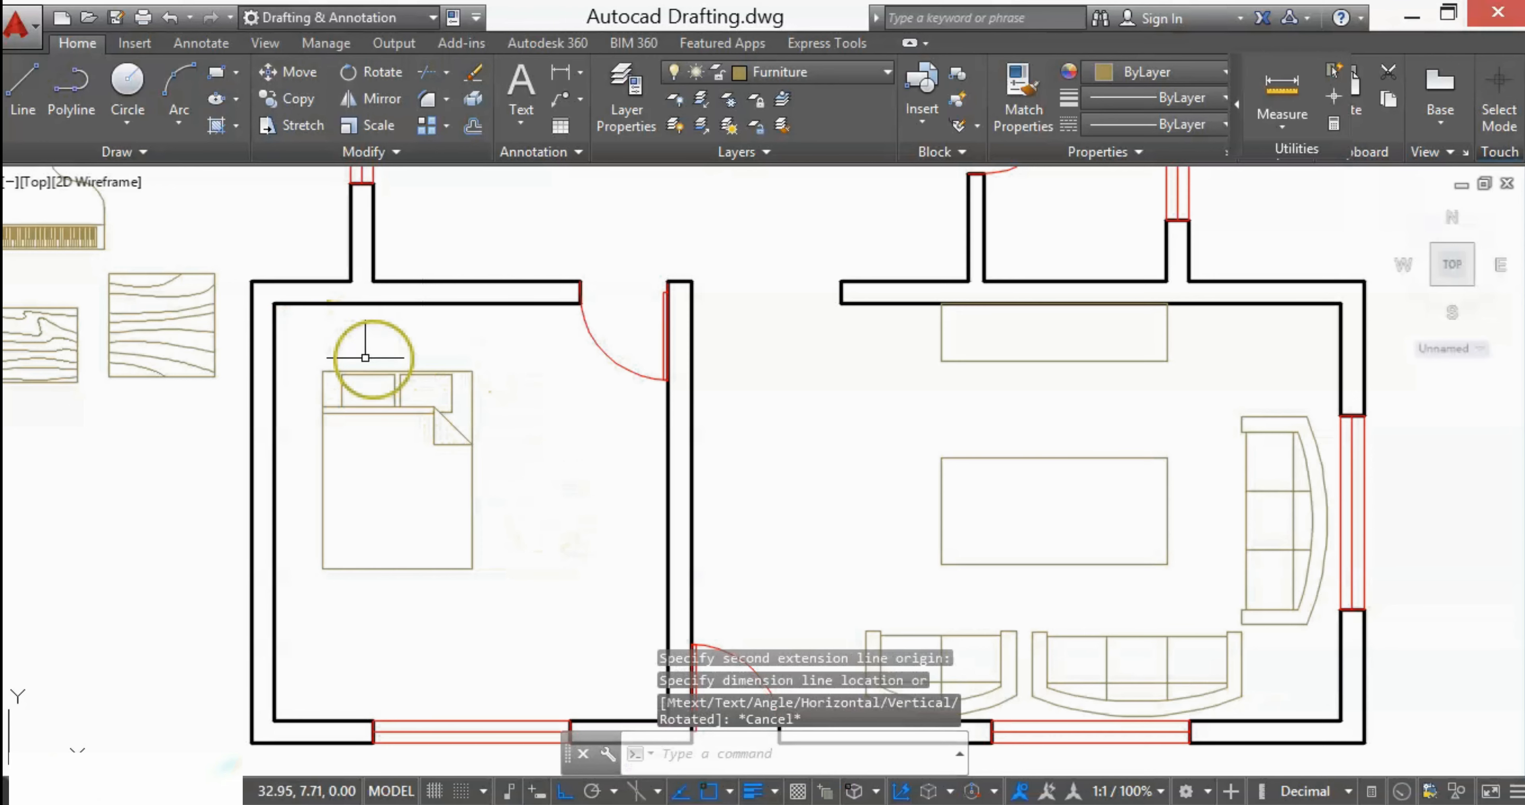
Window-select the left bedroom's bed and explode it into separate lines for stretching wider.
drag(495, 339, 357, 467)
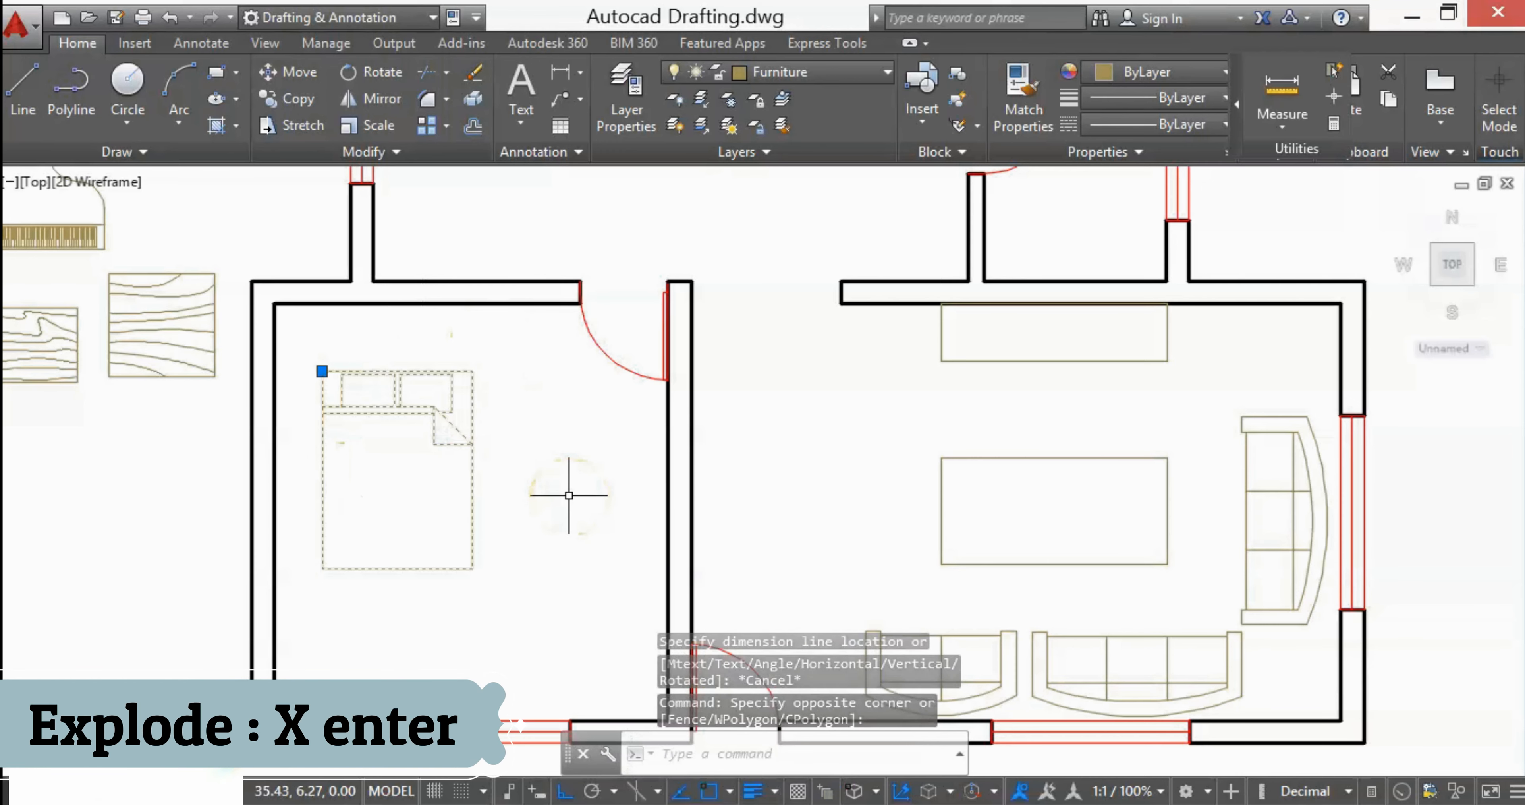
text(x)
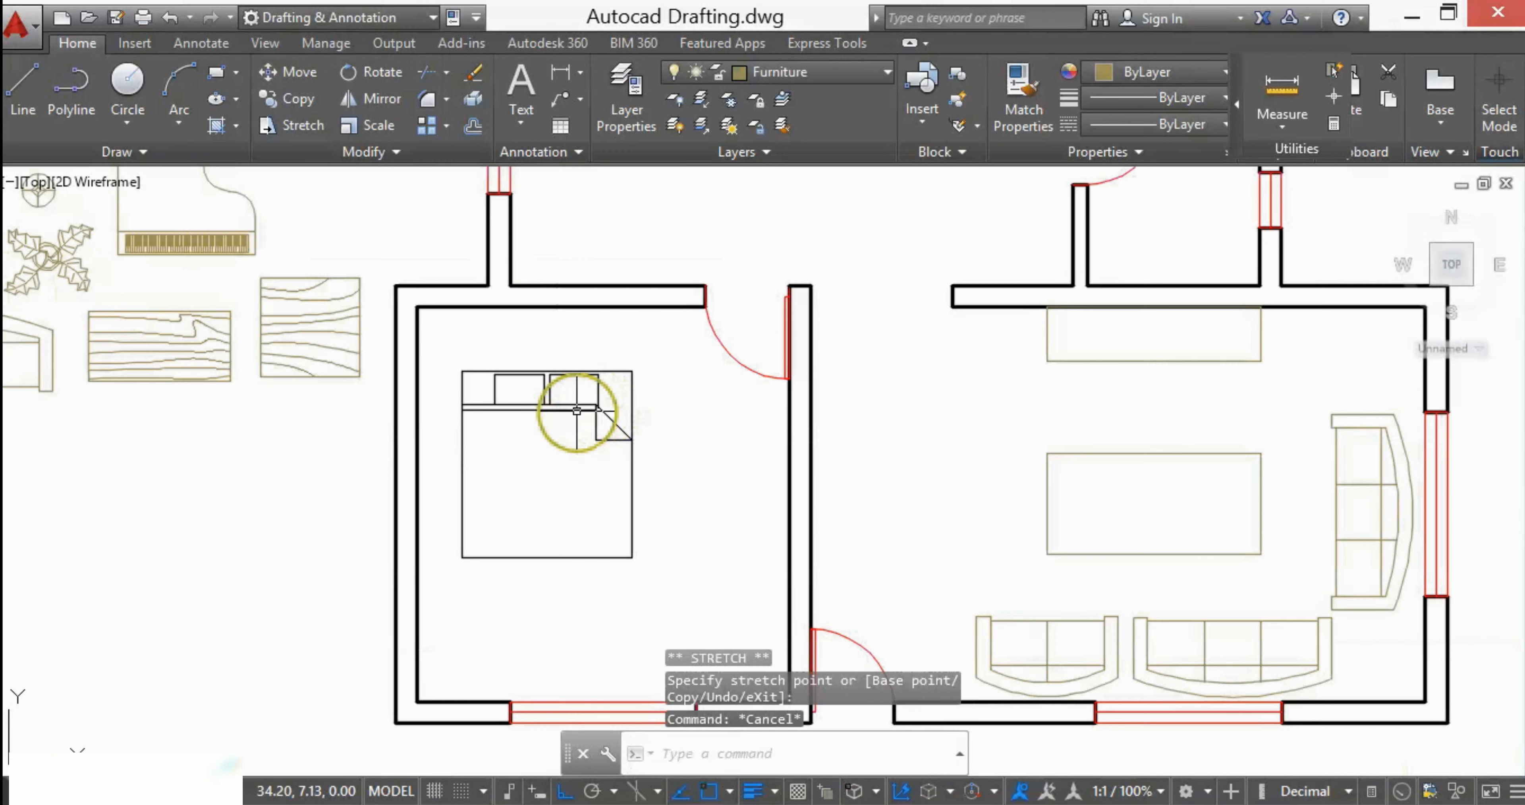
Group the widened bed's lines and put the group on the Furniture layer.
right_click(577, 411)
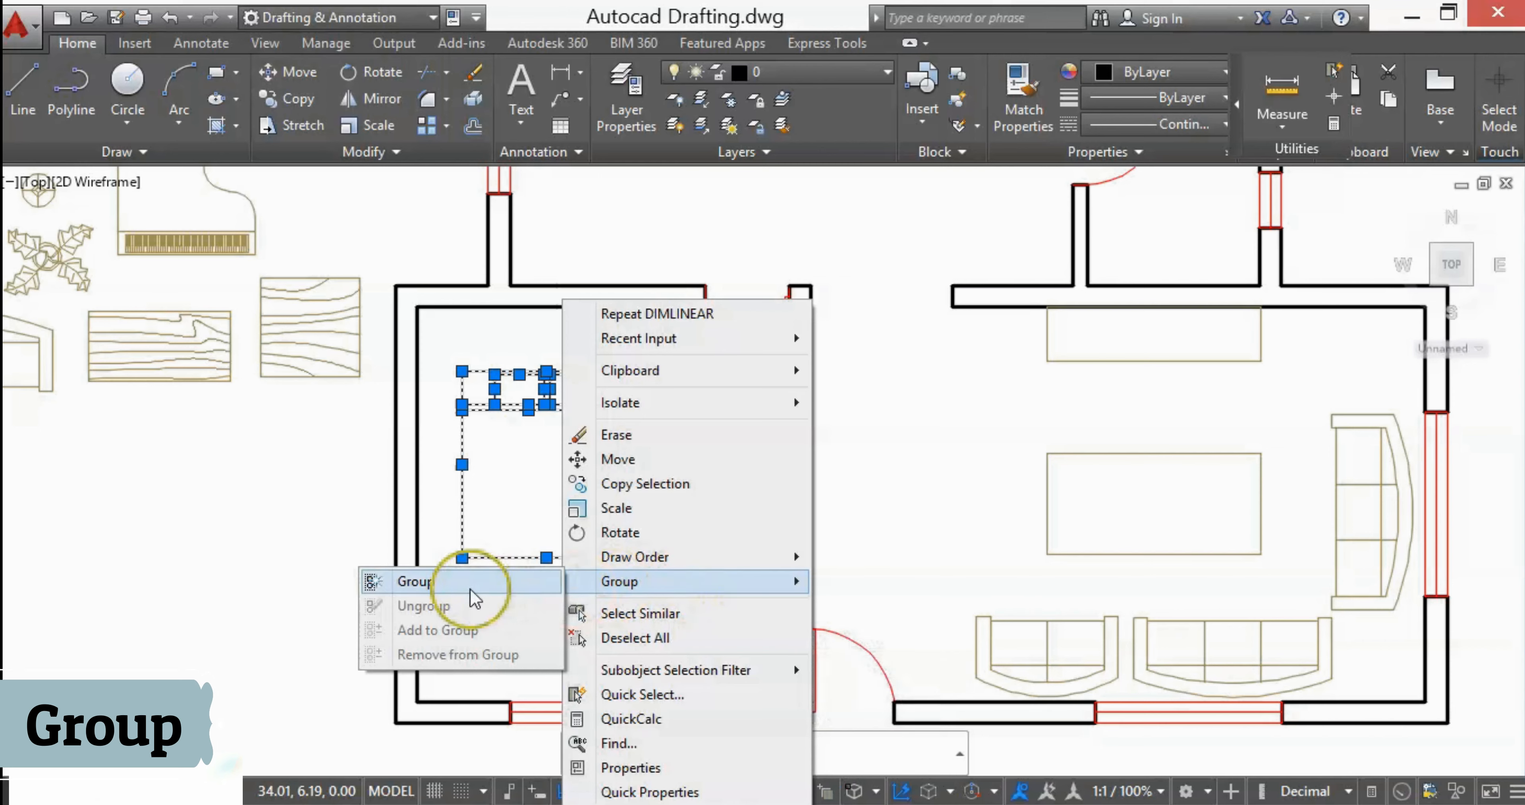
click(415, 581)
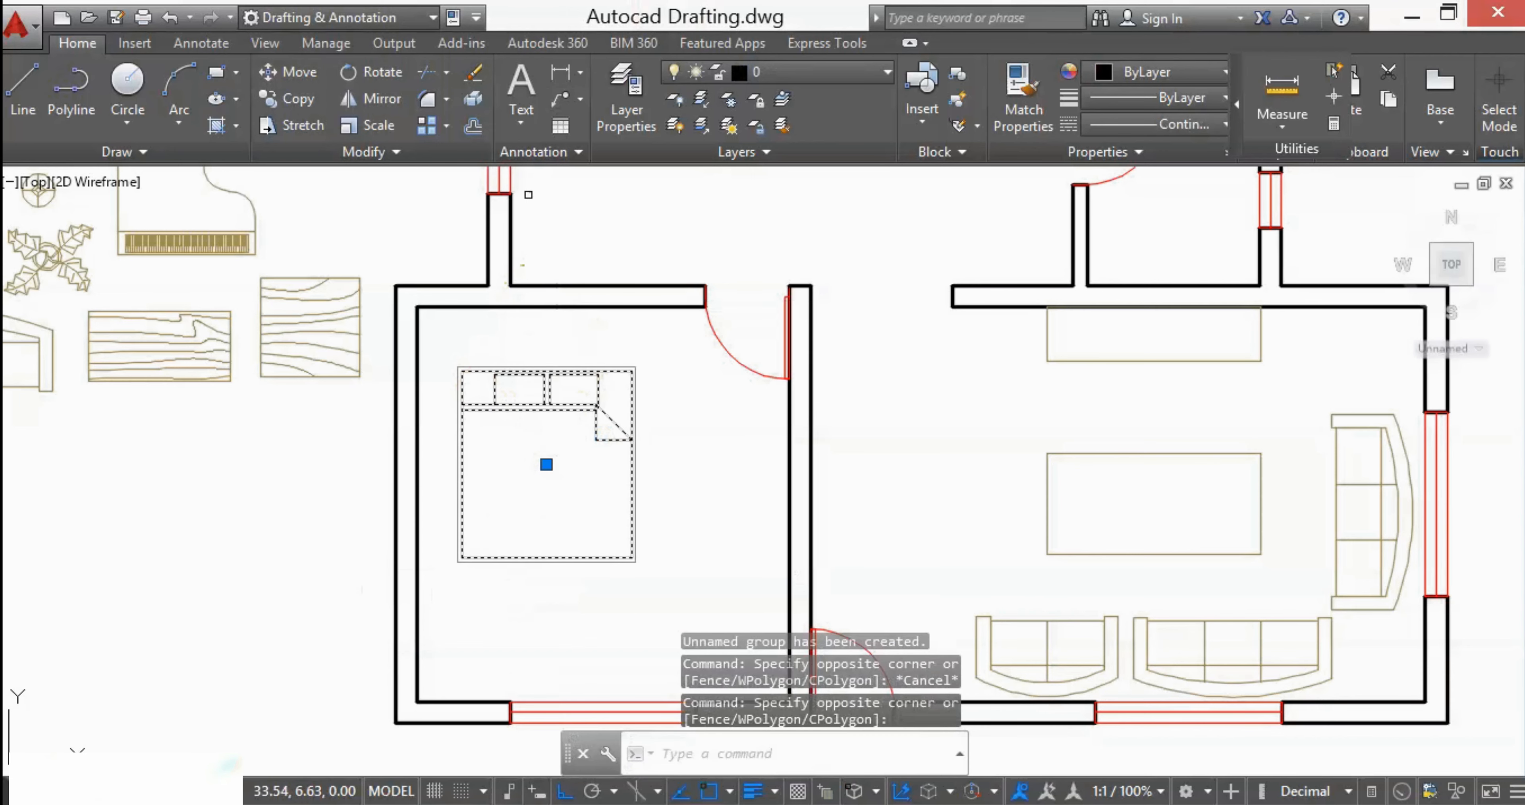
click(883, 72)
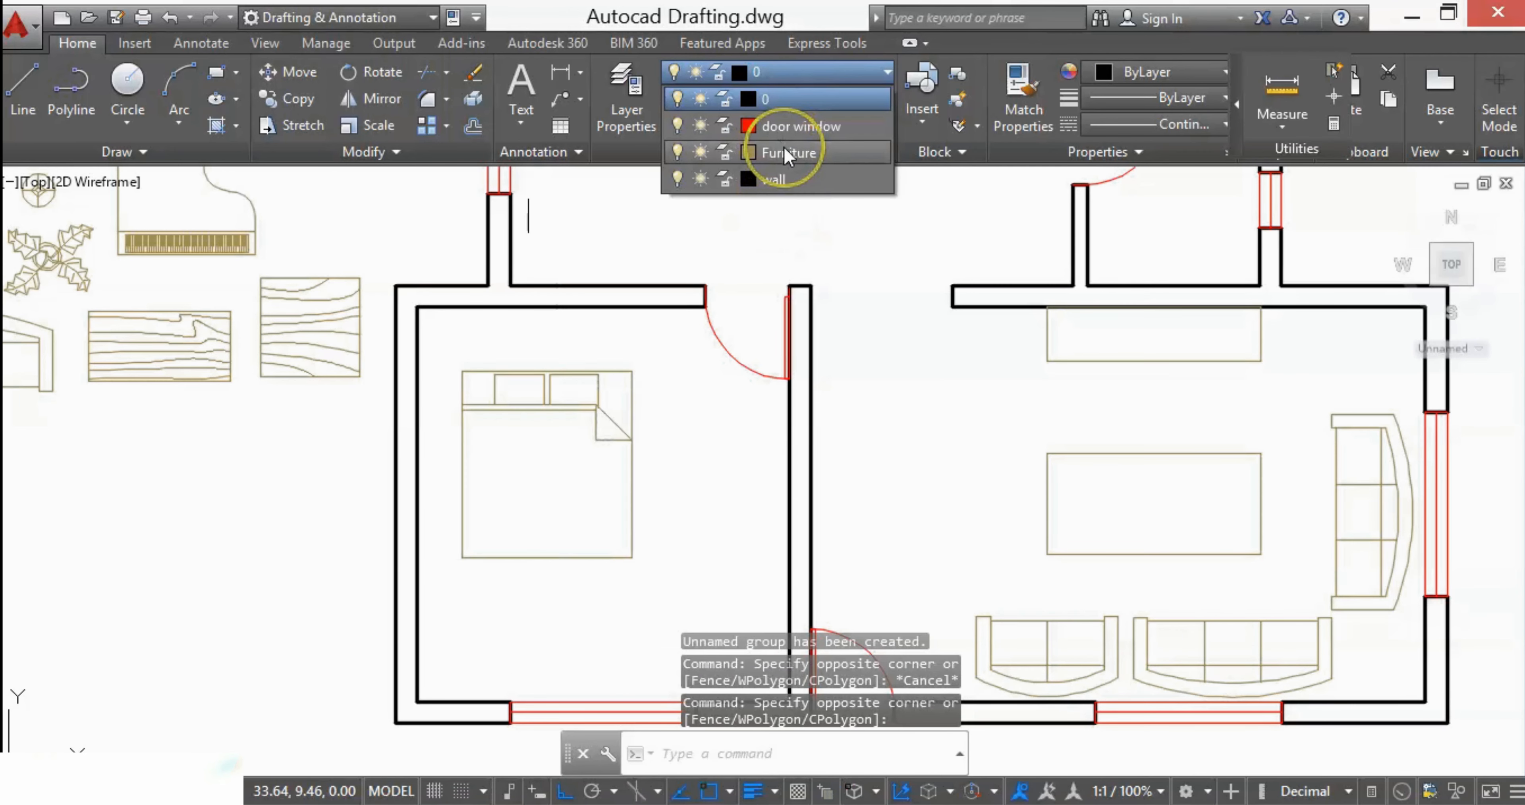
click(787, 152)
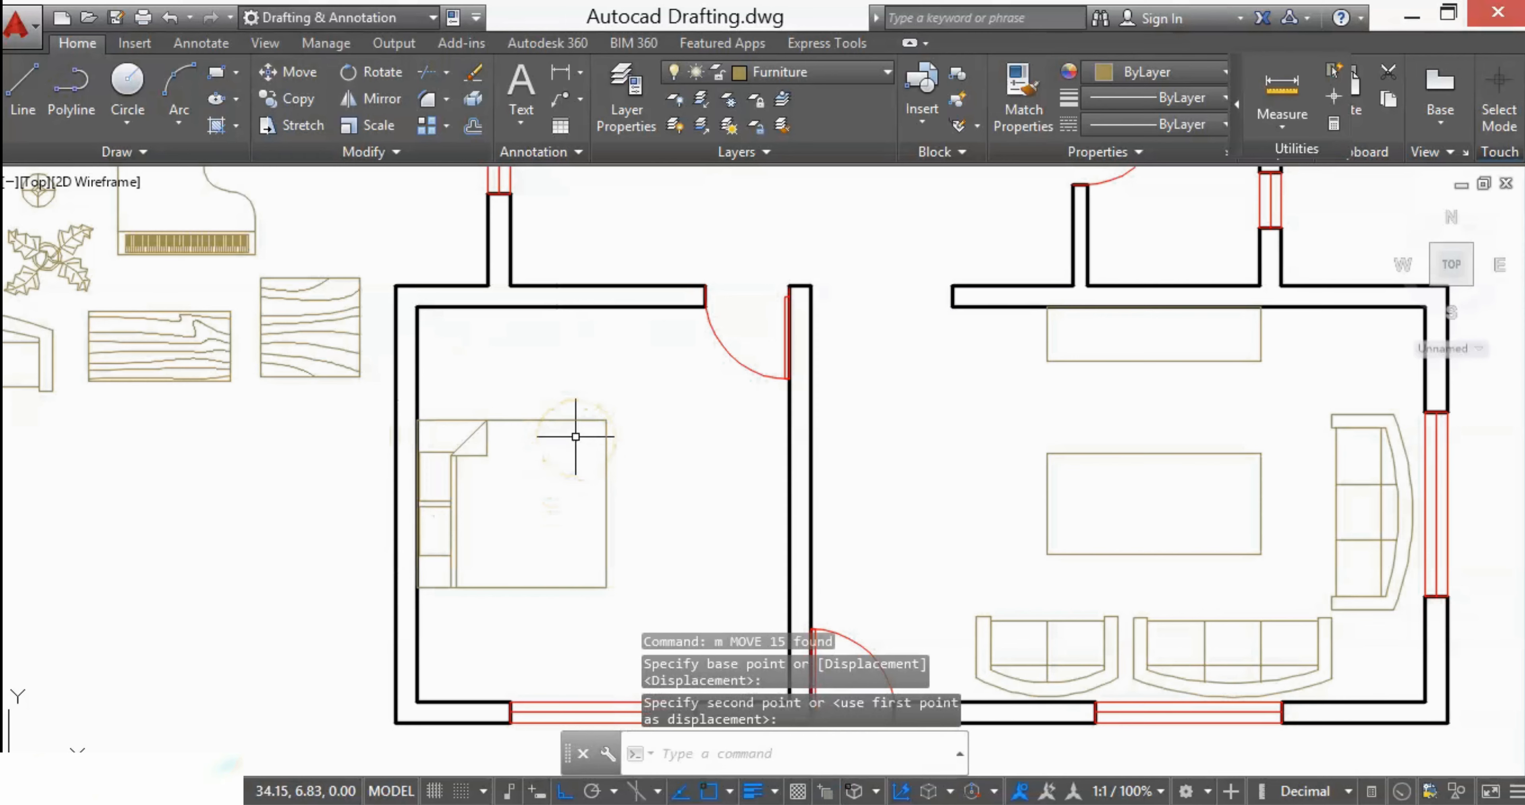
mouse_move(508, 319)
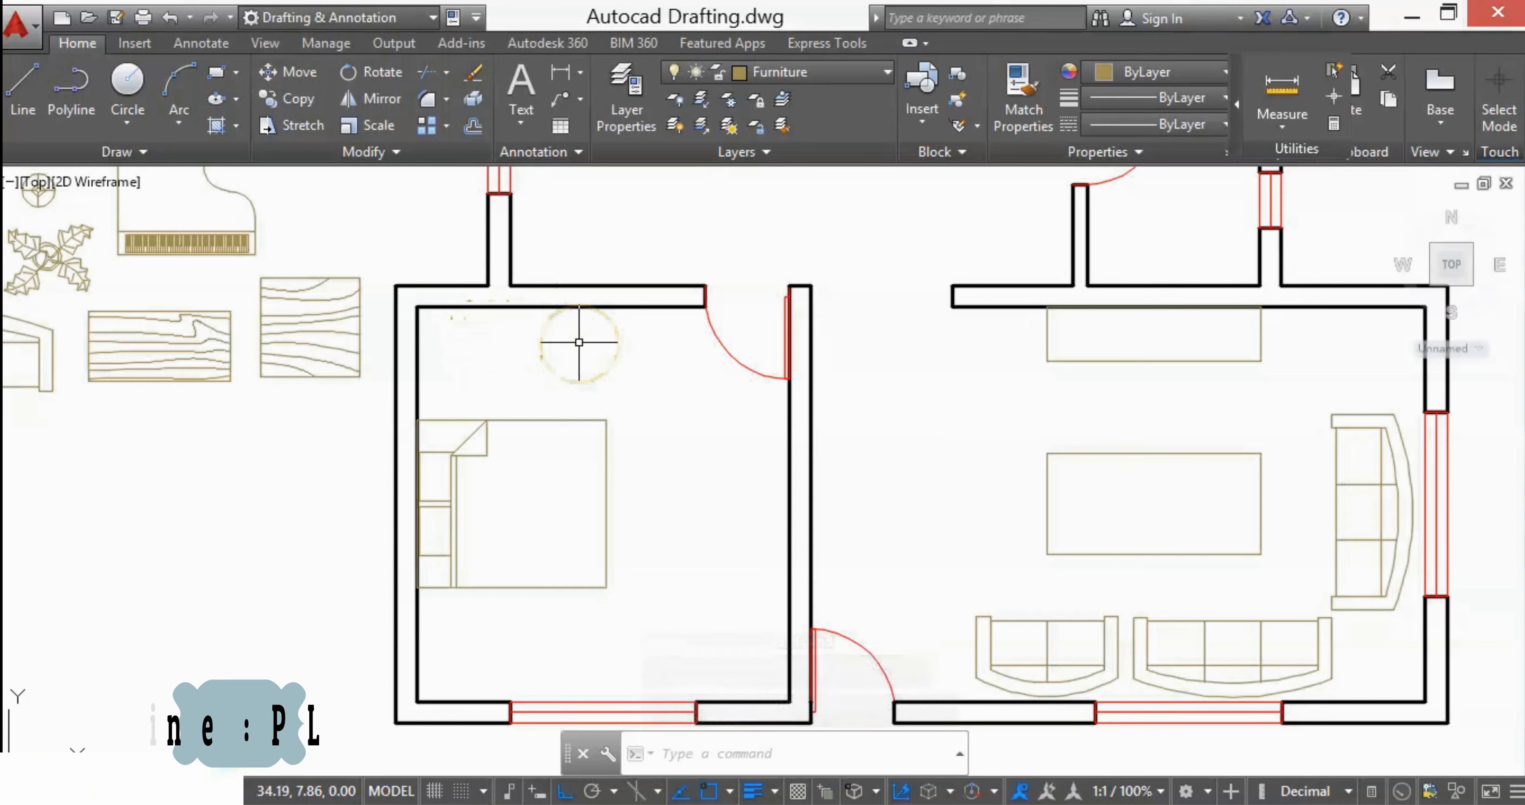
Start a polyline wardrobe outline on the bedroom's top wall, undoing a wrong segment.
text(PL PLINE)
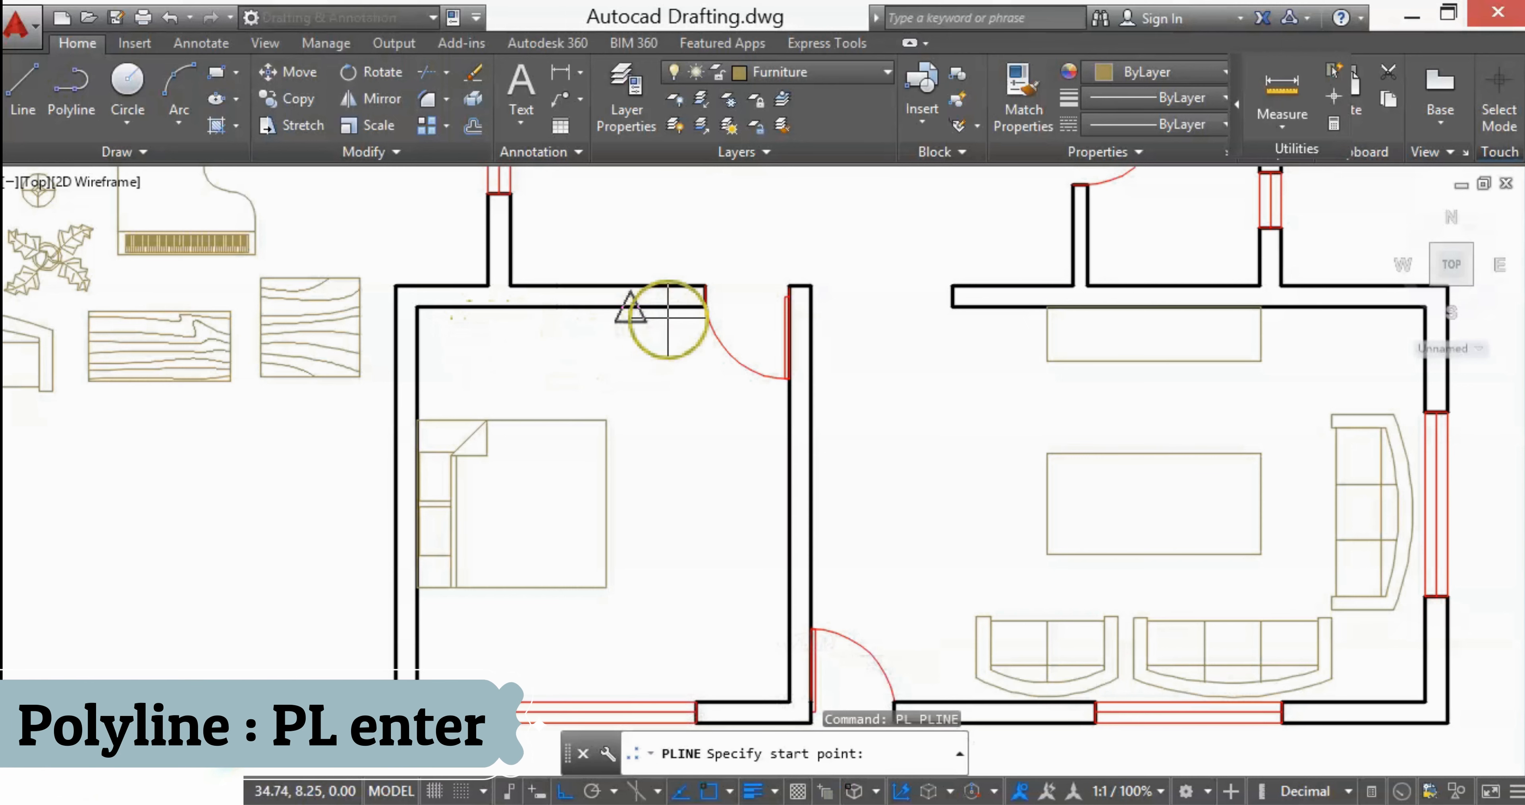
mouse_move(671, 311)
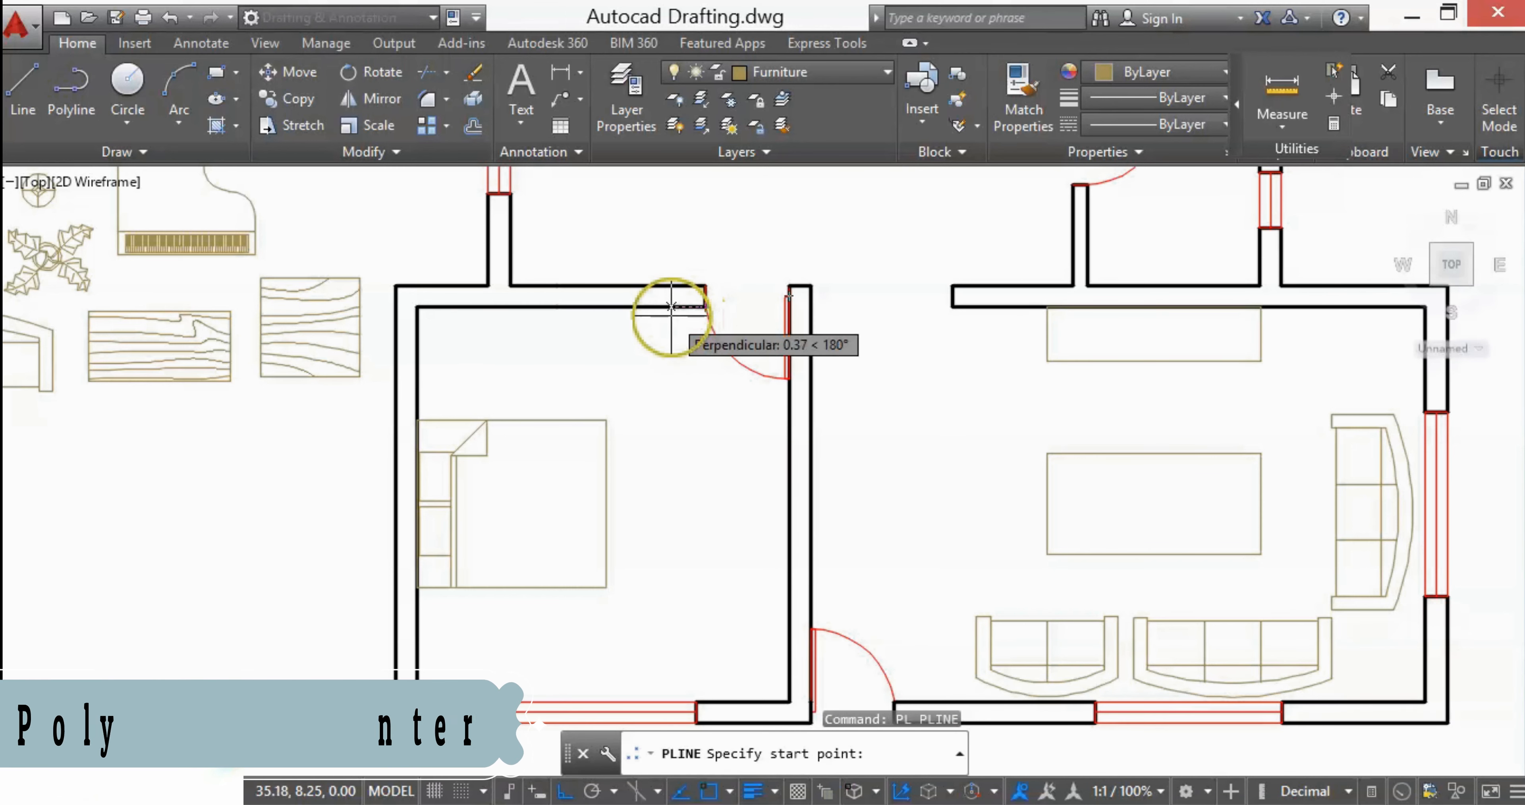
click(674, 312)
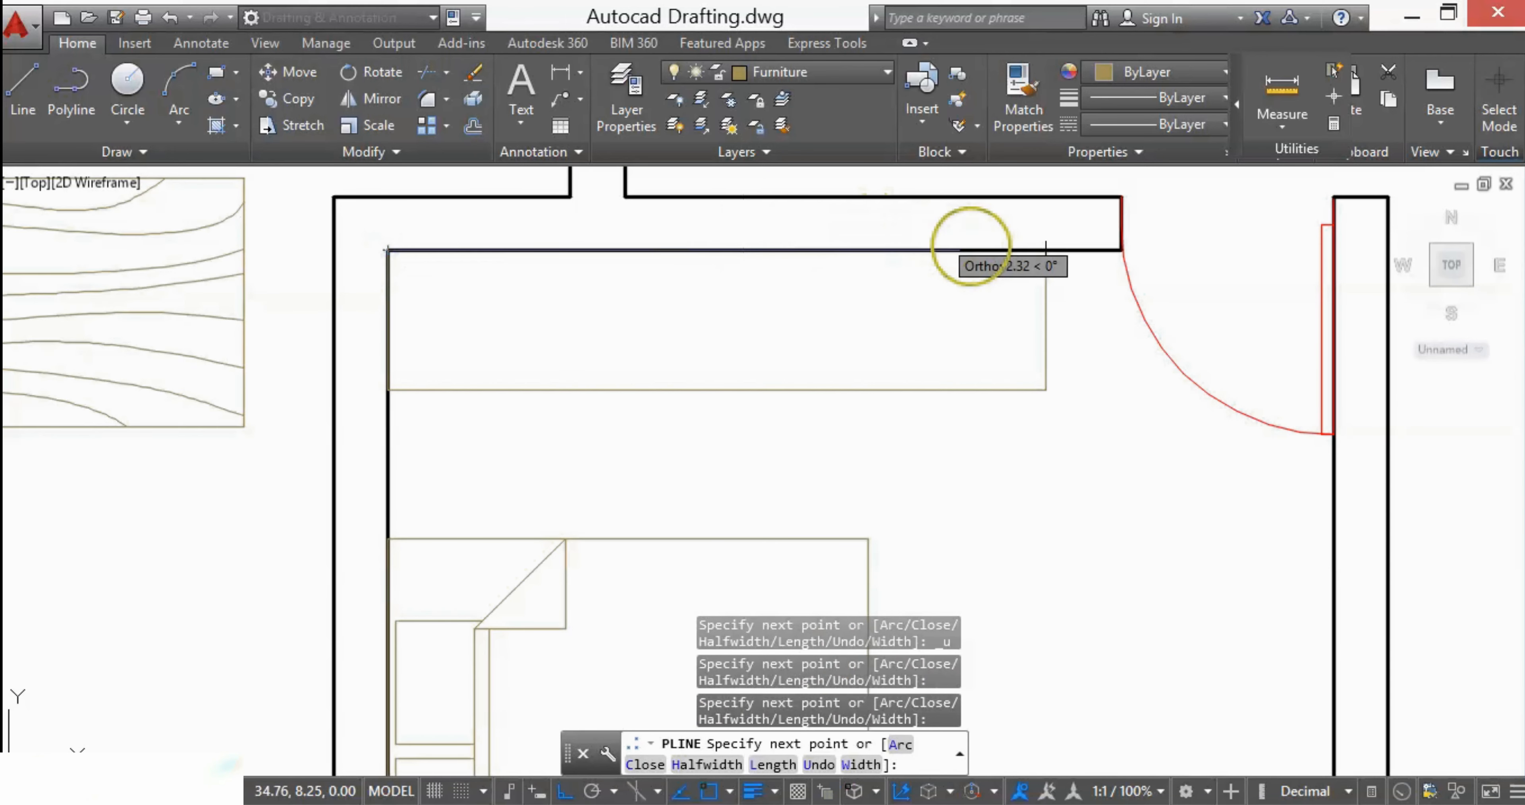
key(Escape)
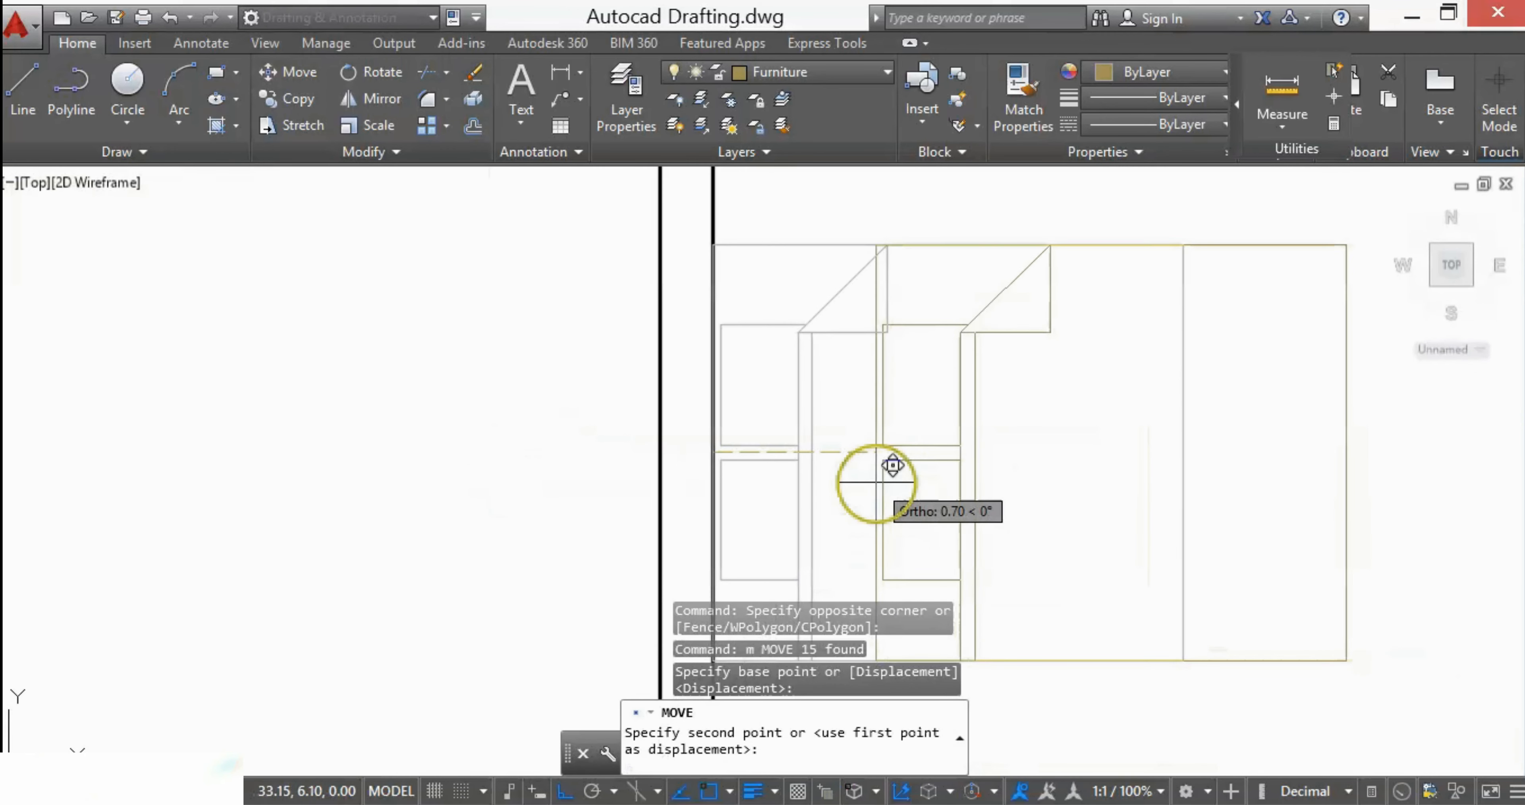
Move the bed to the point mid between the two corners of the left bedroom wall.
right_click(892, 481)
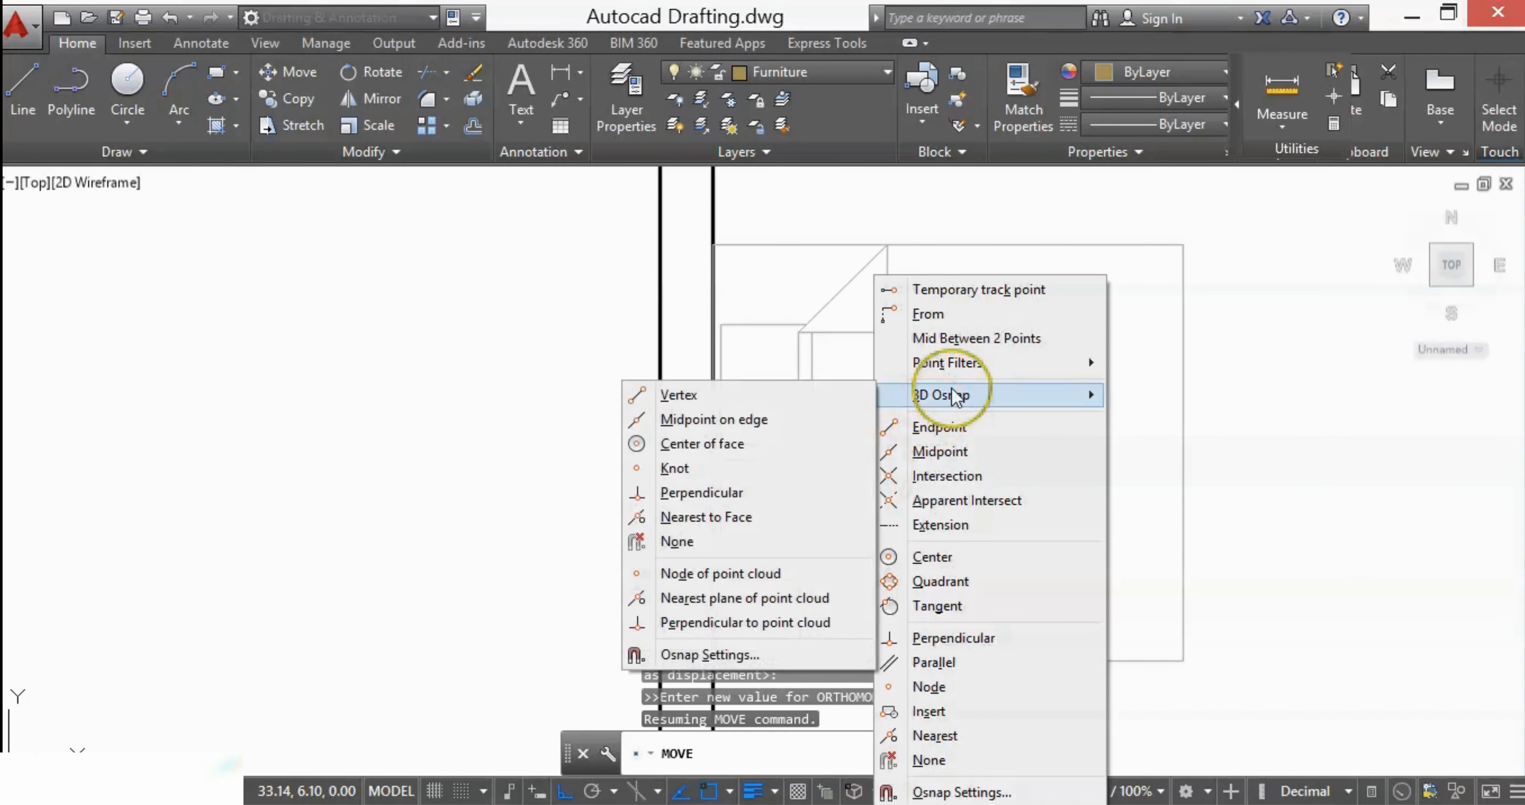
mouse_move(975, 337)
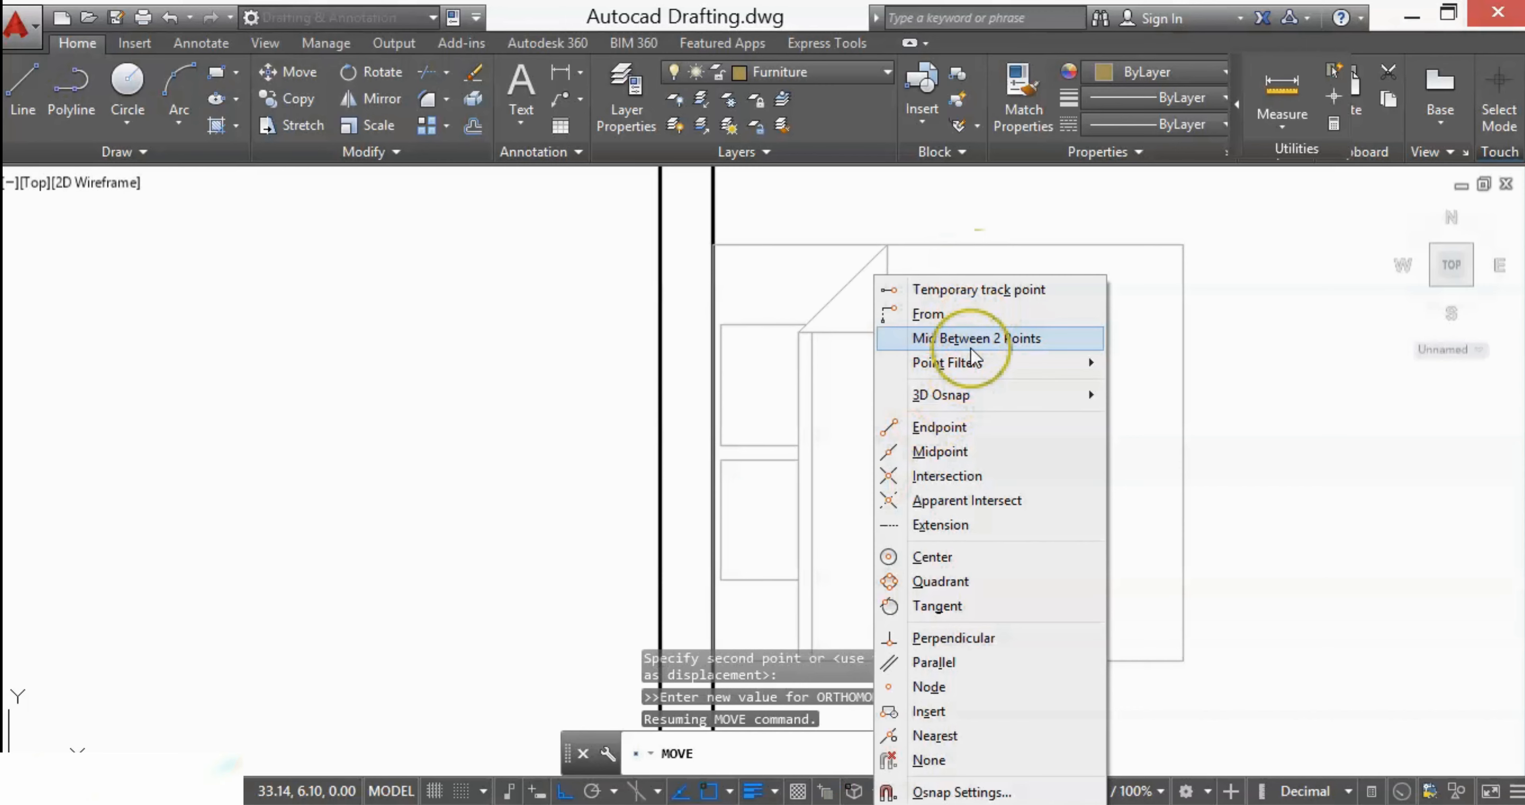
click(976, 338)
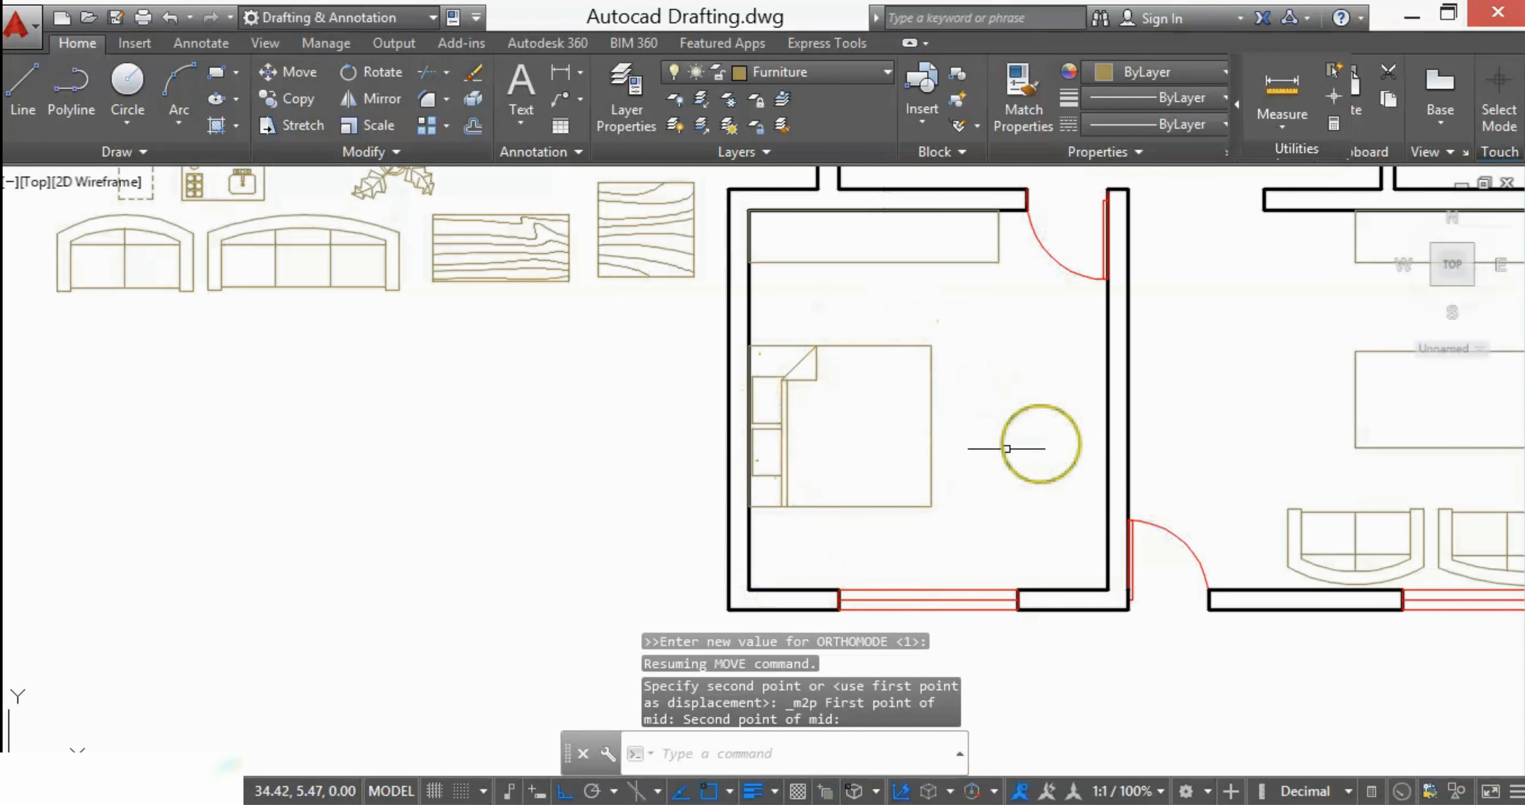
drag(1006, 447, 842, 268)
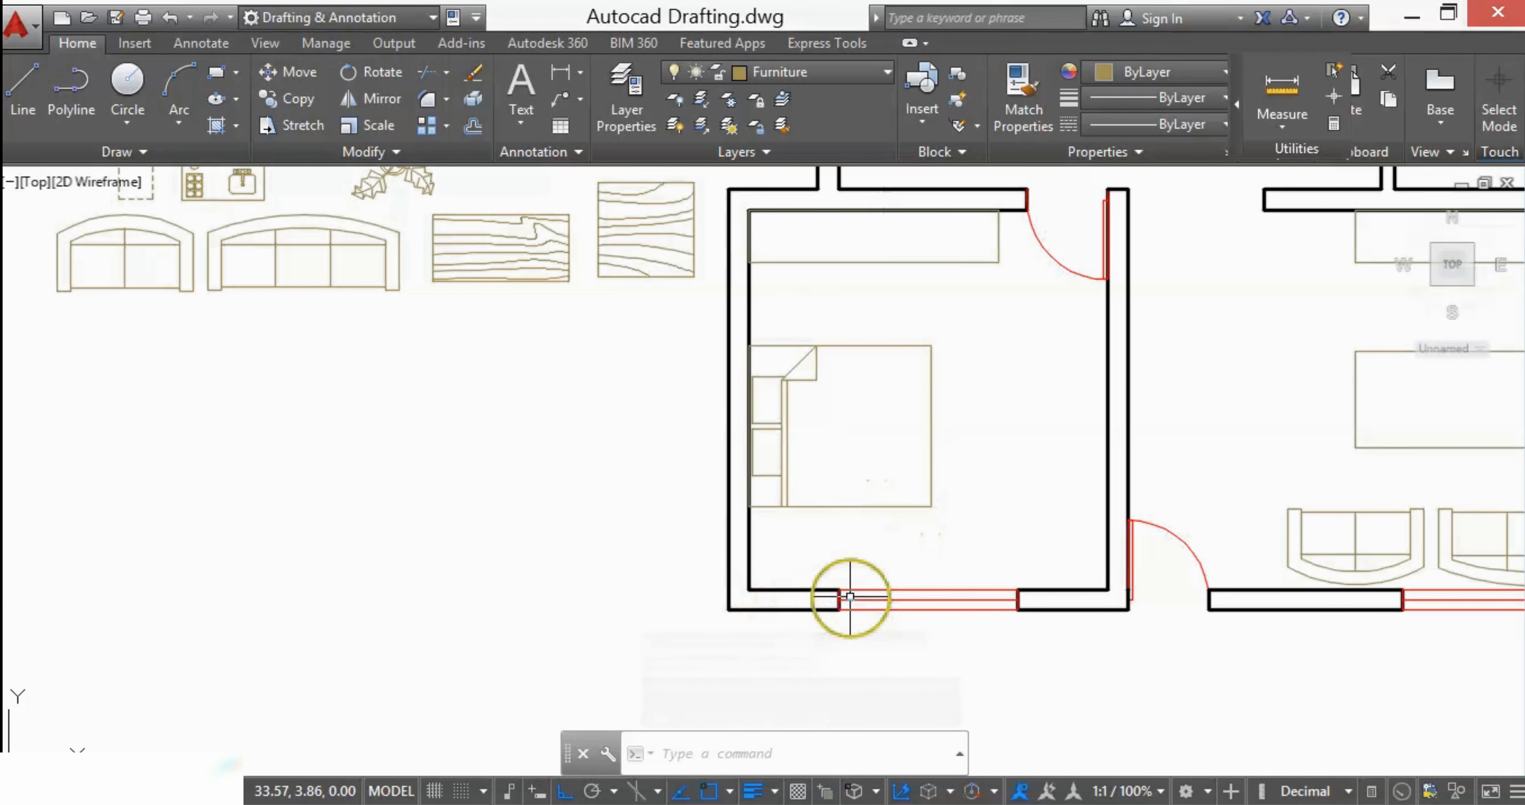
mouse_move(948, 423)
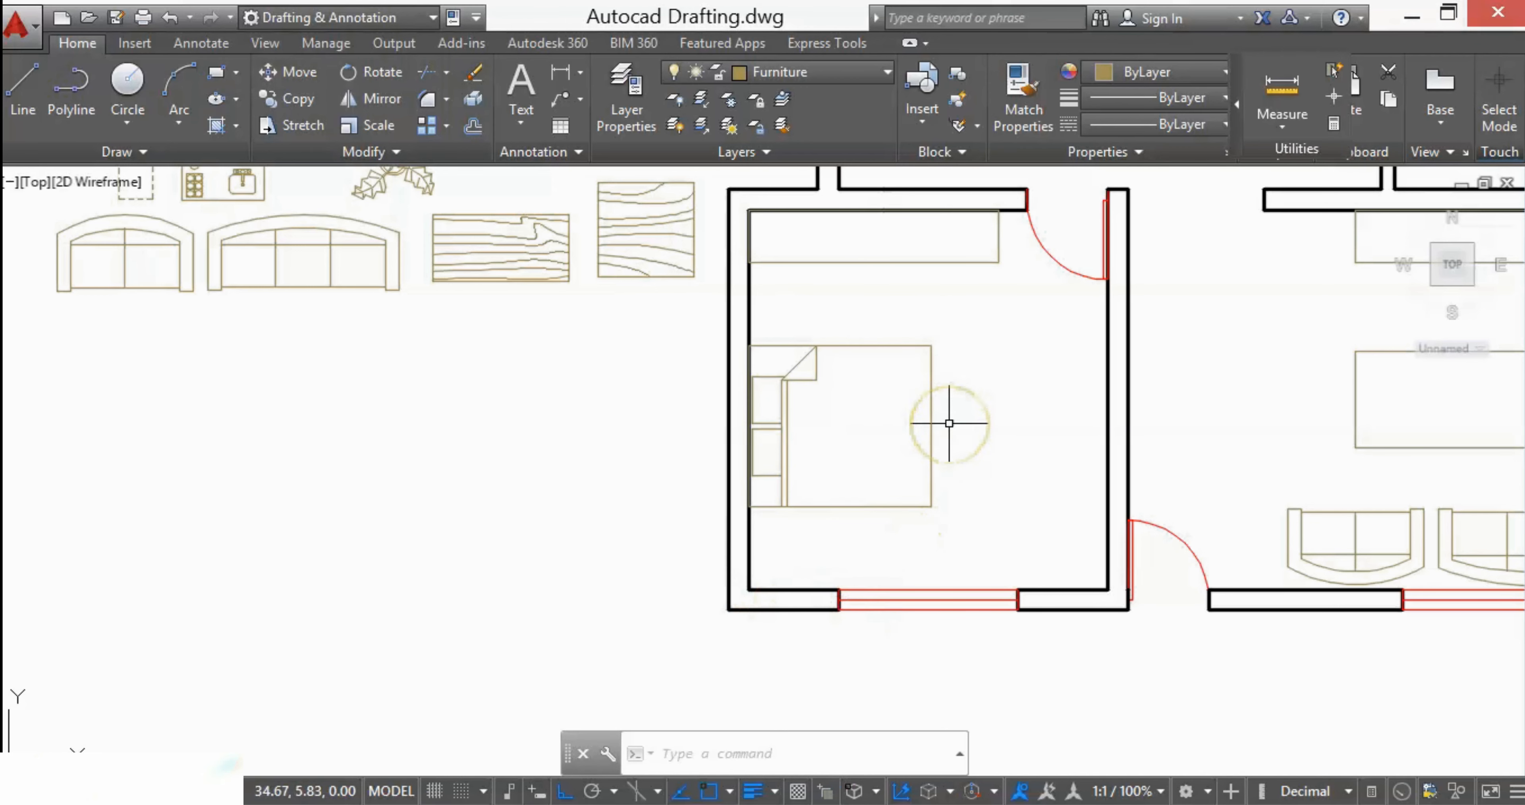
mouse_move(761, 342)
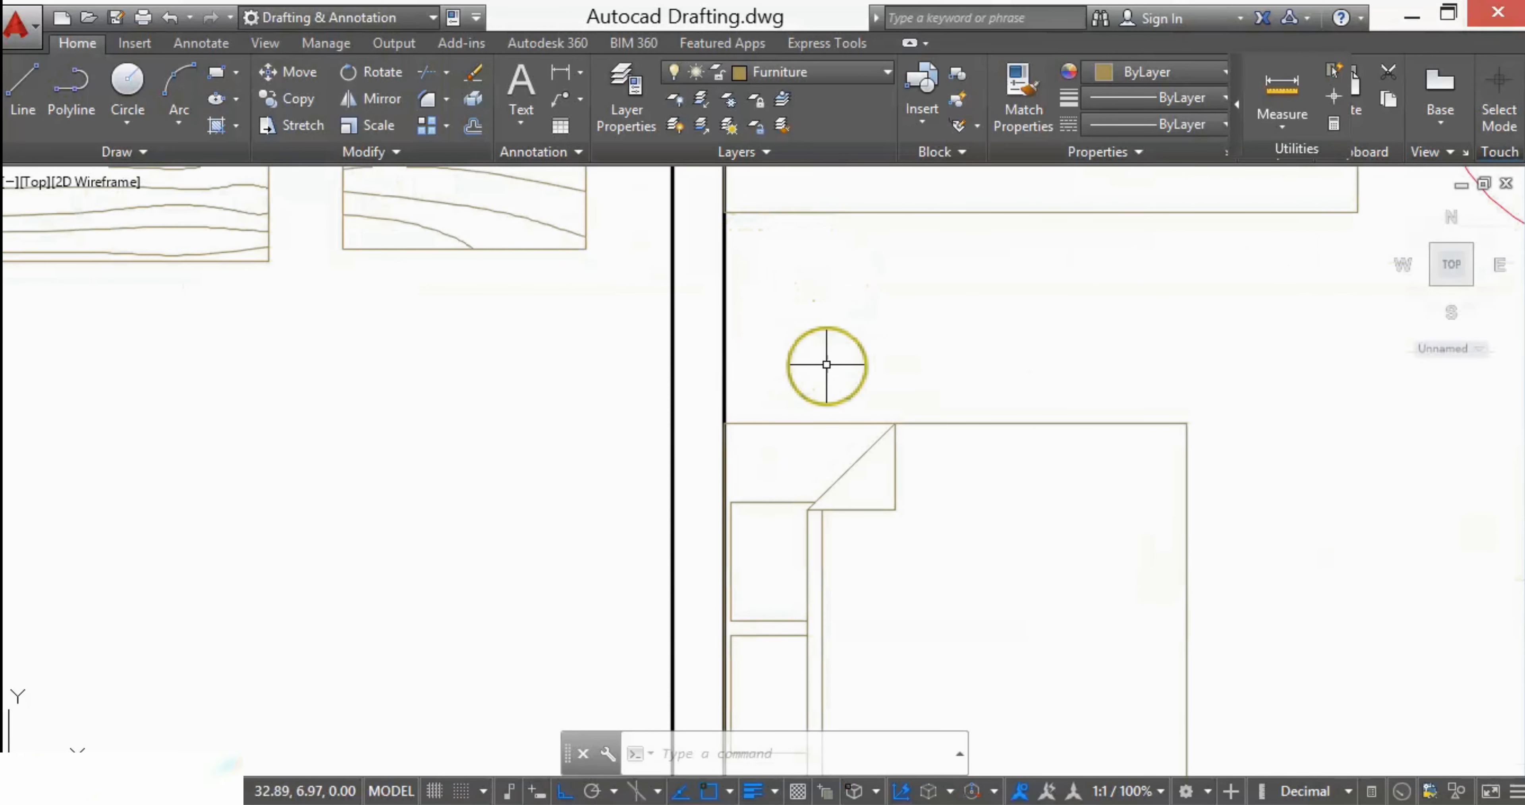
mouse_move(785, 271)
text(PL)
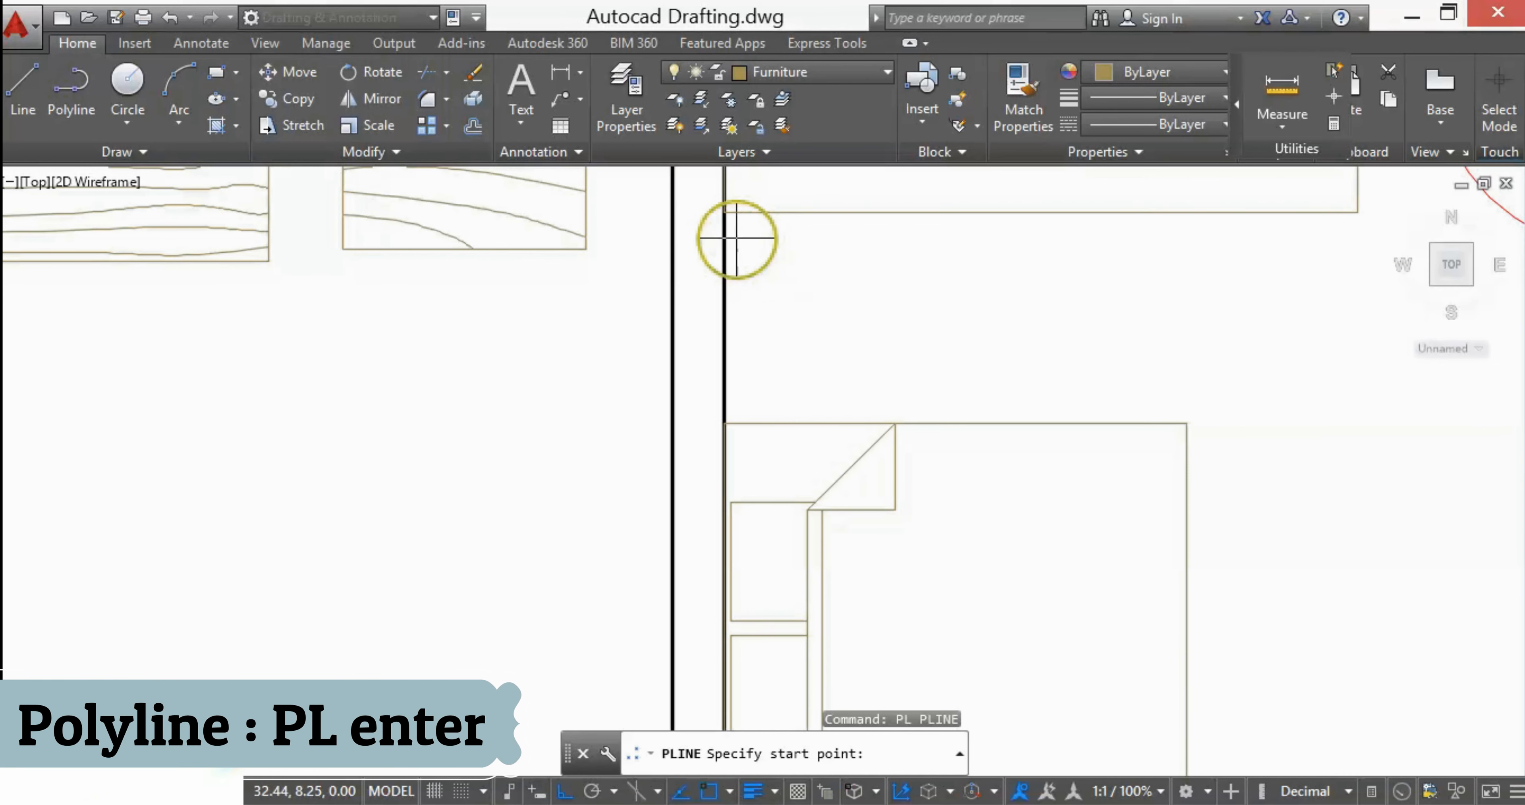
mouse_move(720, 212)
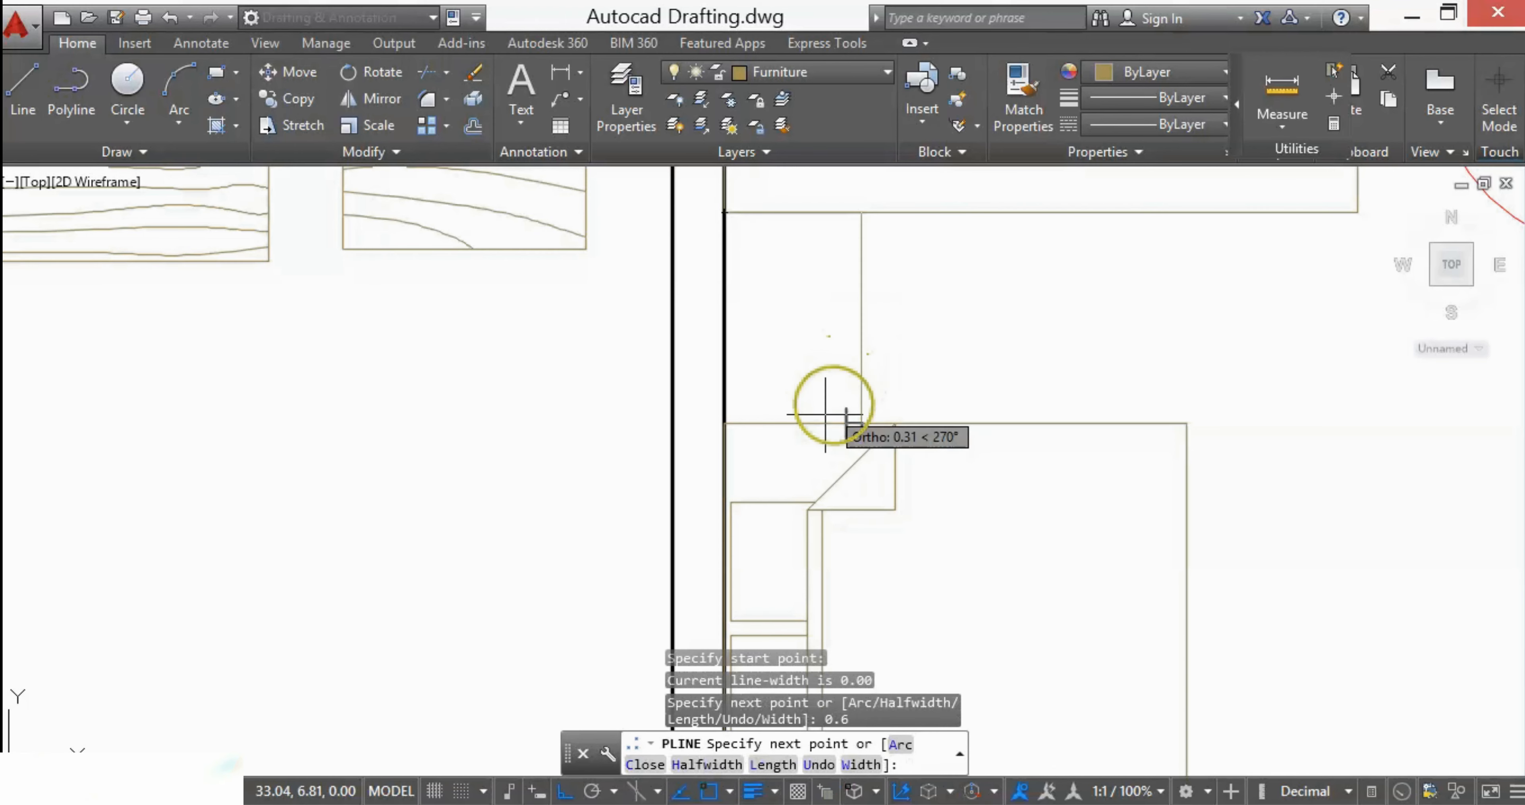
Set the wardrobe outline's 0.6-deep corner and close it back to the bedroom wall.
click(832, 416)
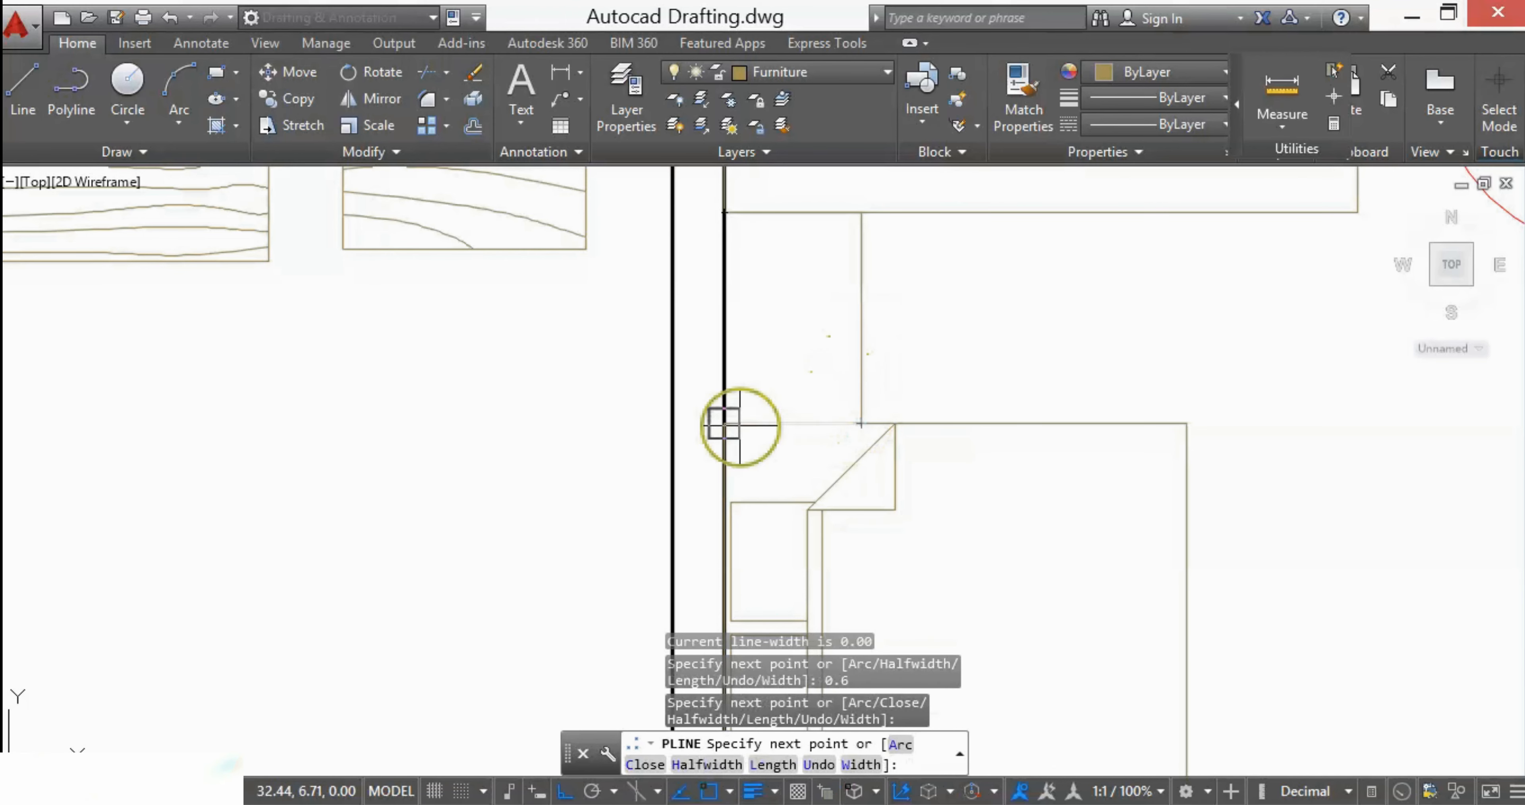
click(723, 220)
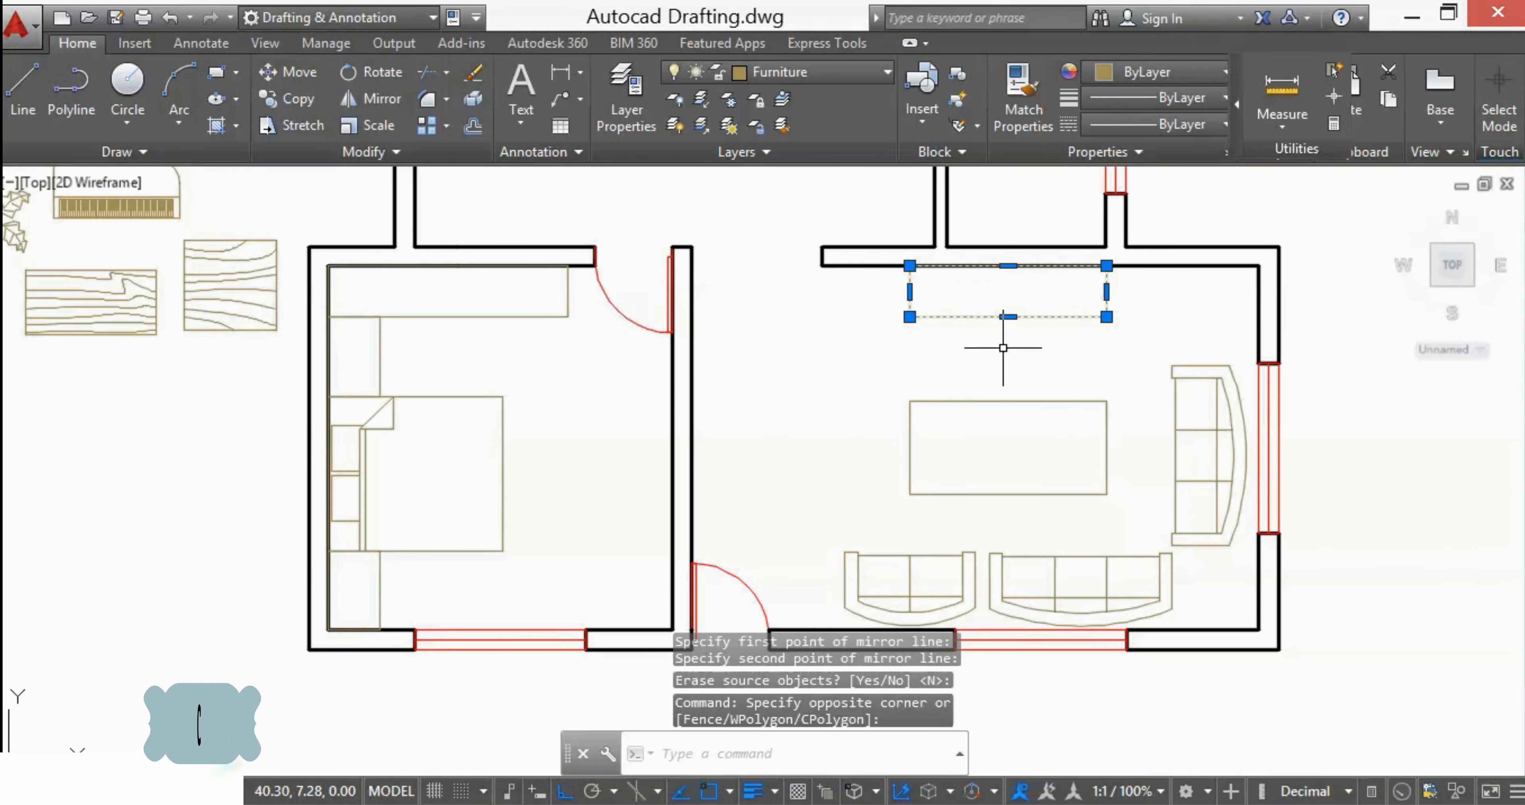
Copy TV units to the living room's top wall and the bedroom wall facing the bed.
text(co)
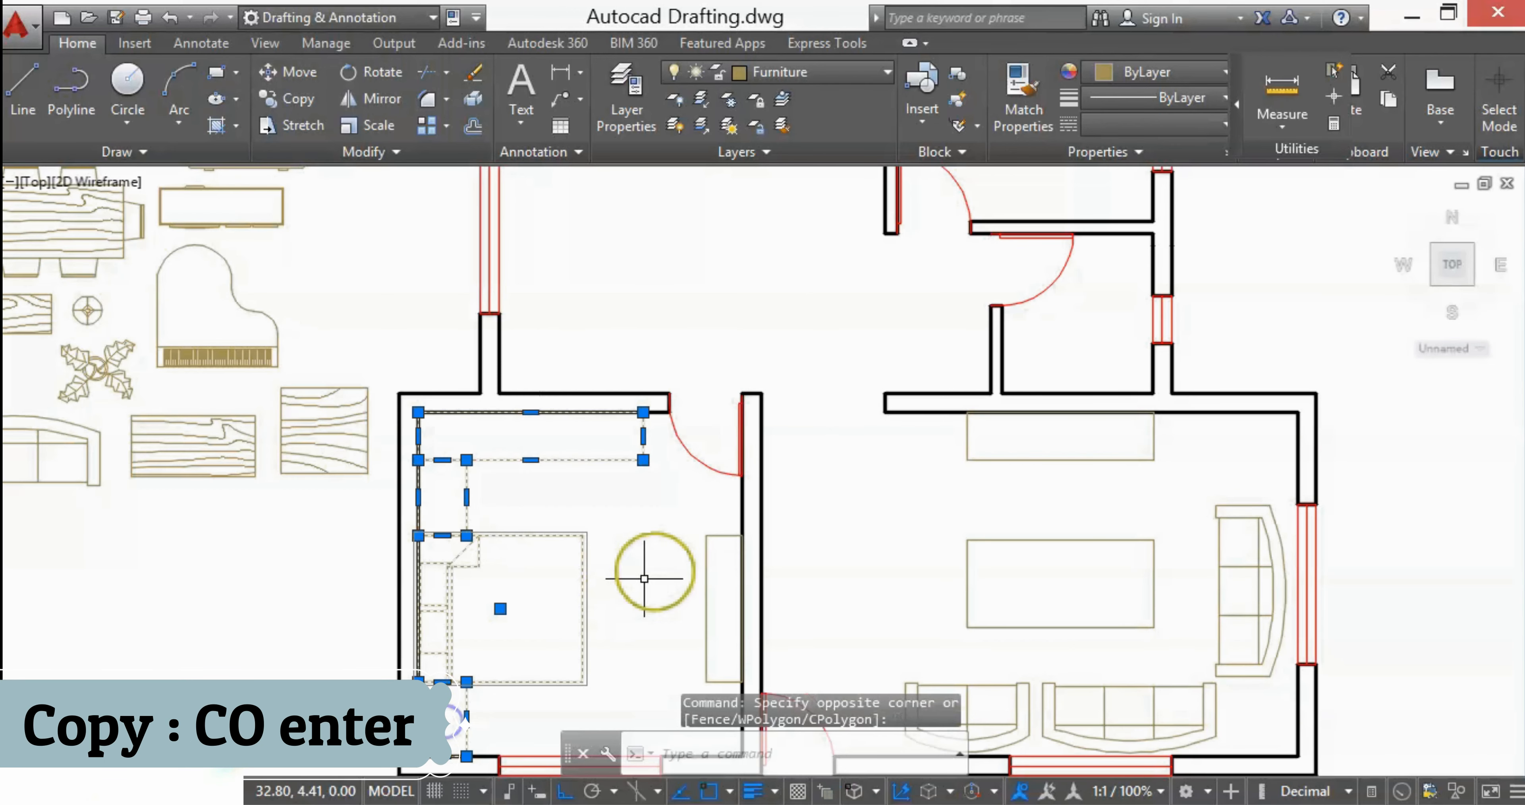
text(co)
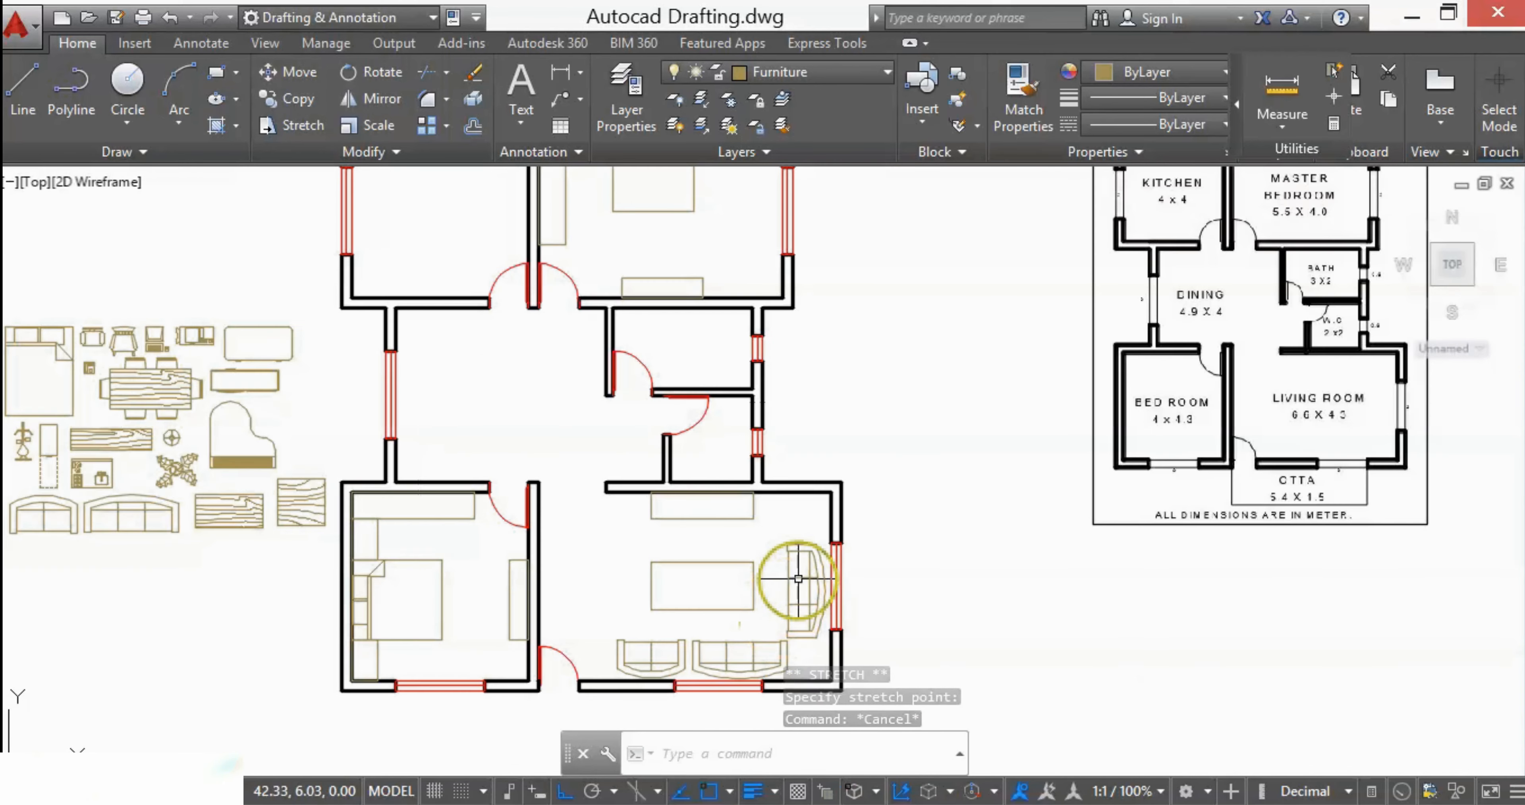
Copy the curved sofa from the living room into the master bedroom by the window.
text(co)
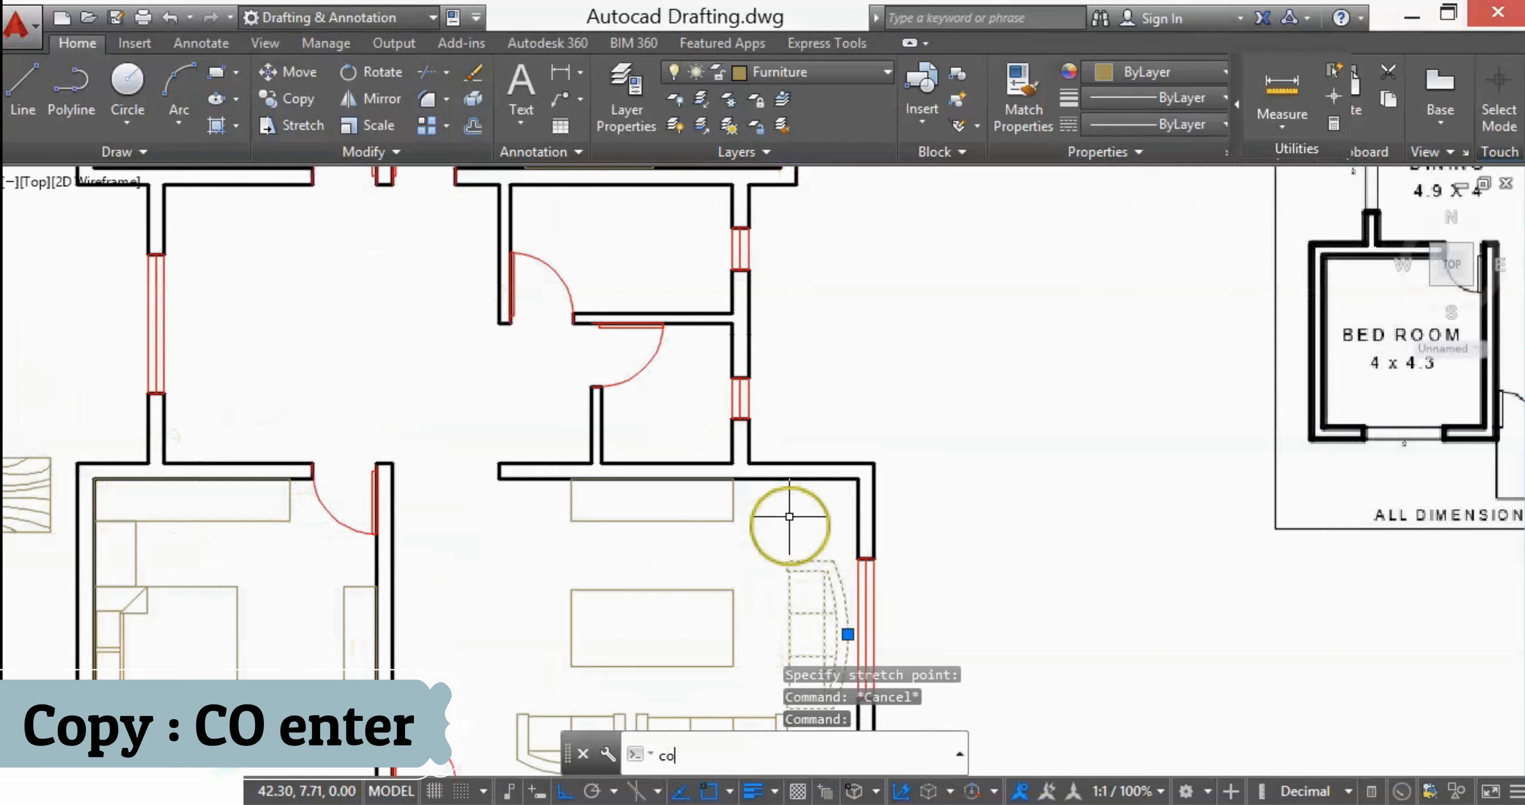
key(enter)
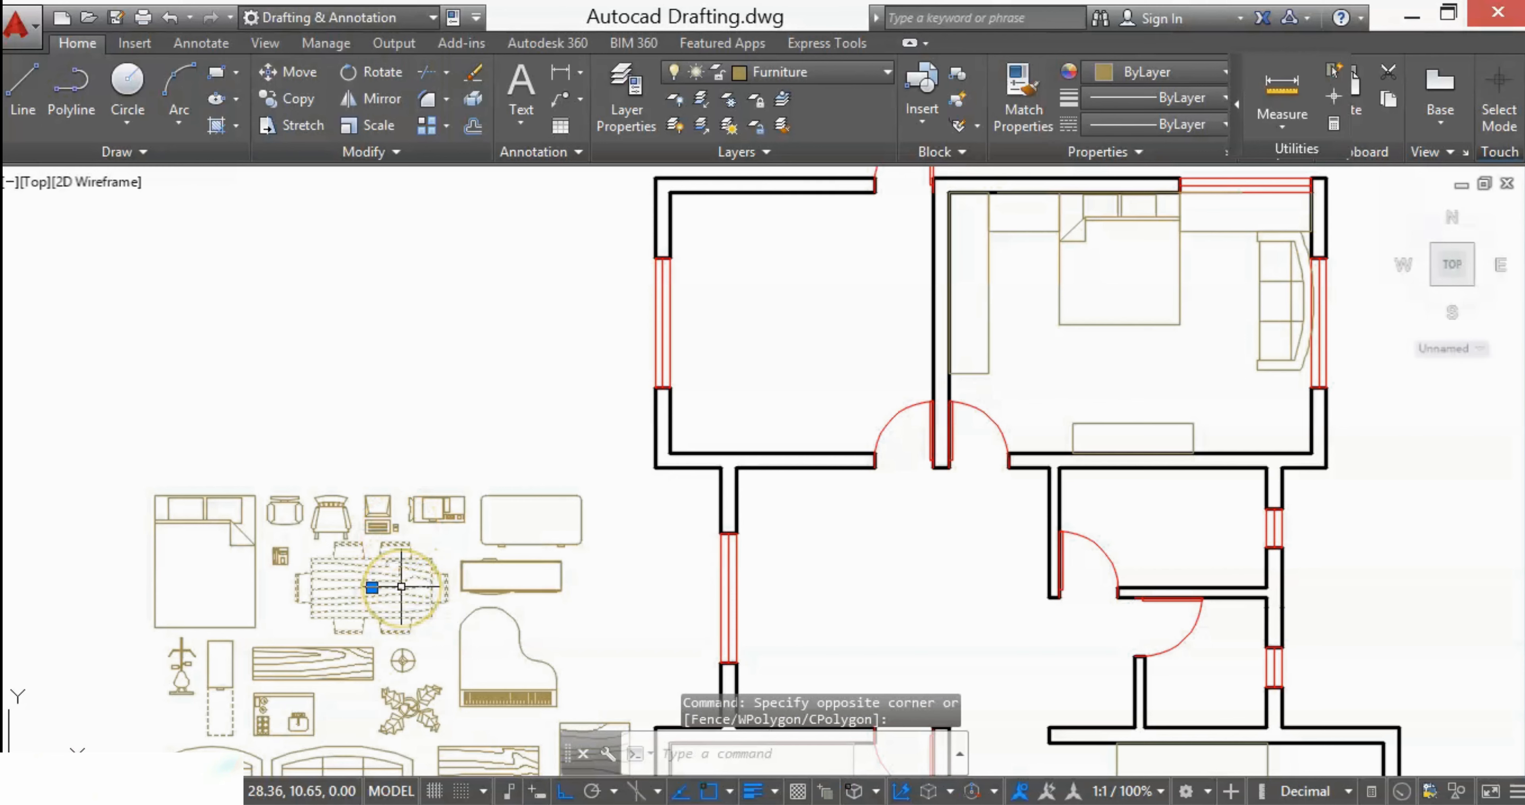
Select the dining table with chairs and pick its base point for copying into the dining area.
click(399, 587)
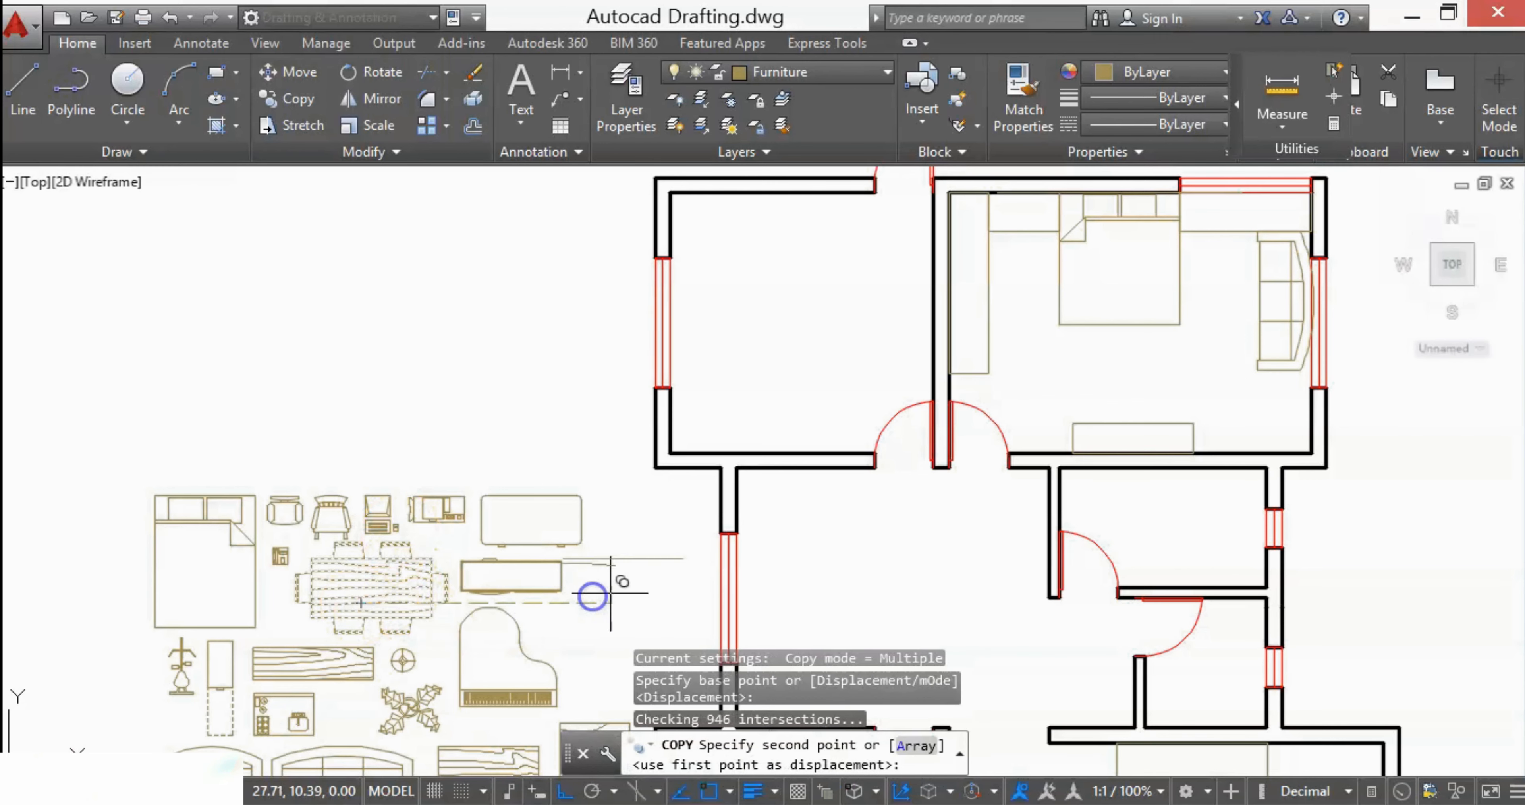
click(831, 569)
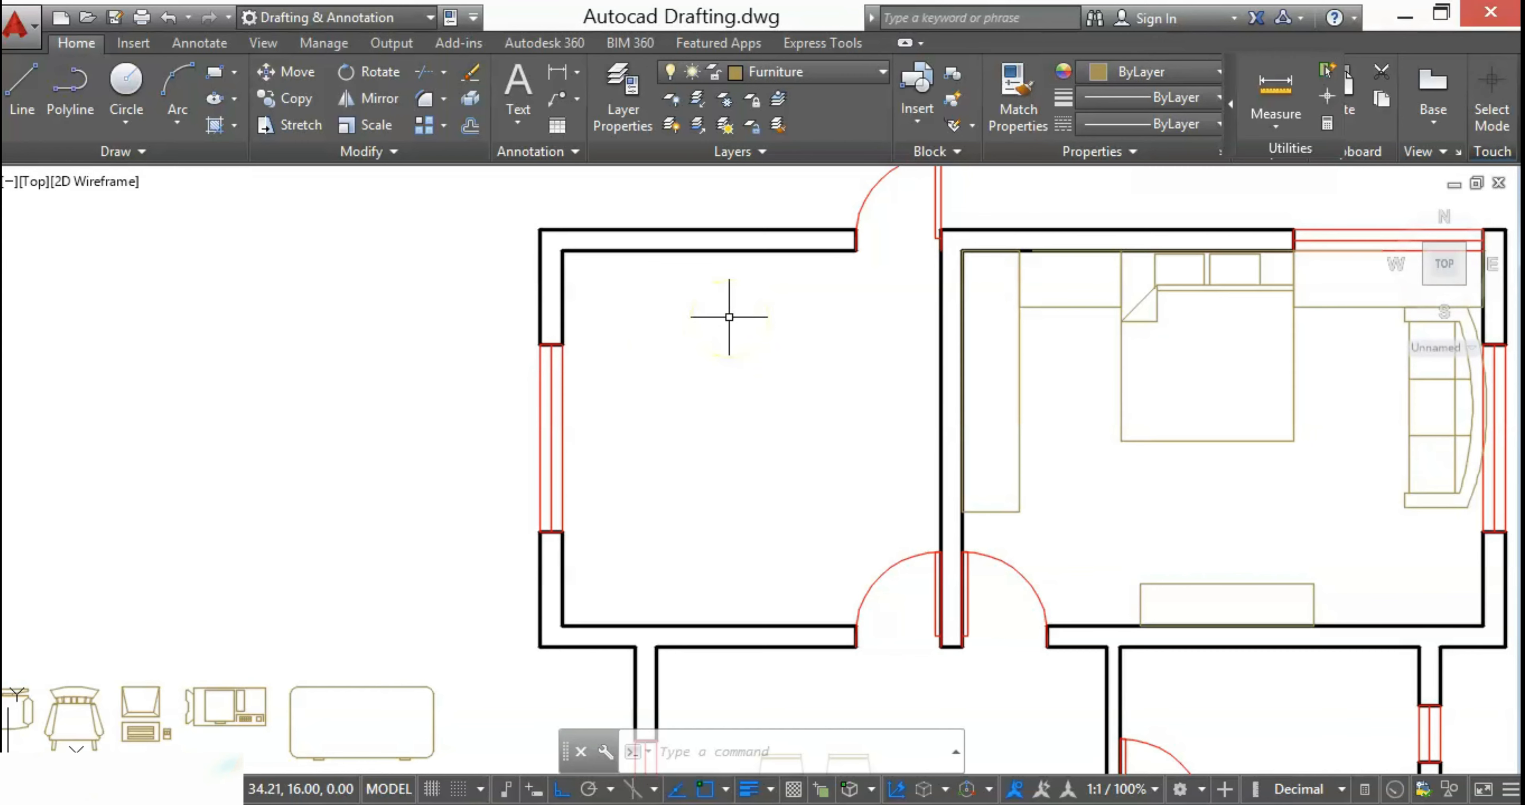
Start a polyline (PL) tracing the kitchen platform outline along the top-left room's walls.
text(PL)
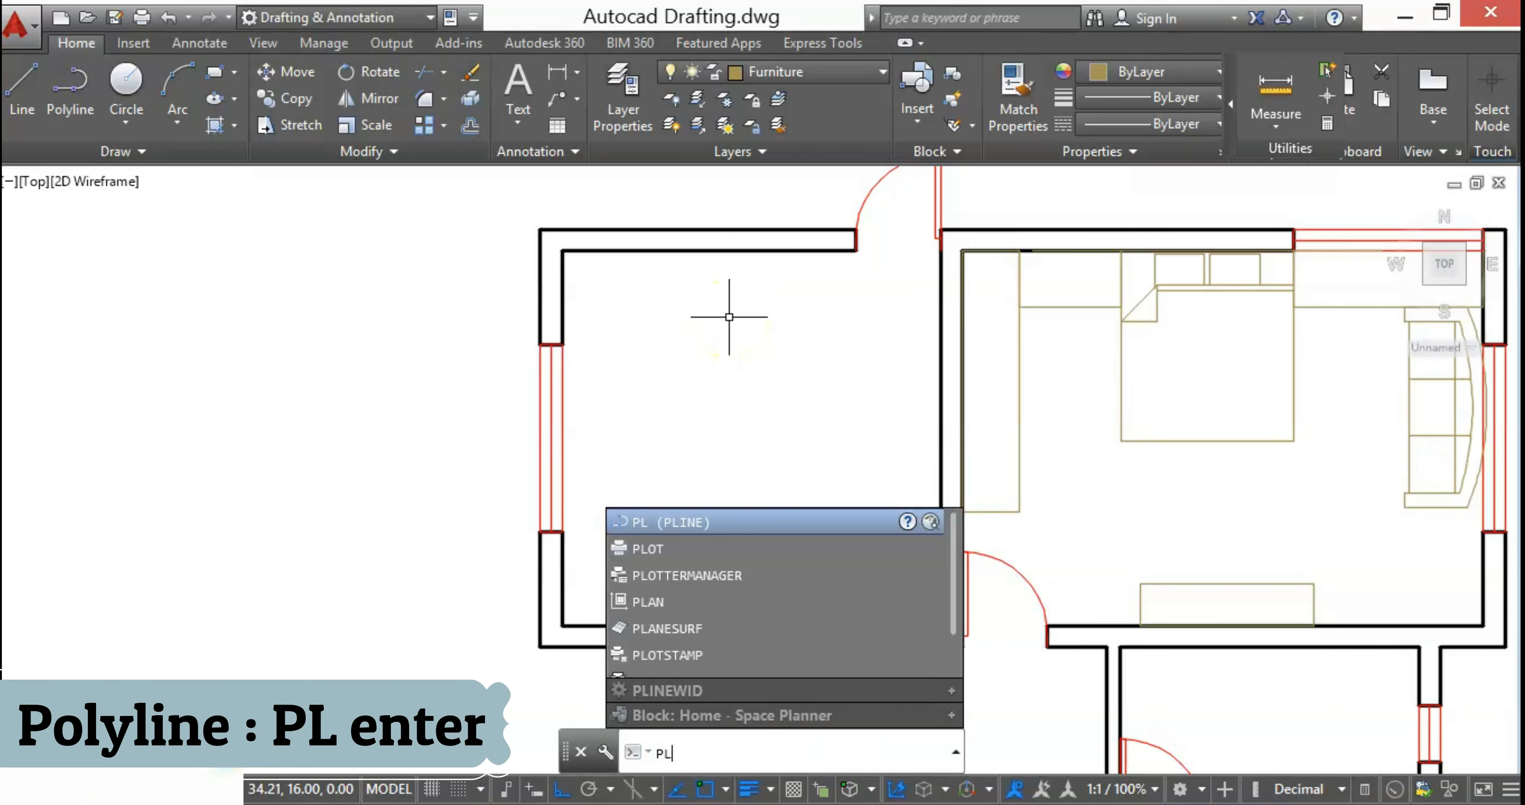
key(enter)
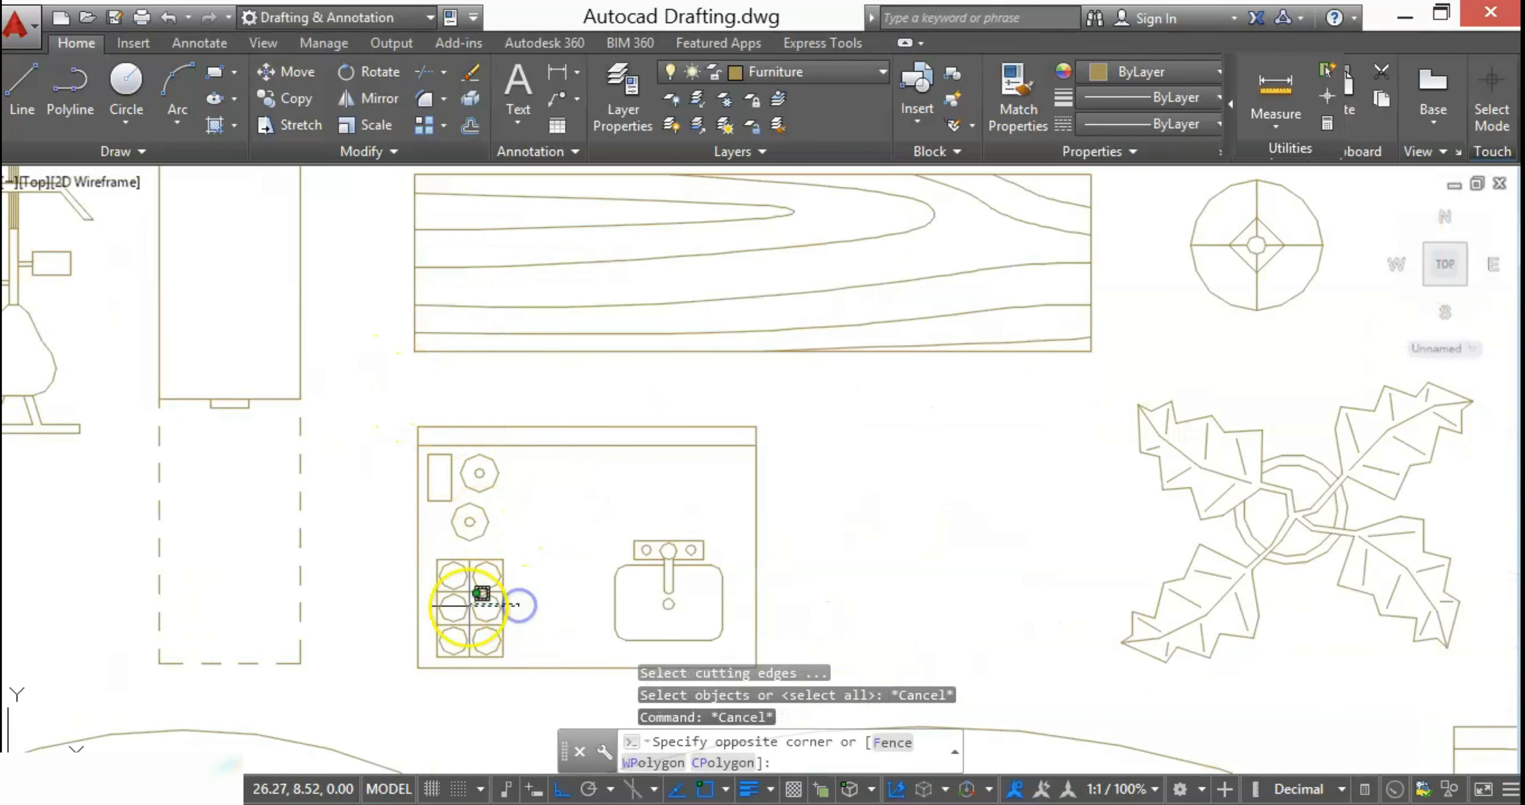
Explode the Wet Bar block without editing its definition and pick out its sink for the kitchen.
drag(481, 594, 418, 425)
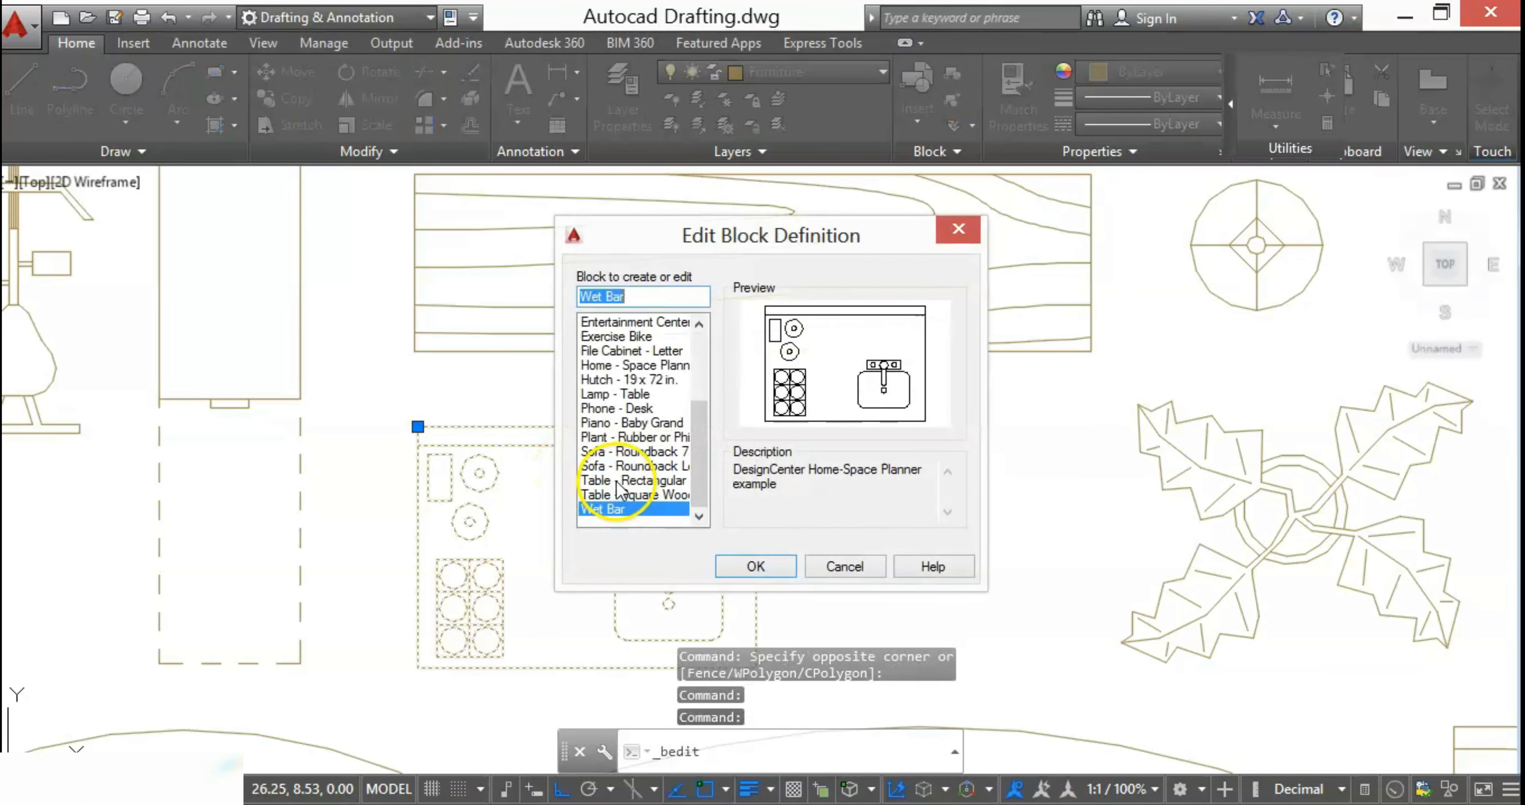
click(754, 567)
text(X)
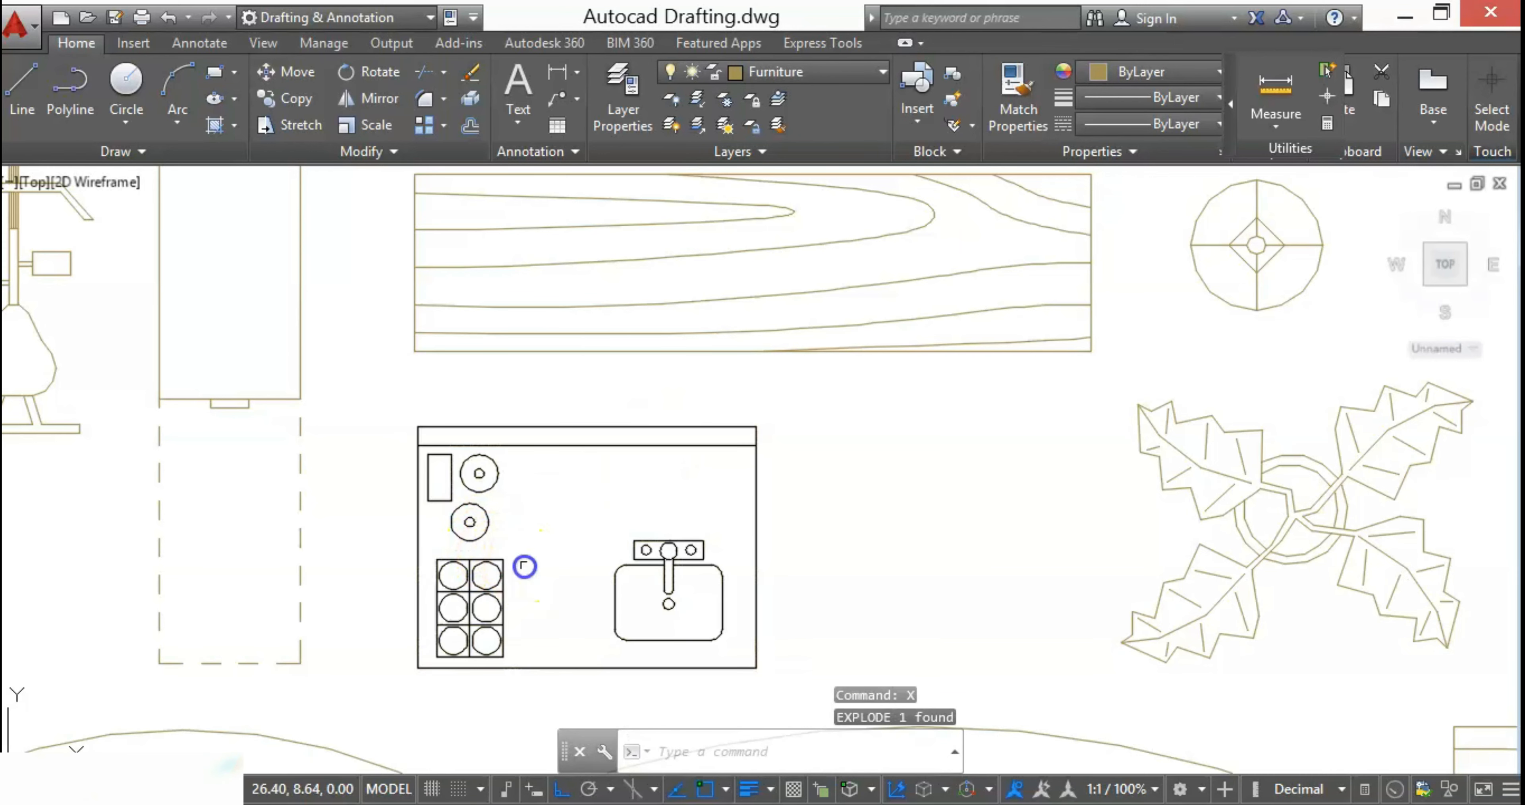
click(668, 574)
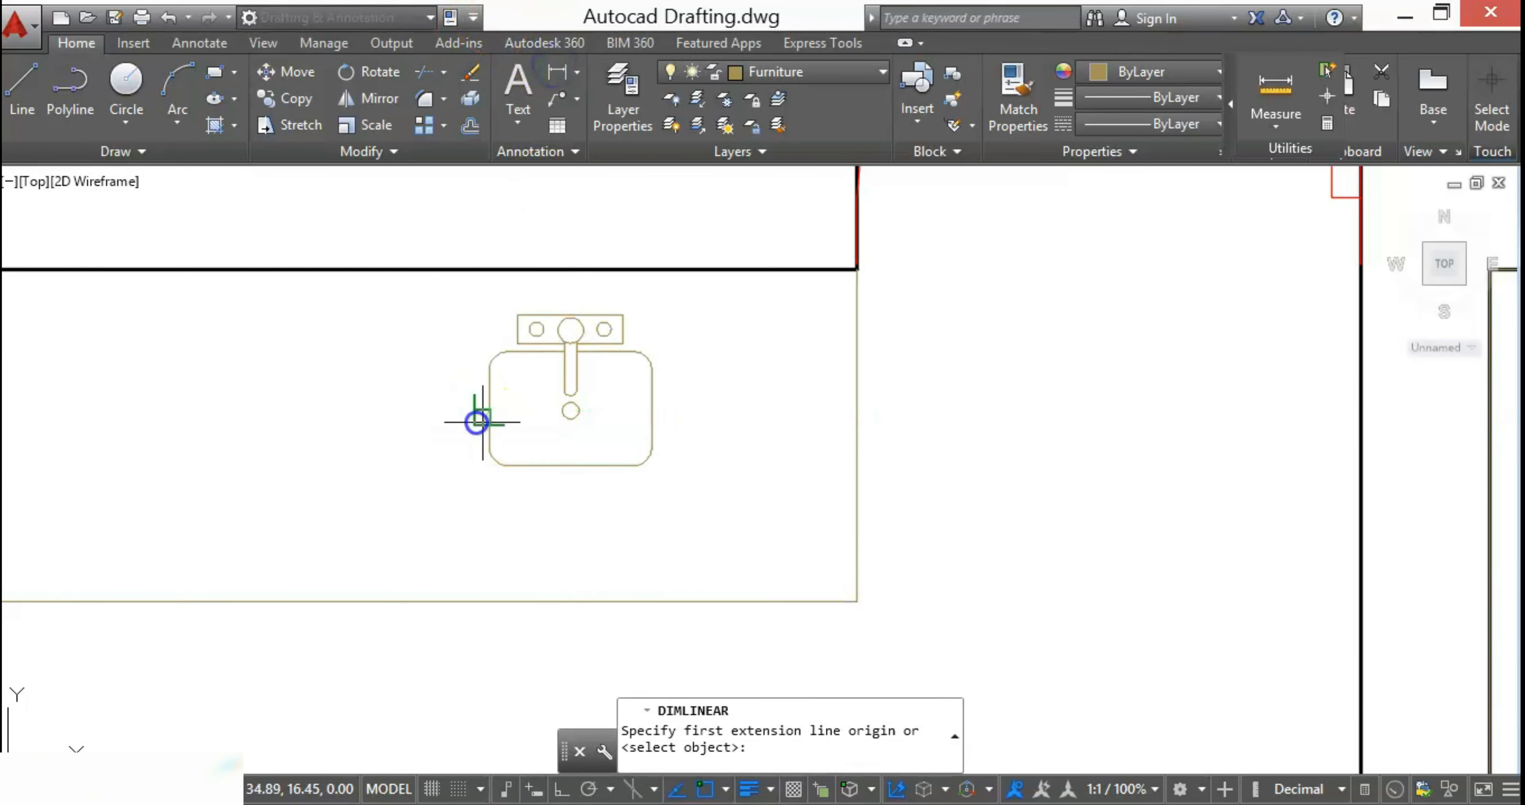
Measure the sink's width, scale it with SC and set its back edge on the platform's top edge.
click(702, 430)
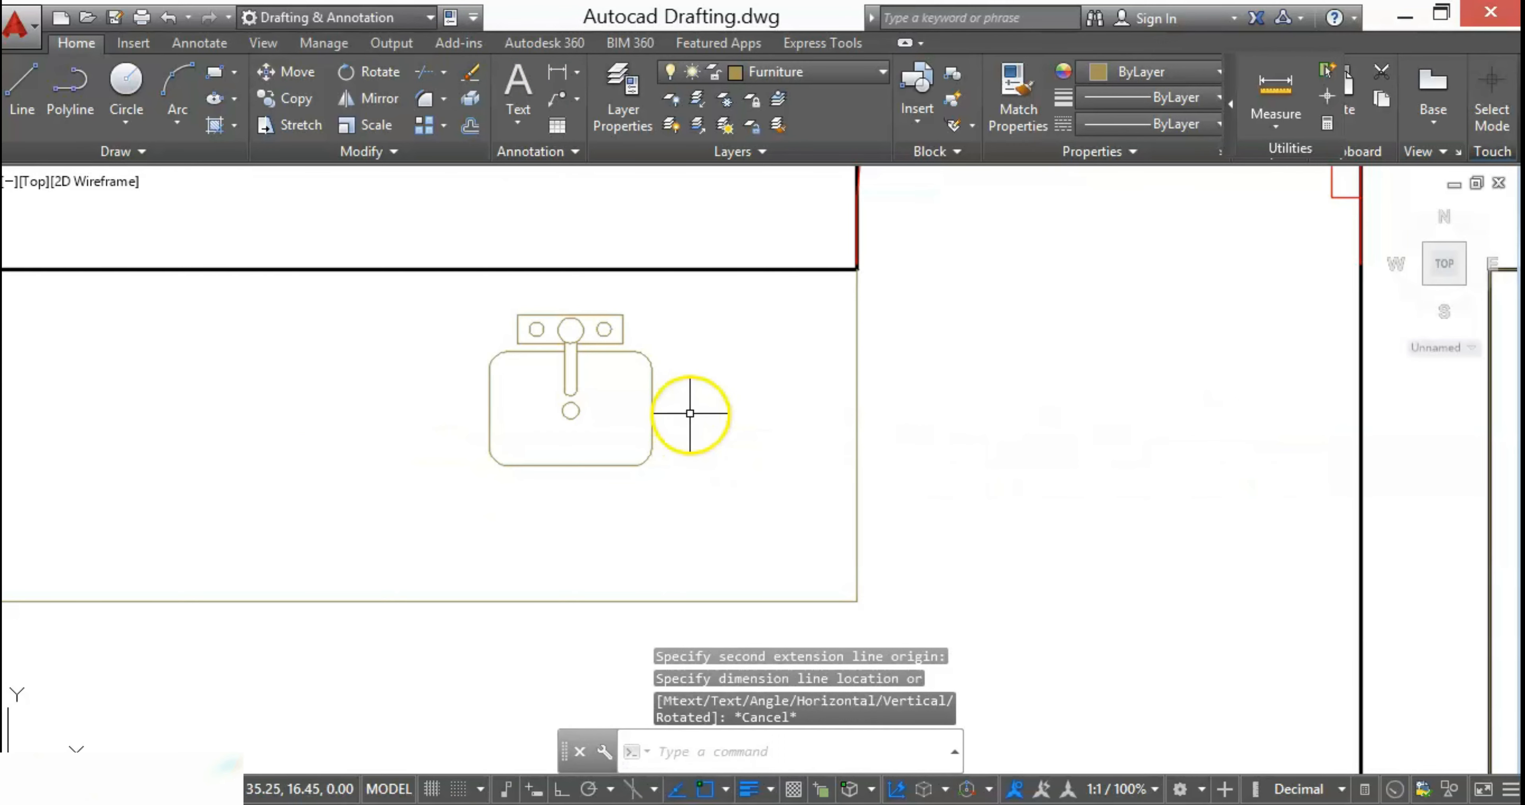
mouse_move(495, 412)
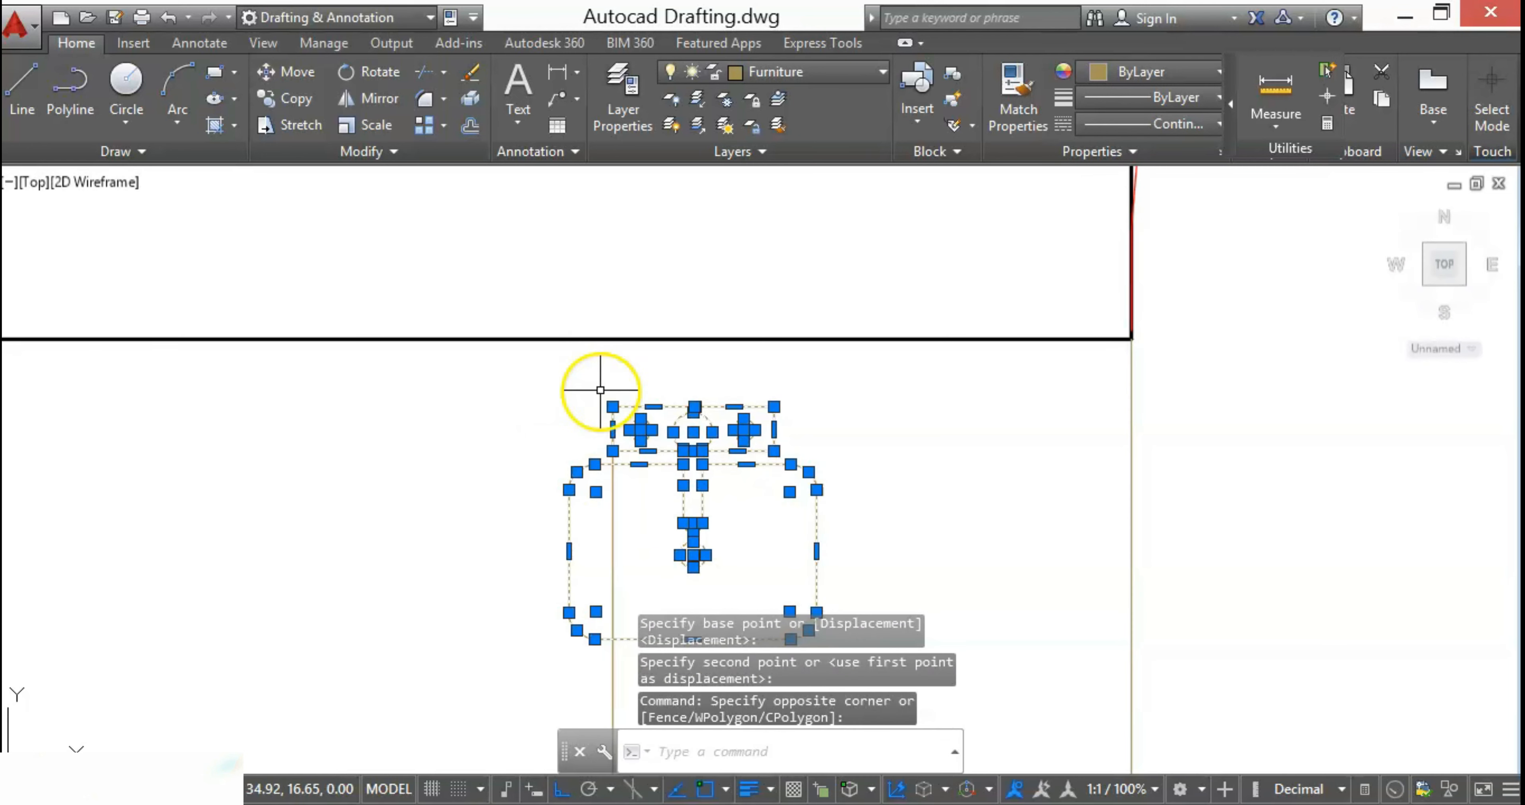
text(SC)
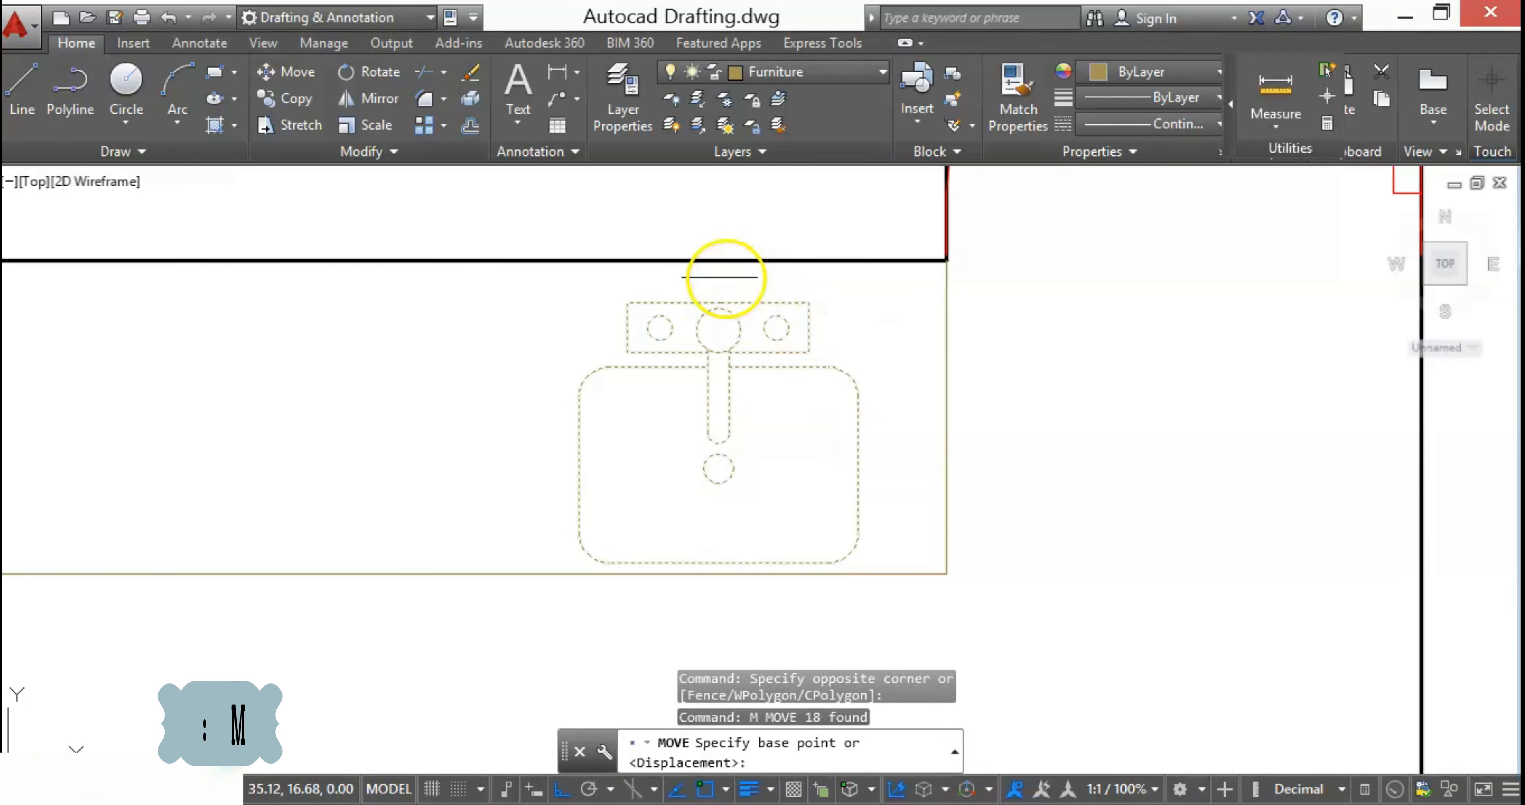
click(727, 279)
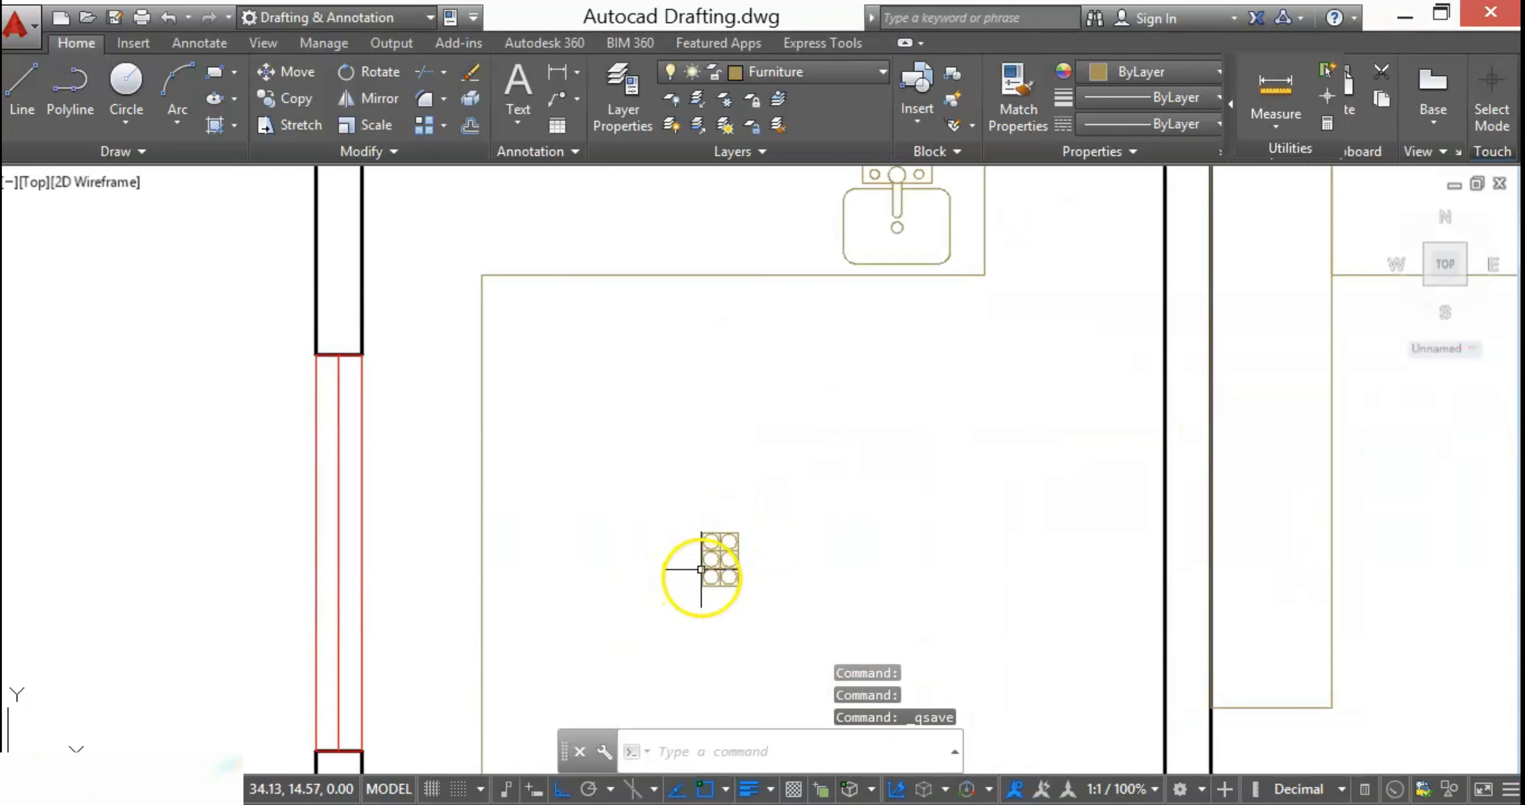
Place the stove burners on the kitchen platform in the top-left kitchen.
click(700, 572)
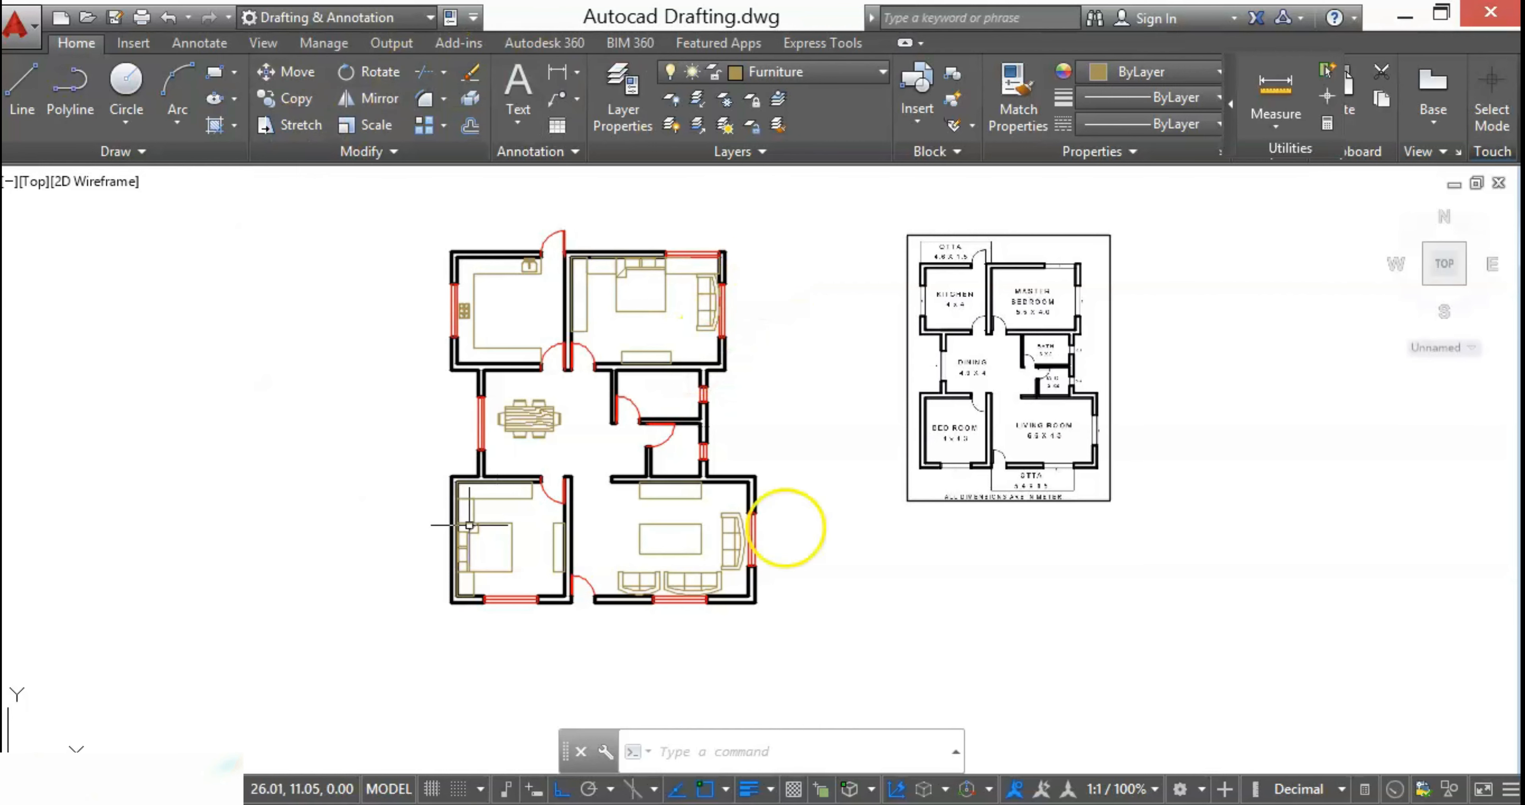
mouse_move(703, 455)
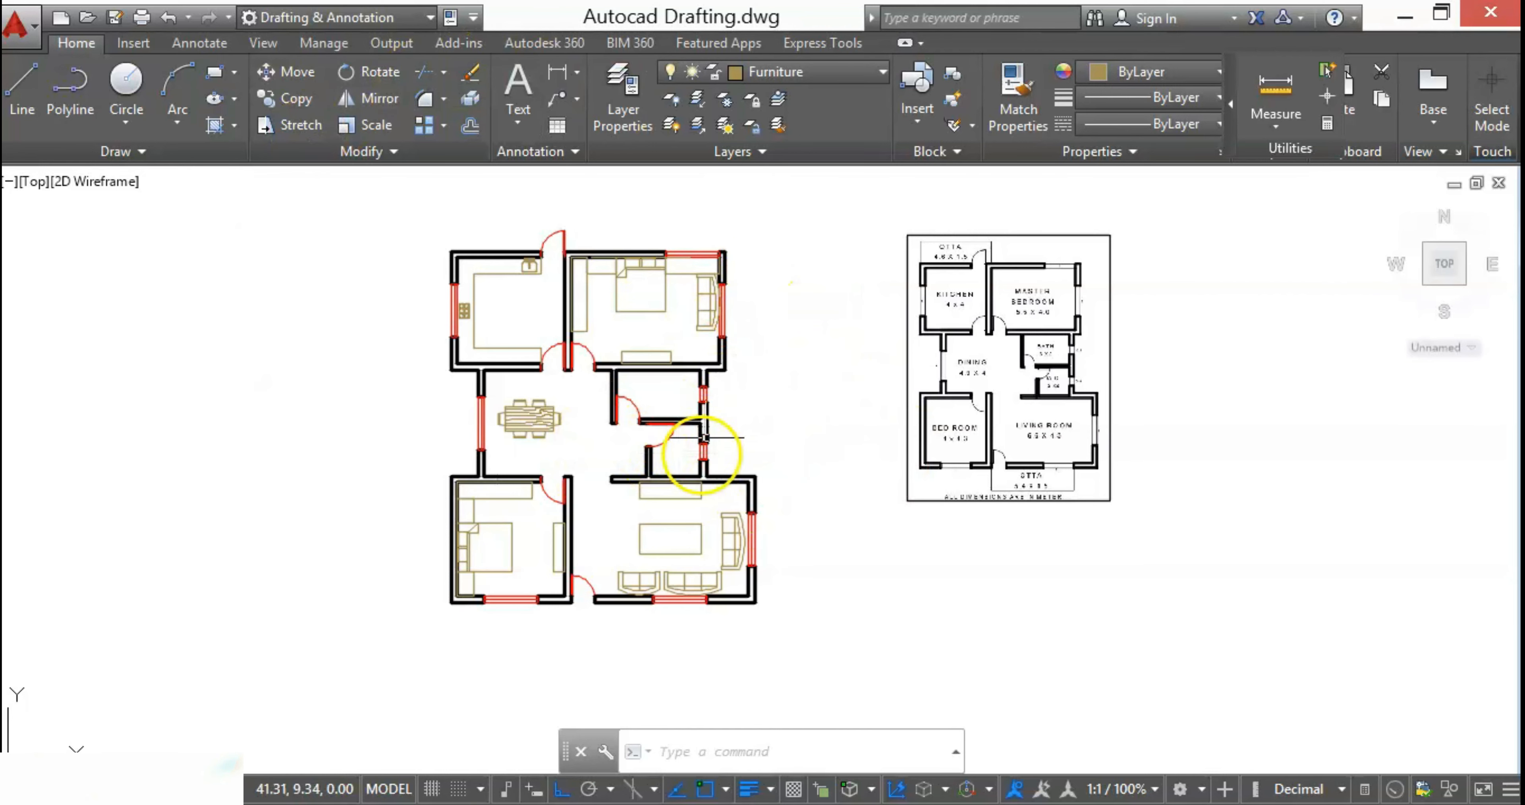
Save the fully furnished floor plan drawing with Ctrl+S.
key(ctrl+s)
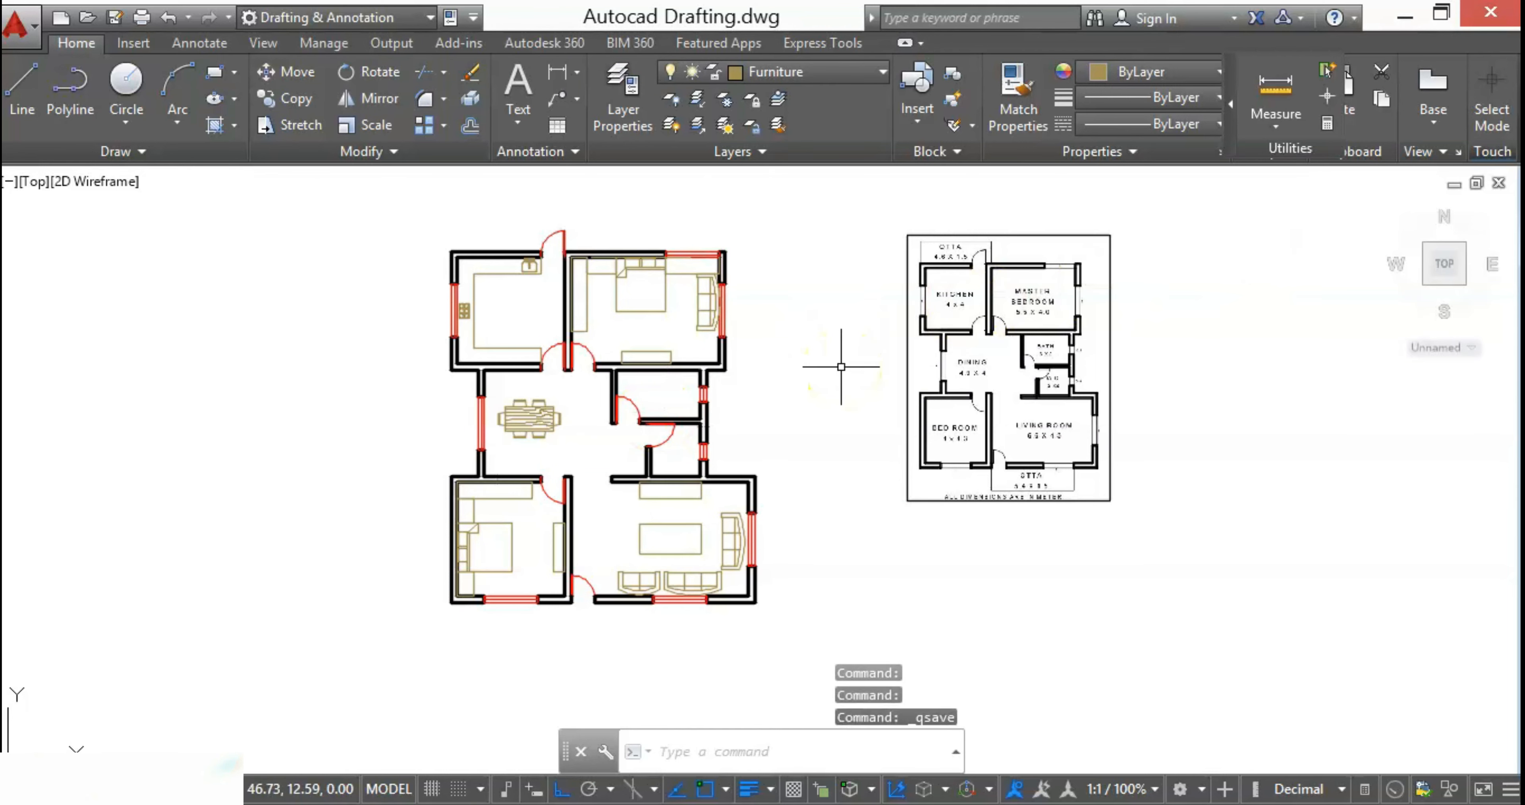
mouse_move(385, 329)
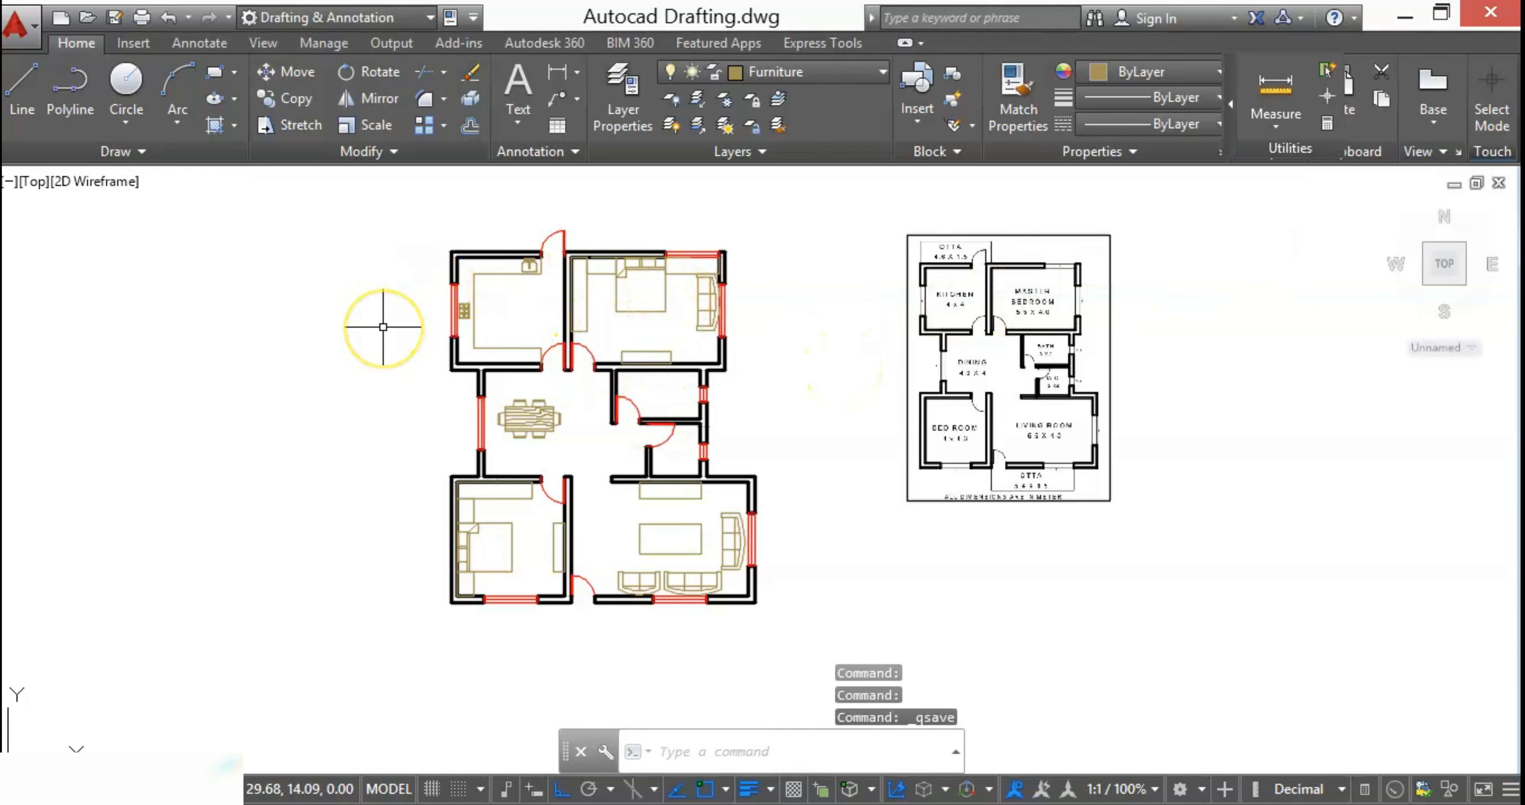
mouse_move(495, 226)
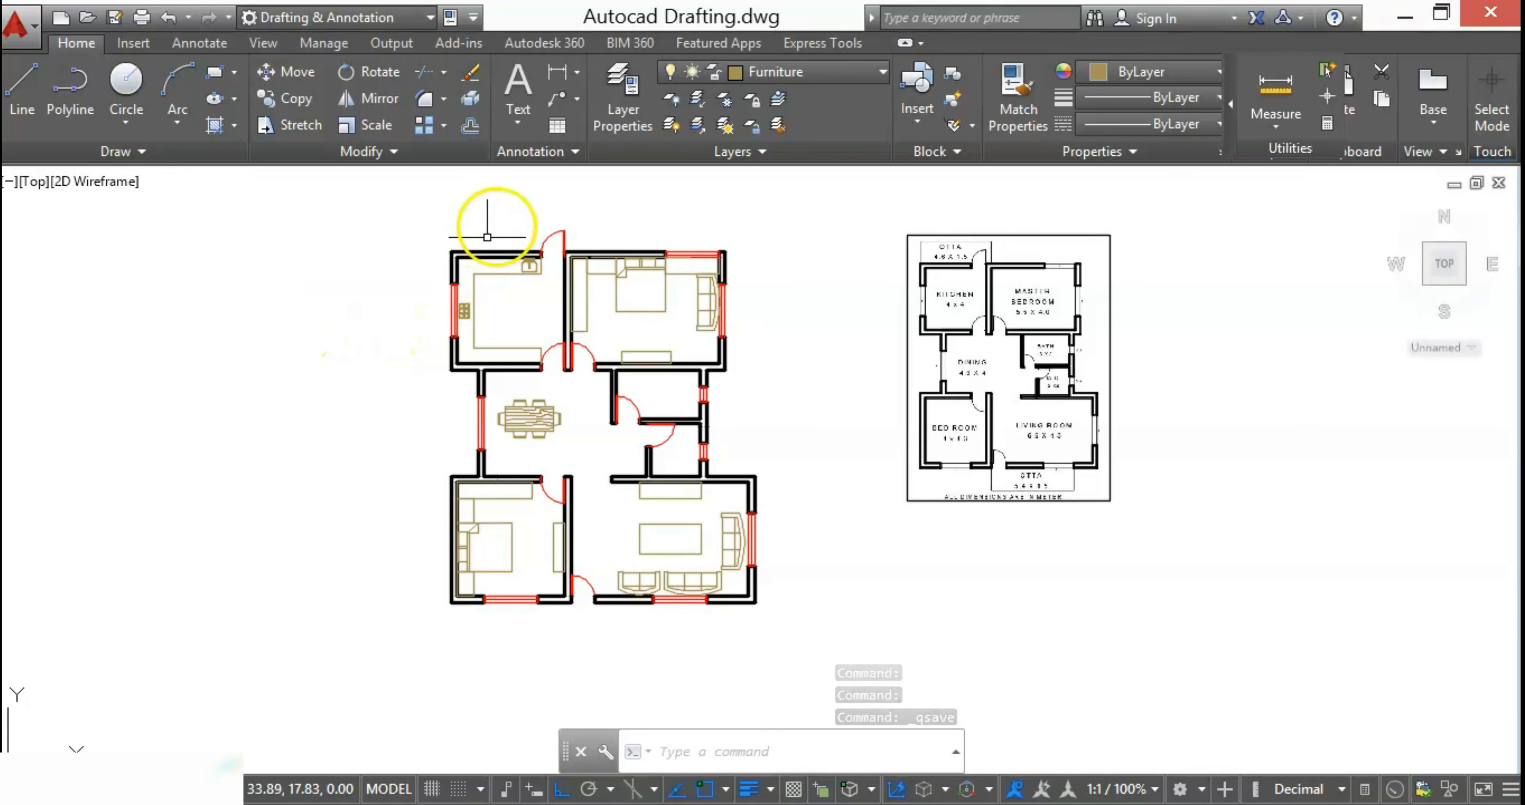